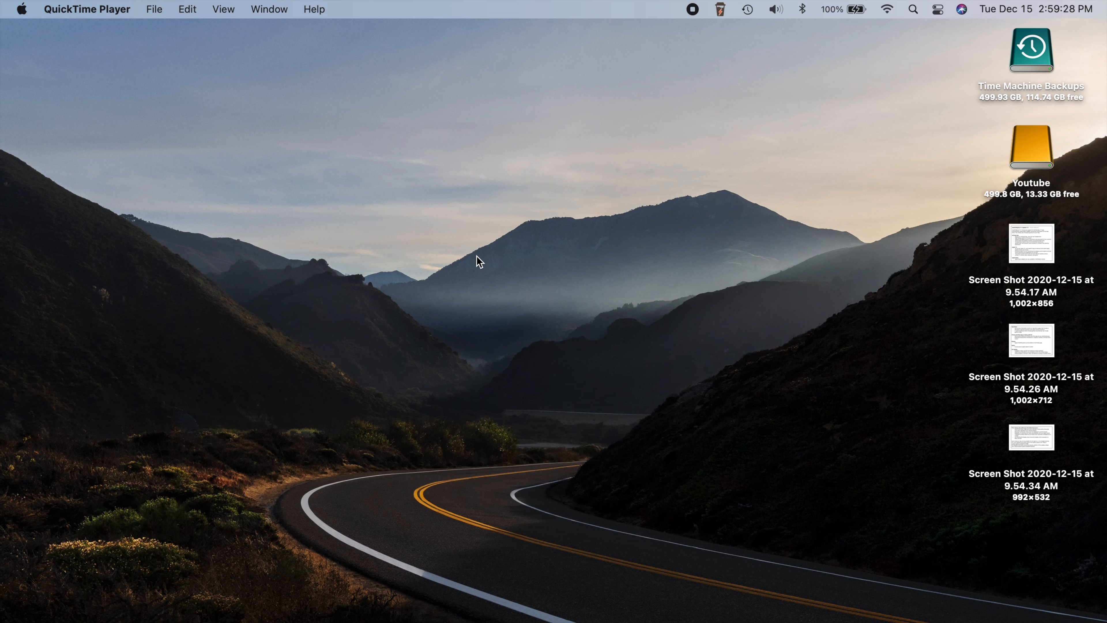
mouse_move(561, 182)
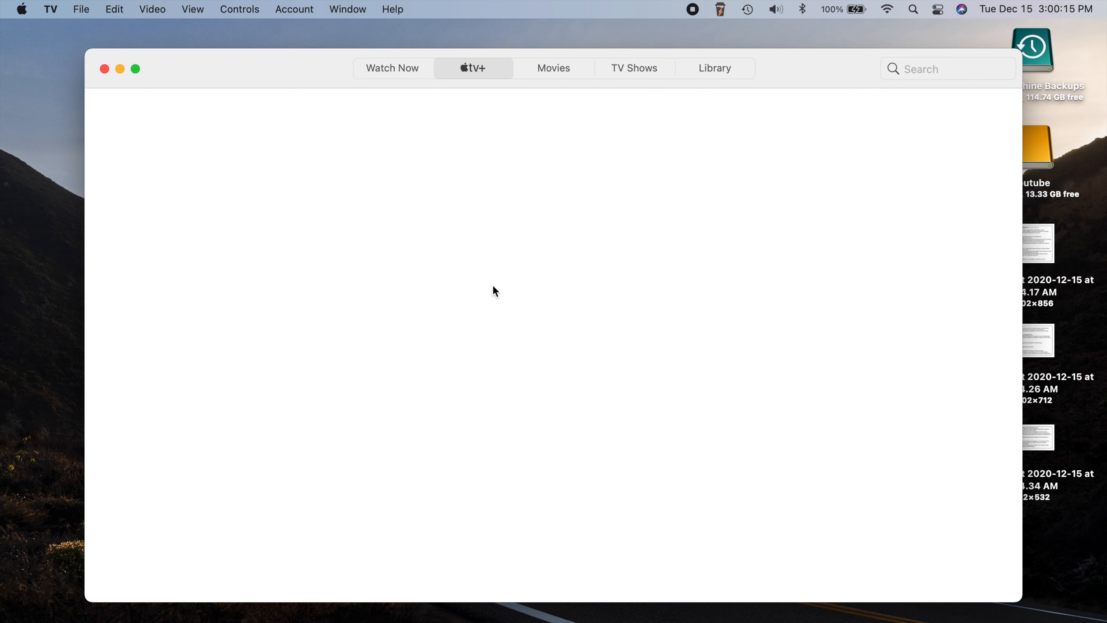
Step: Switch TV to the Apple TV+ section and browse down its rows of shows
click(473, 68)
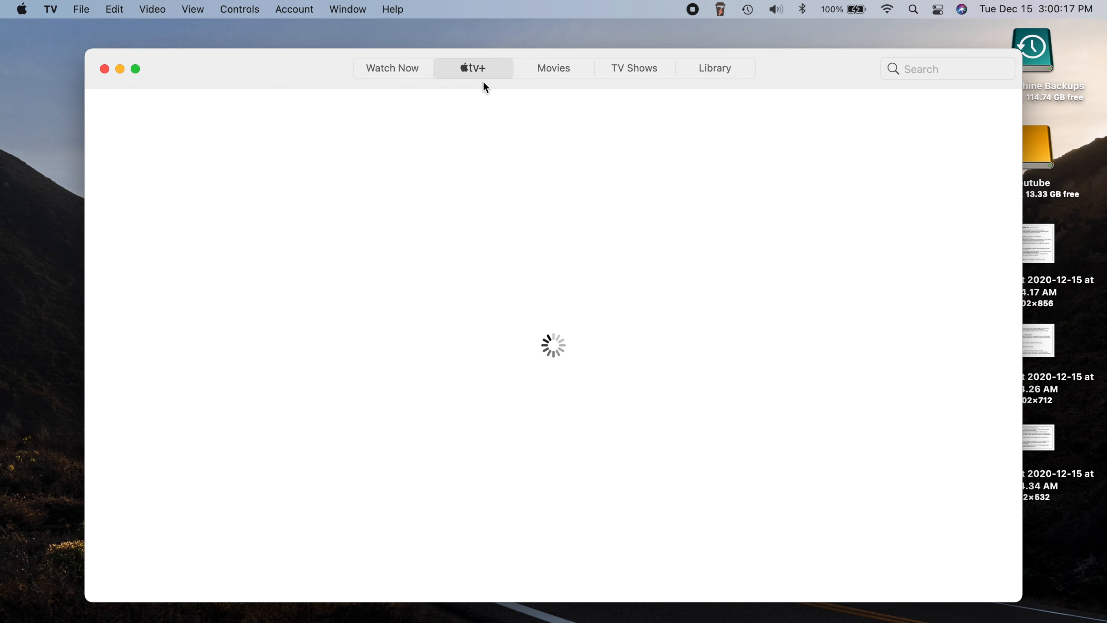
mouse_move(405, 93)
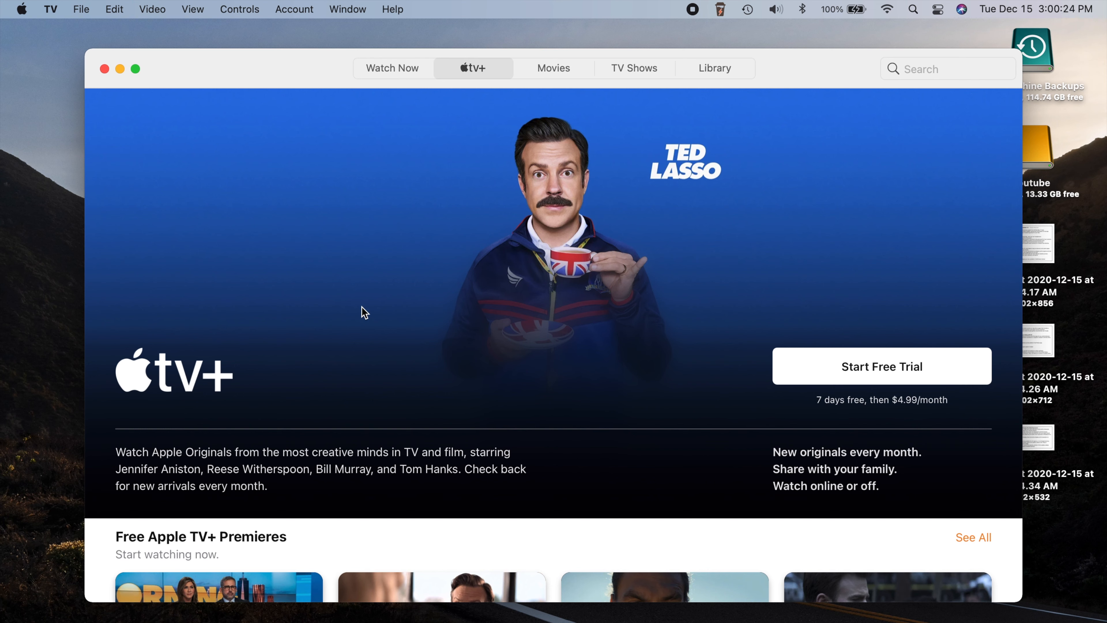
mouse_move(173, 342)
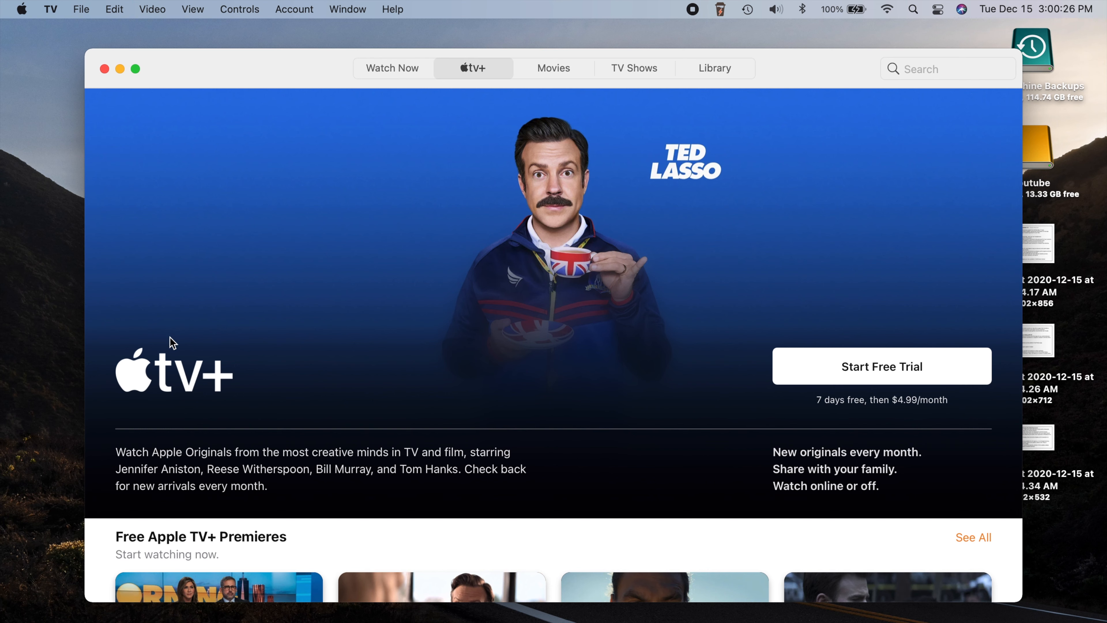
mouse_move(451, 287)
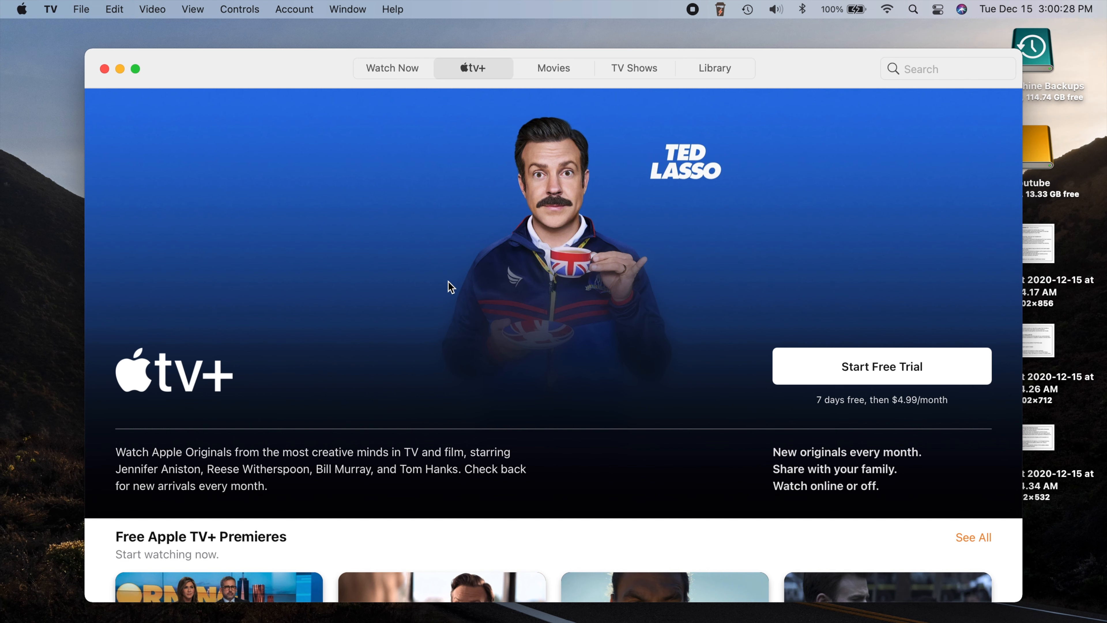
mouse_move(393, 244)
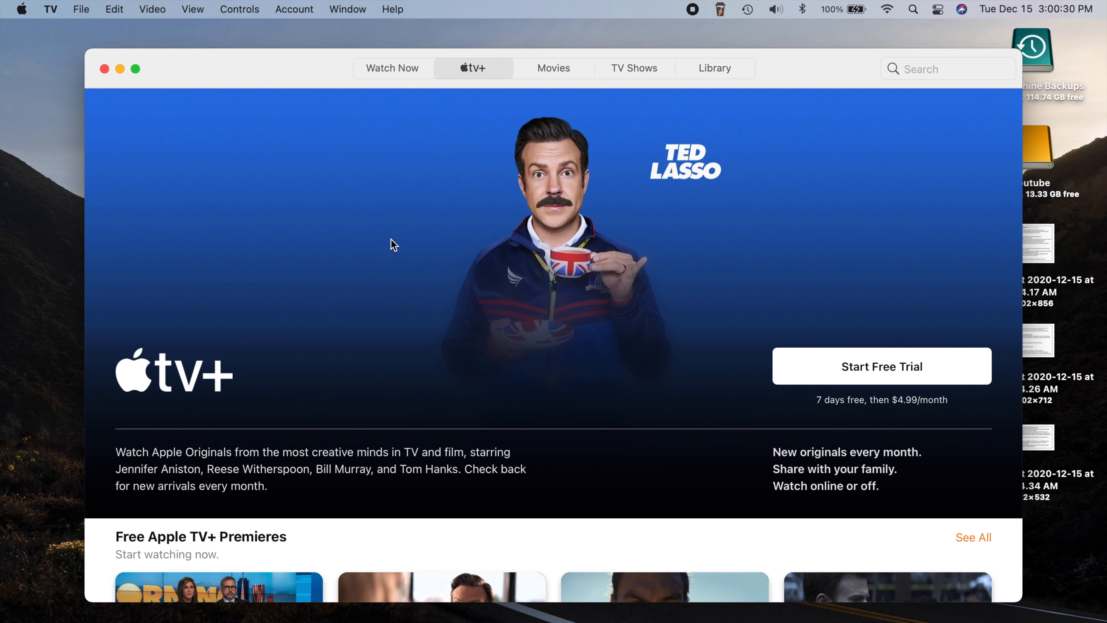
scroll(down, 3)
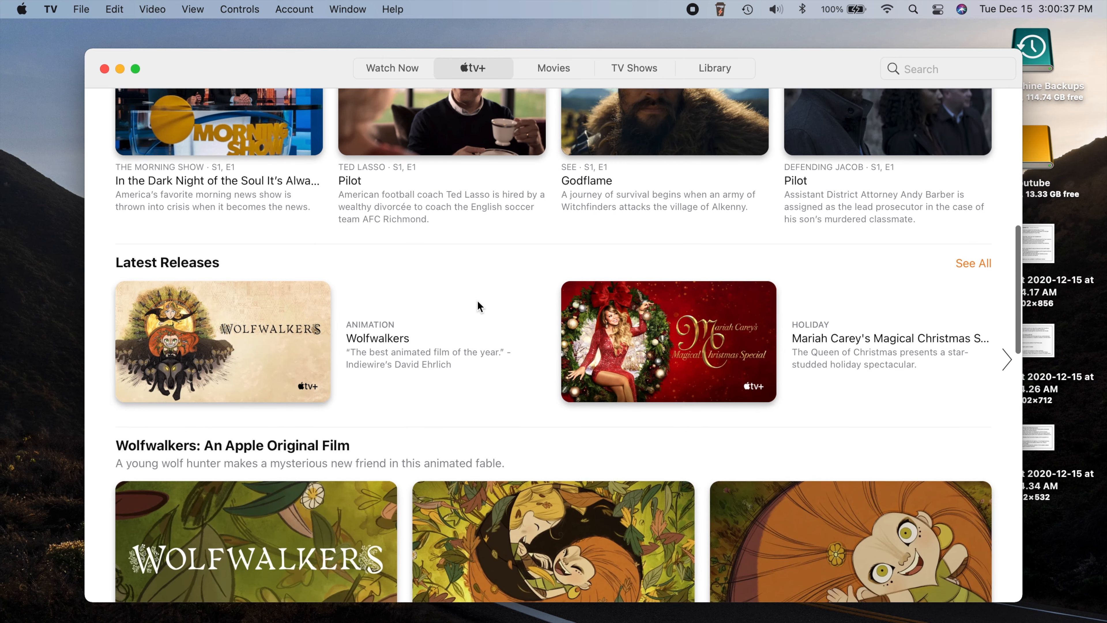
scroll(down, 3)
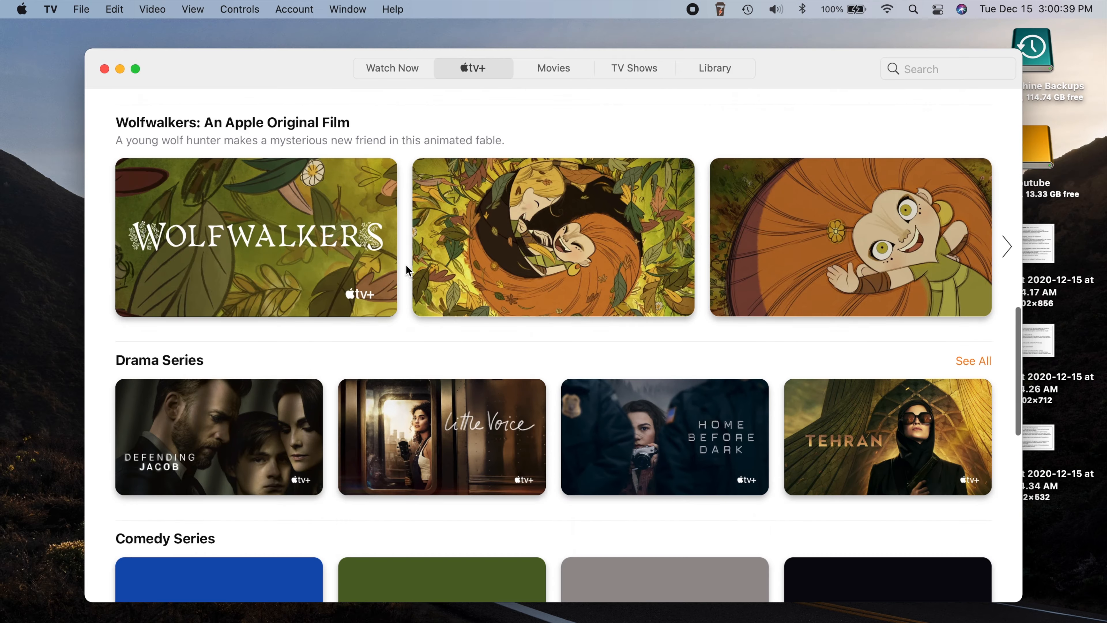
scroll(down, 3)
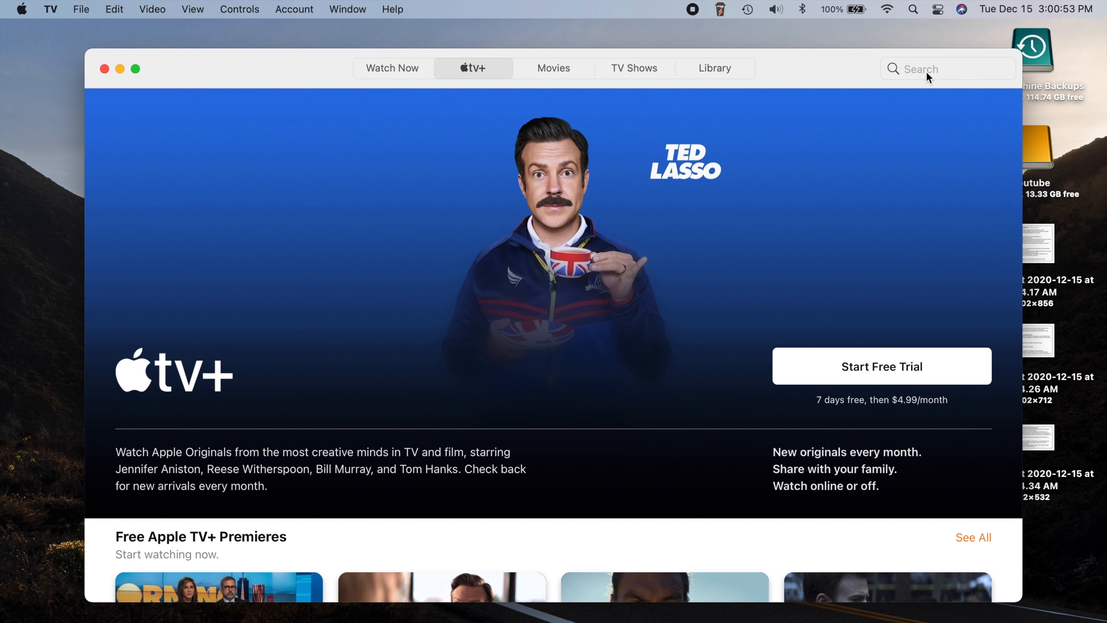
mouse_move(930, 78)
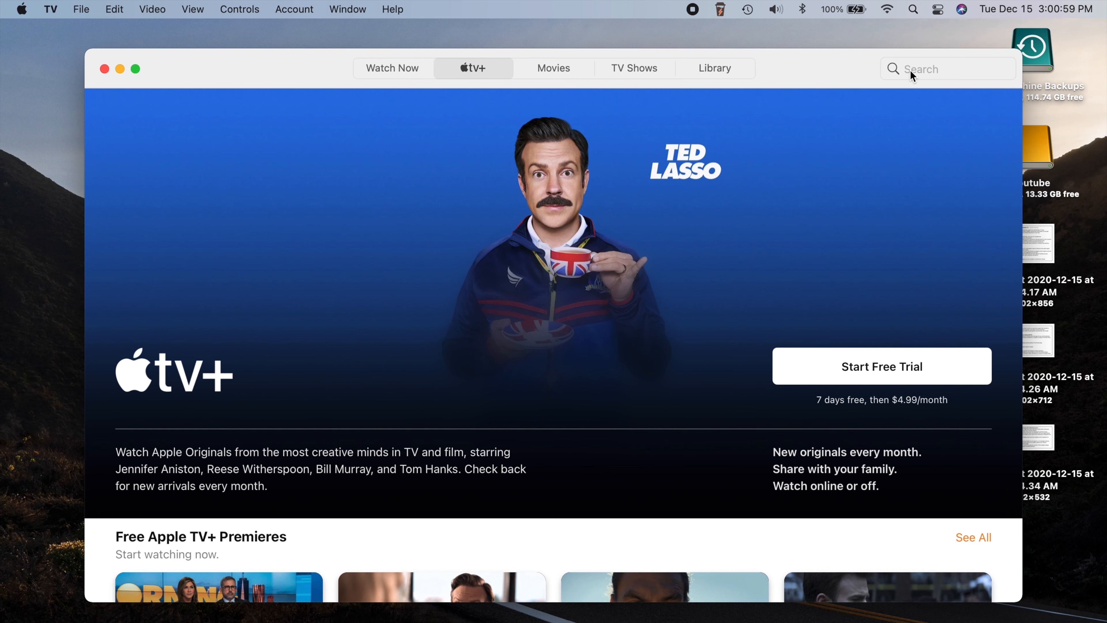
mouse_move(905, 103)
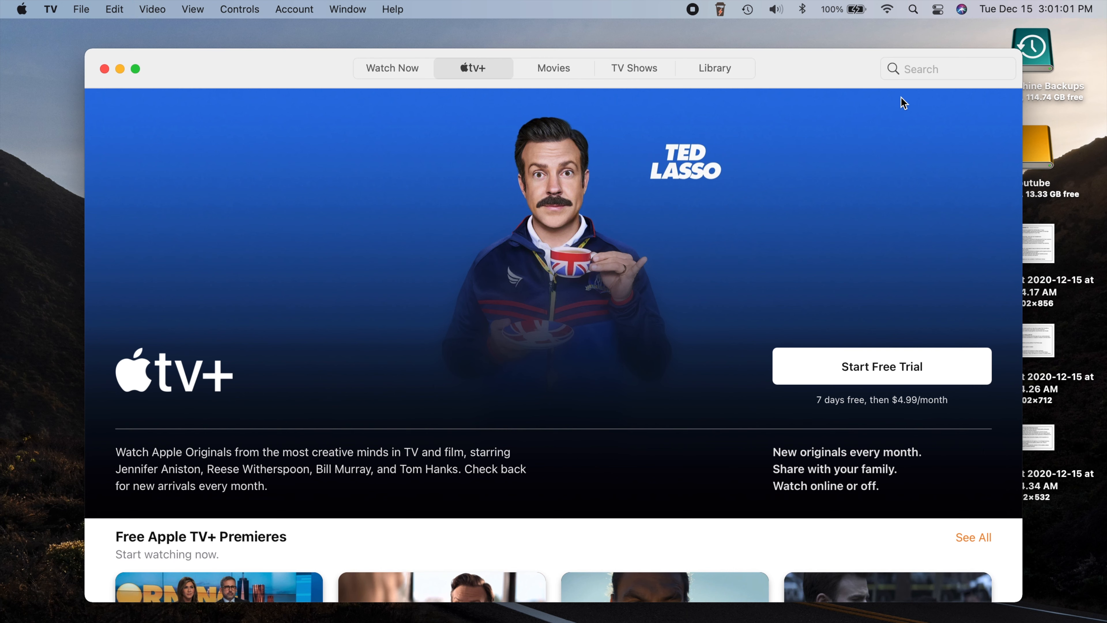
Step: Search TV for 'greyhound', clear the search, then browse into the Comedy category's top movies
click(948, 69)
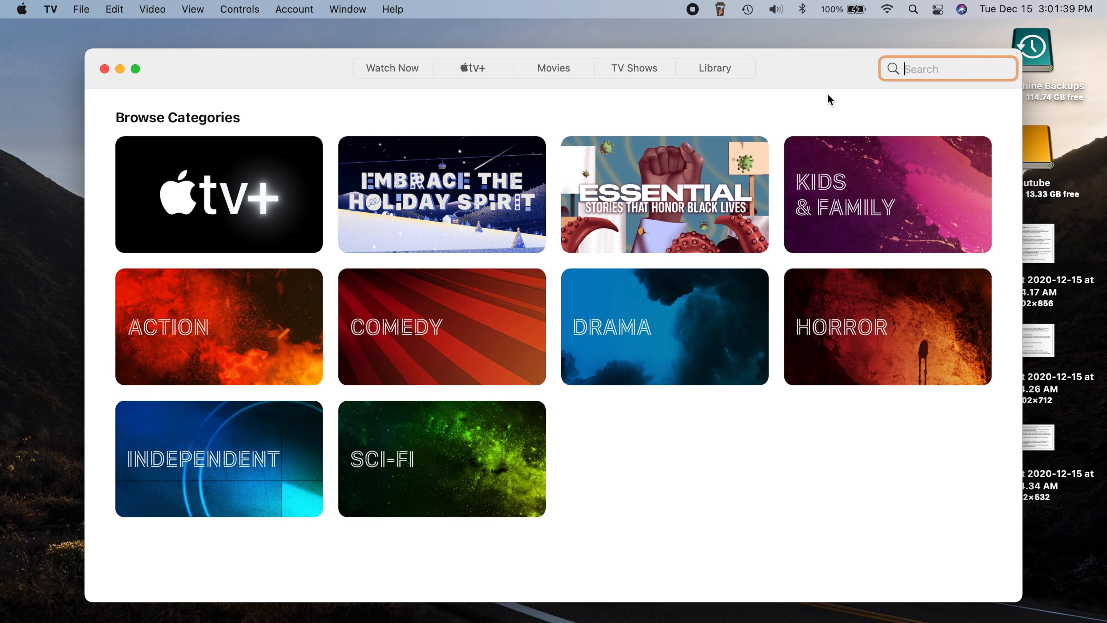
text(greyhoun)
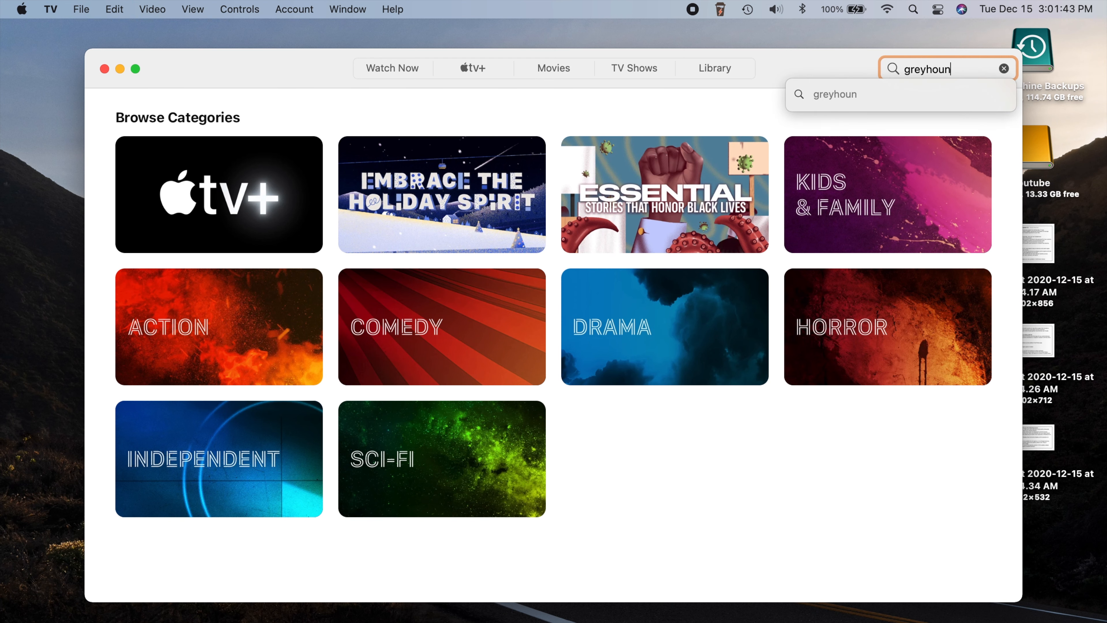
text(d)
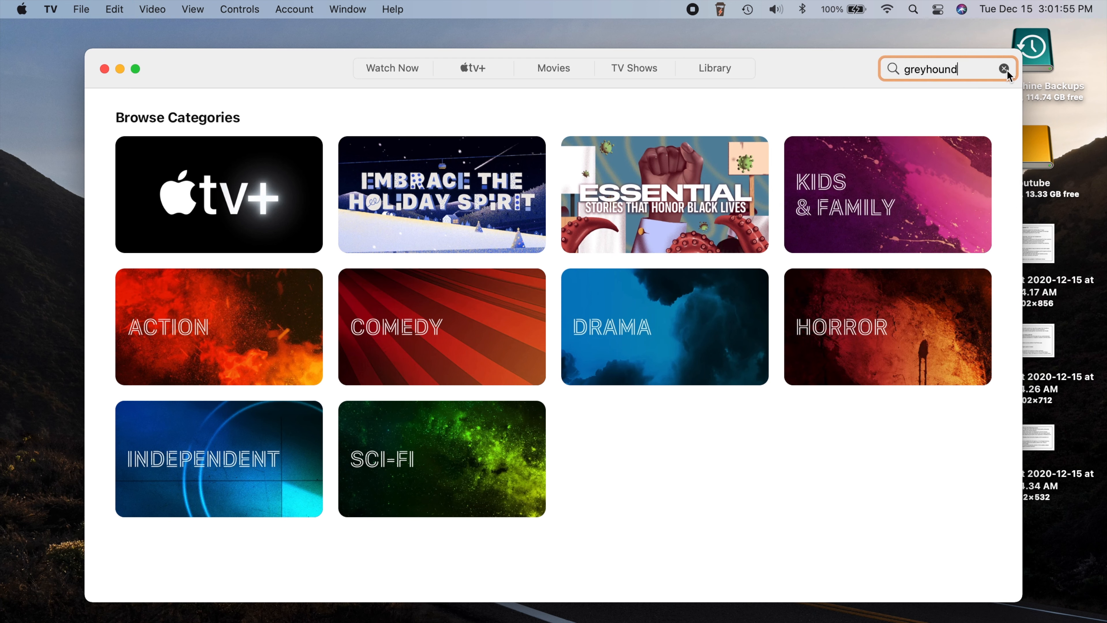
click(1004, 69)
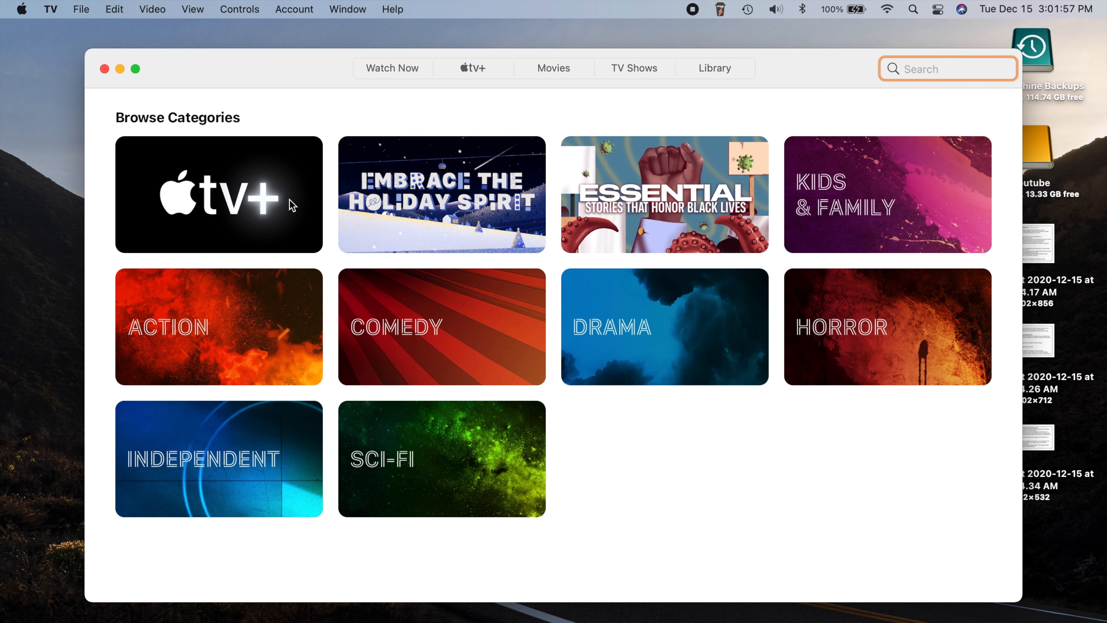
mouse_move(530, 324)
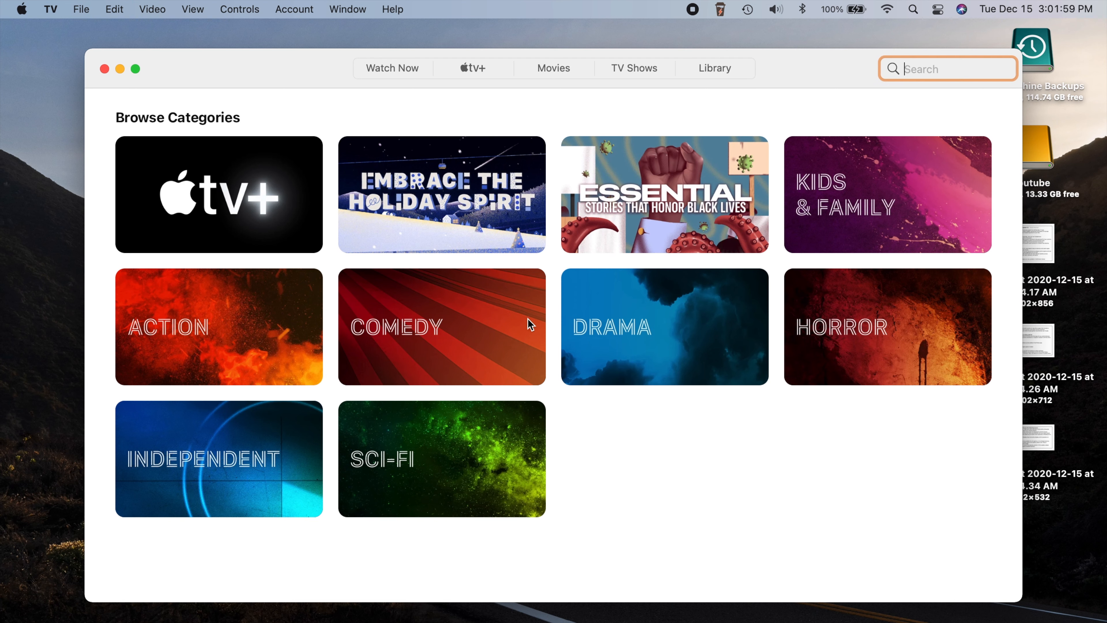
mouse_move(639, 449)
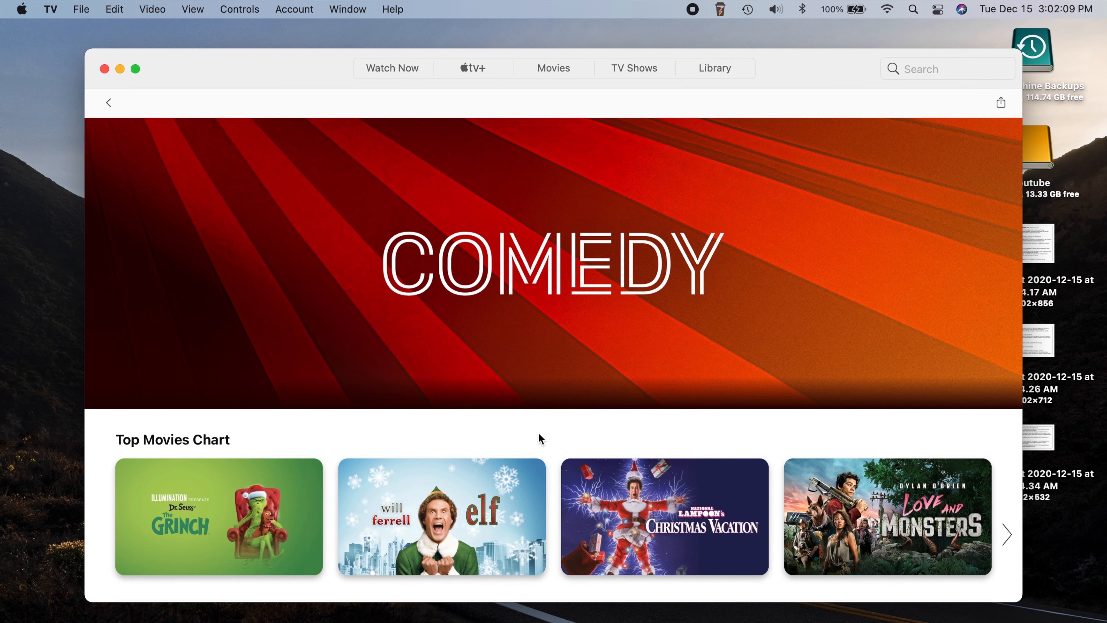
scroll(down, 3)
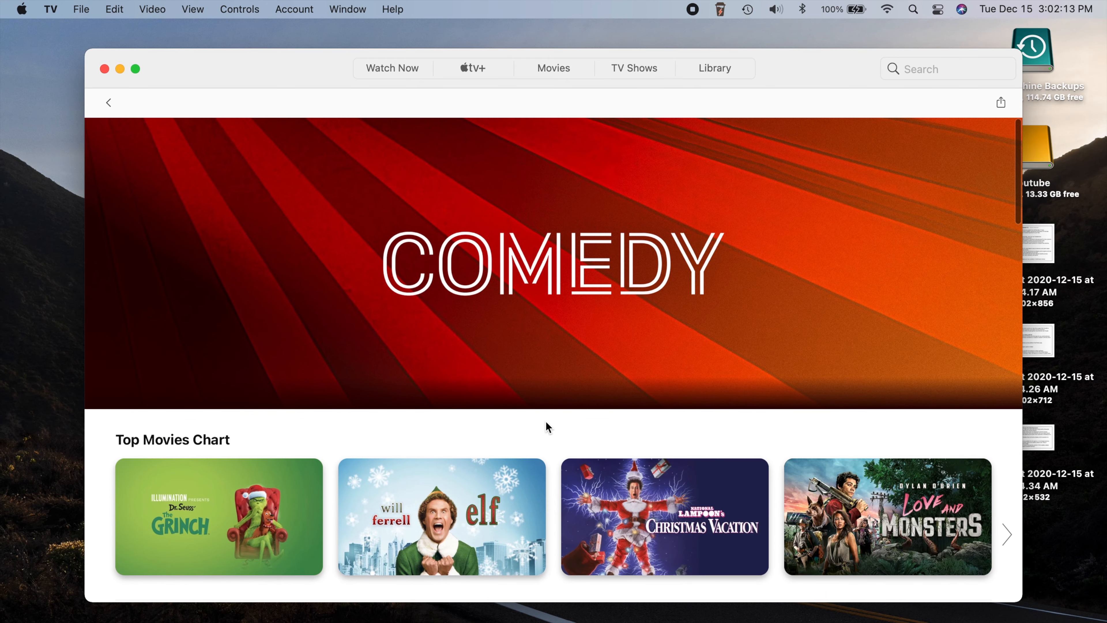
mouse_move(355, 127)
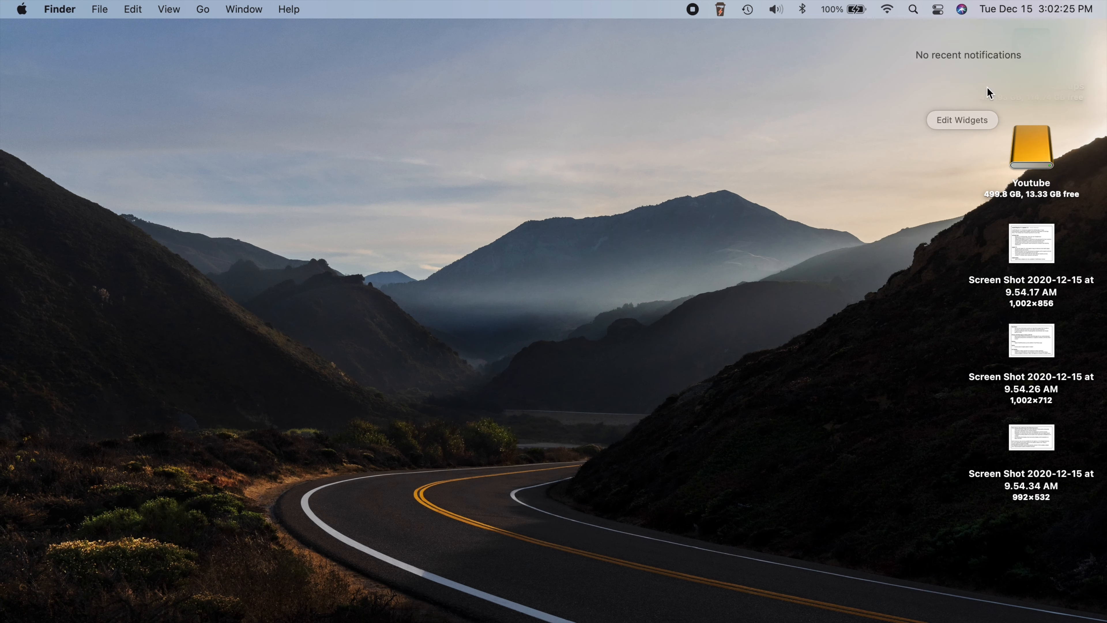
mouse_move(739, 223)
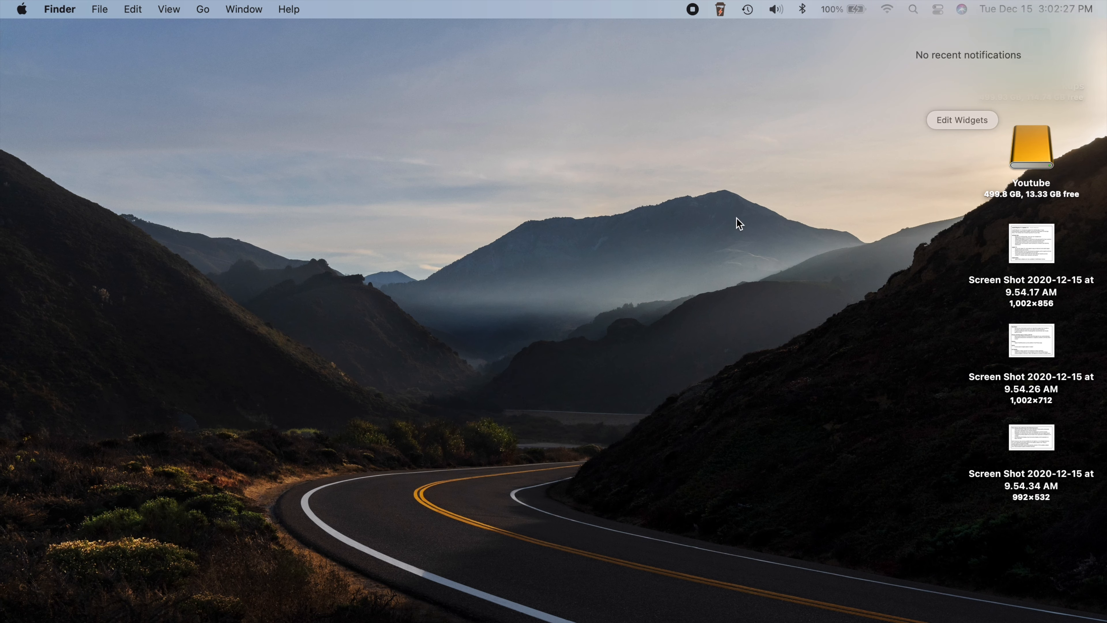
Step: Enter widget editing, show News widgets, add the large Today widget and preview Topic at large size
click(960, 119)
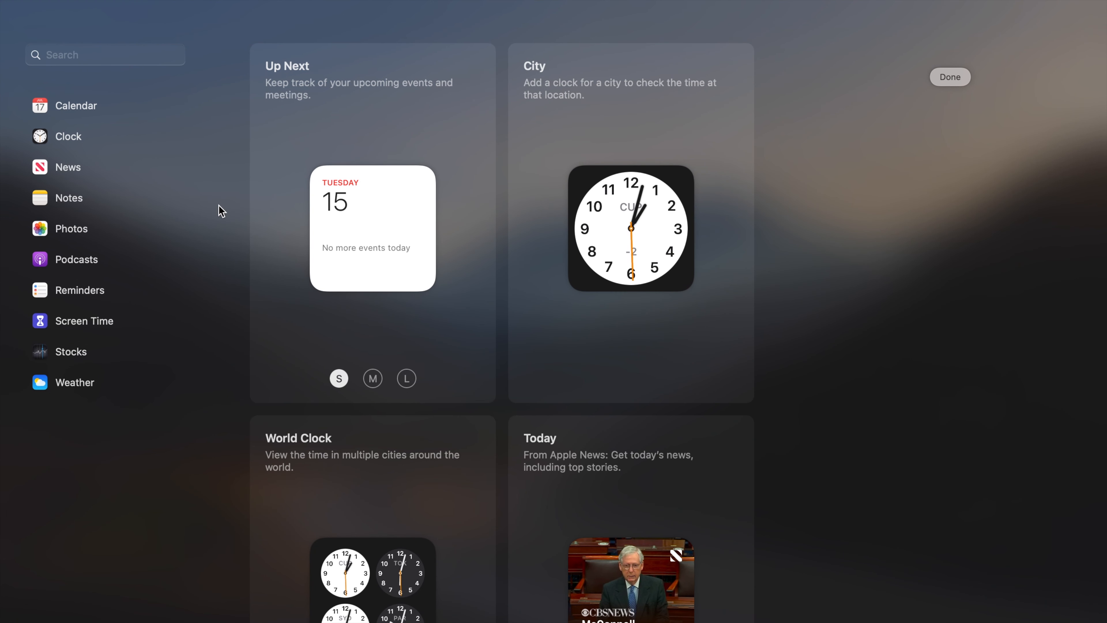
mouse_move(66, 178)
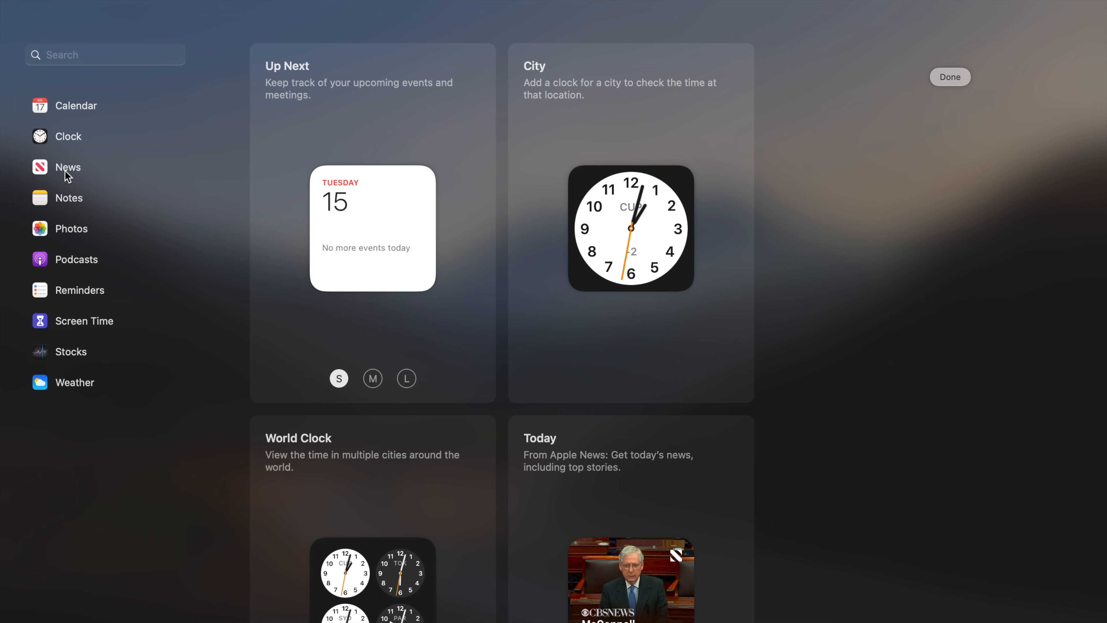
click(68, 167)
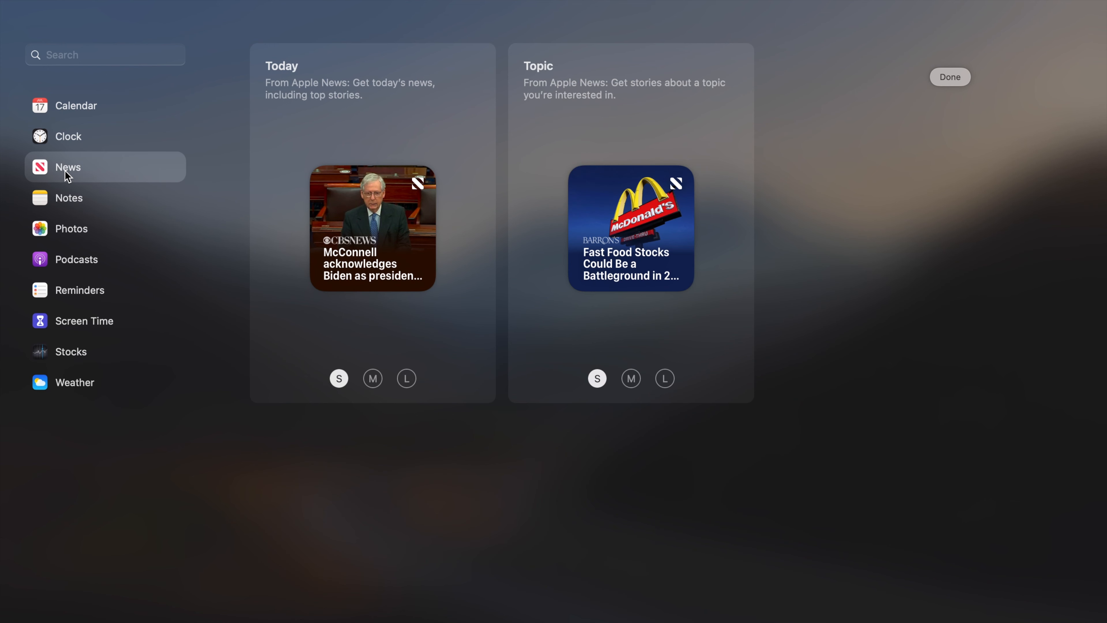
mouse_move(246, 70)
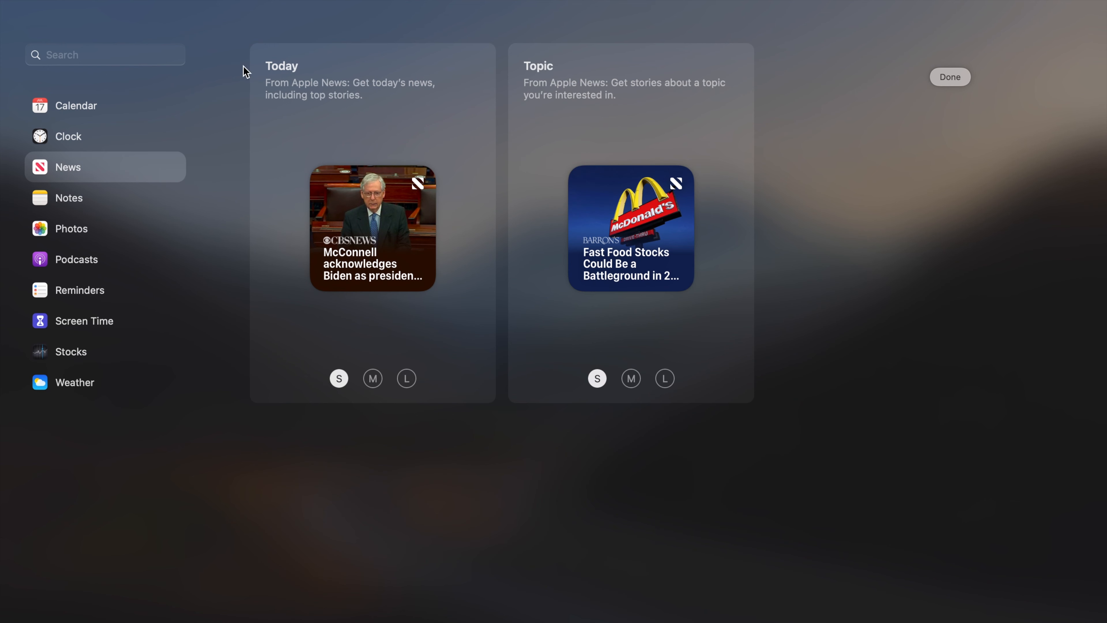
mouse_move(387, 135)
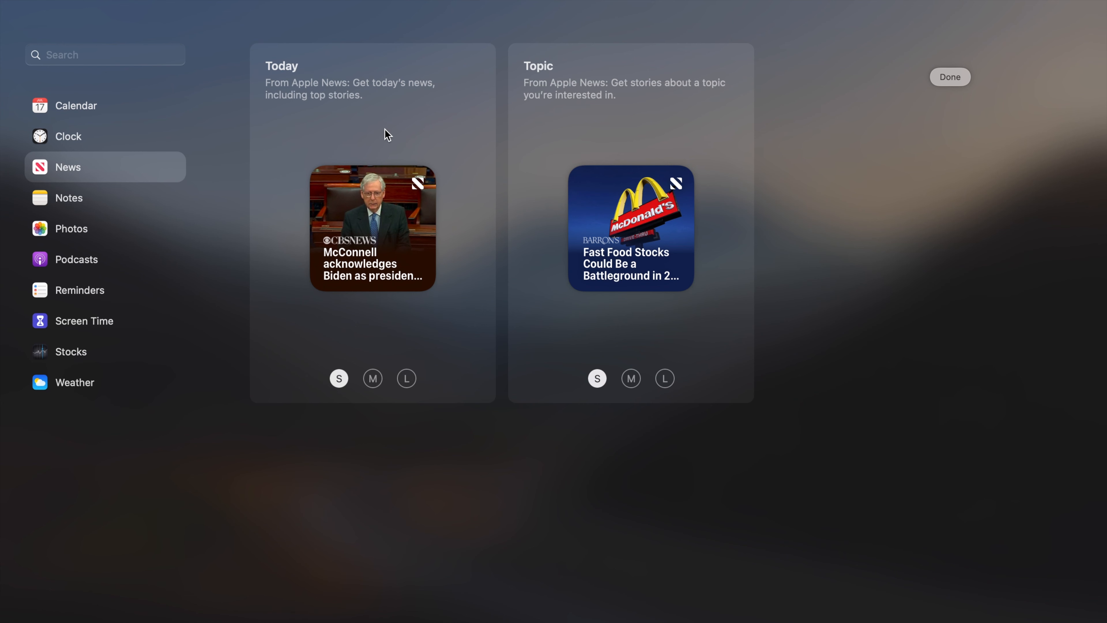
mouse_move(380, 132)
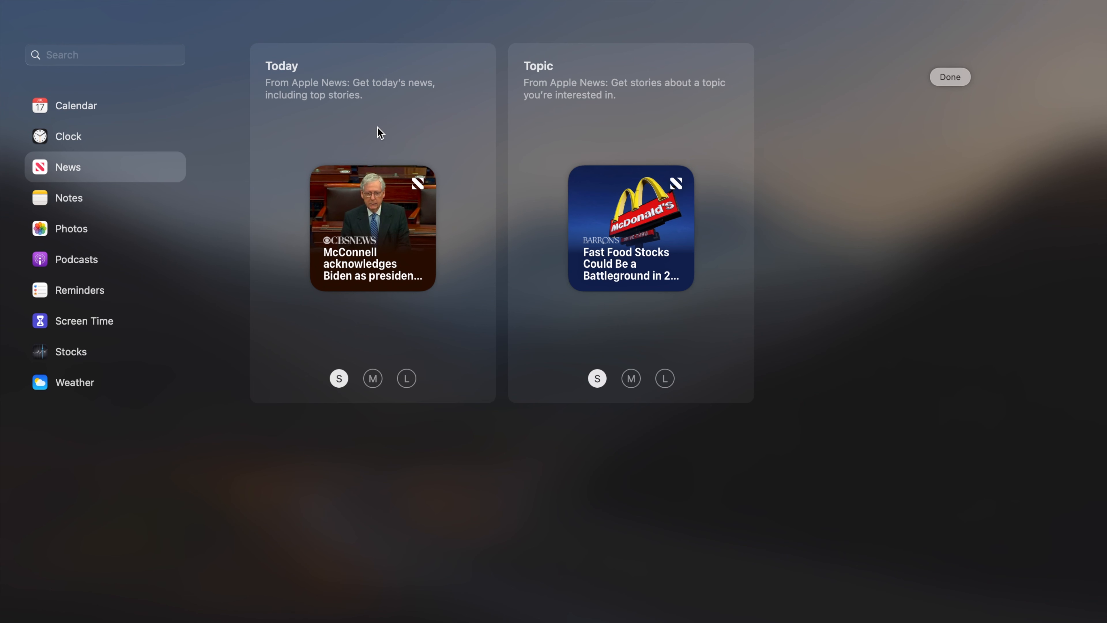
mouse_move(558, 84)
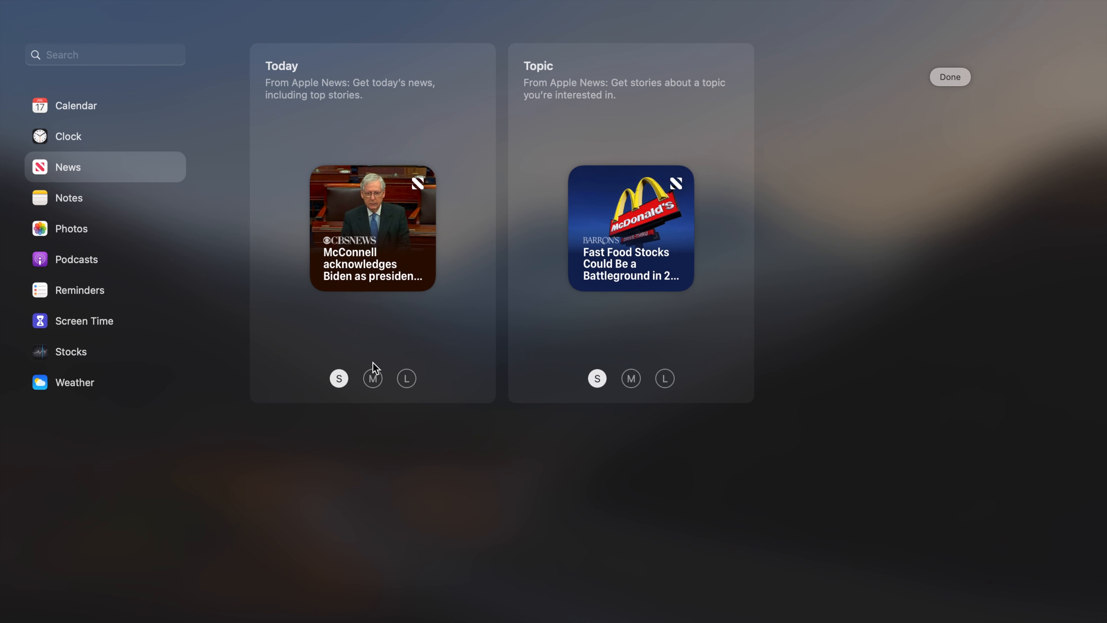
click(372, 378)
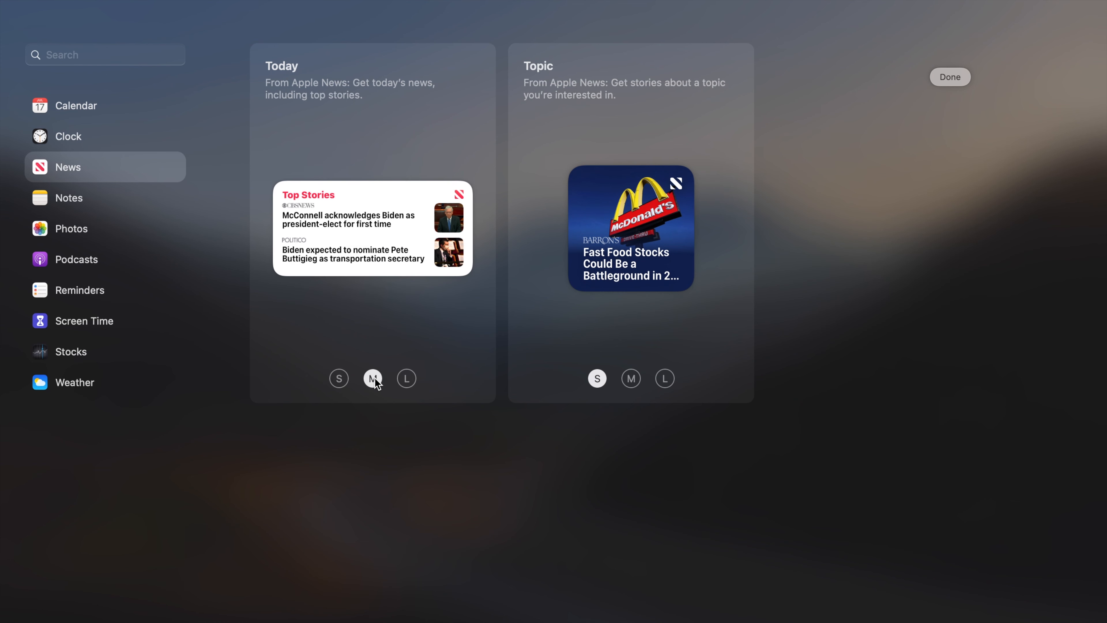
click(407, 378)
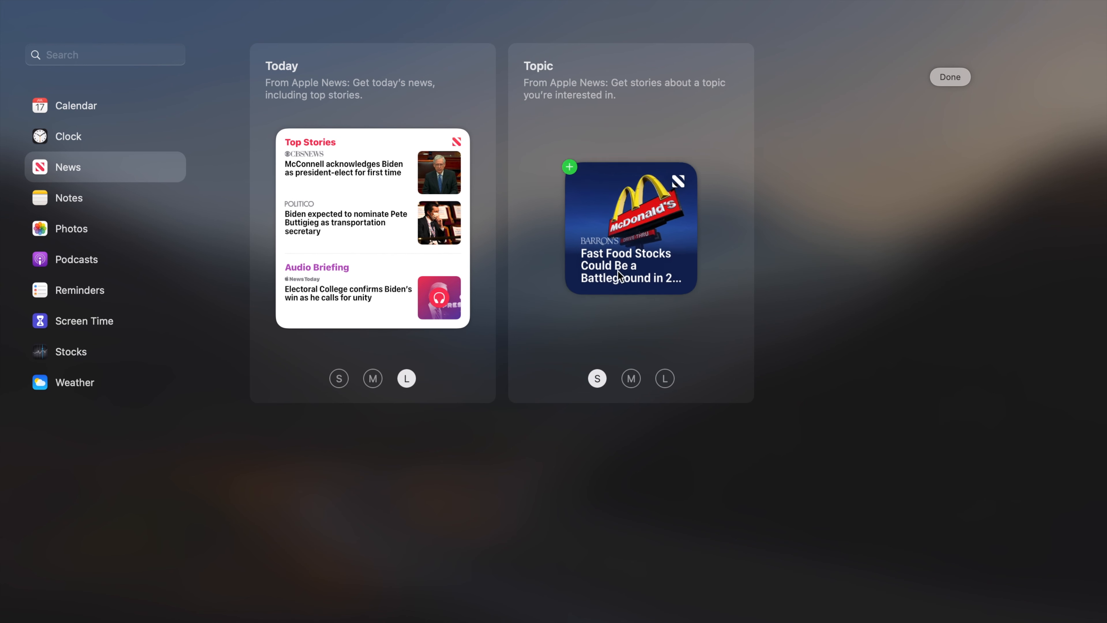
click(664, 378)
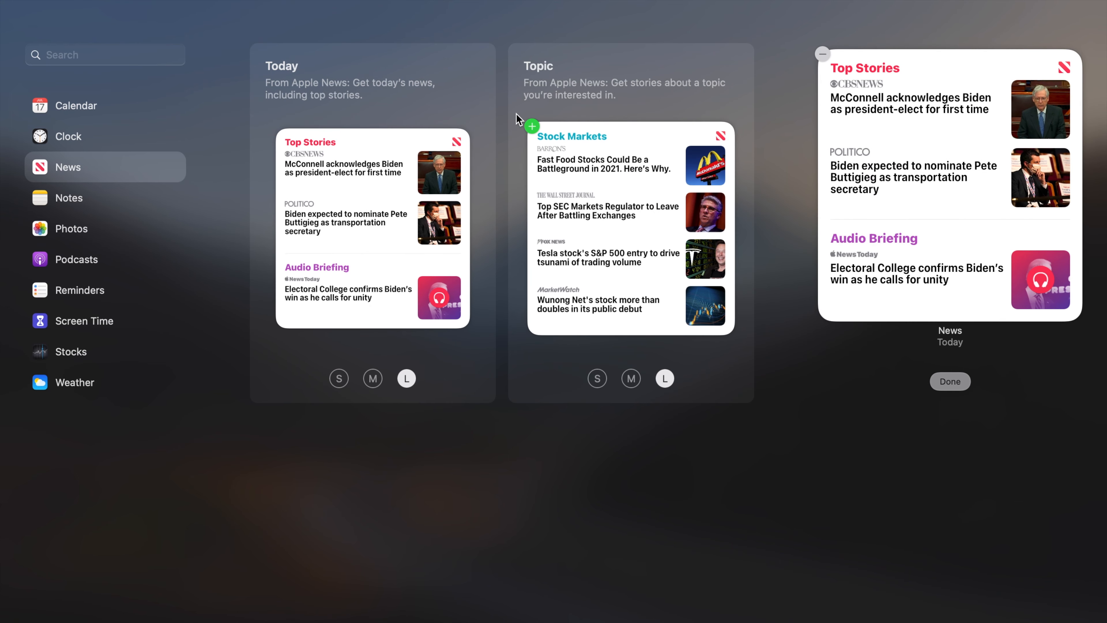
Step: Add the large News Topic widget below the Today widget in the notification column
click(533, 126)
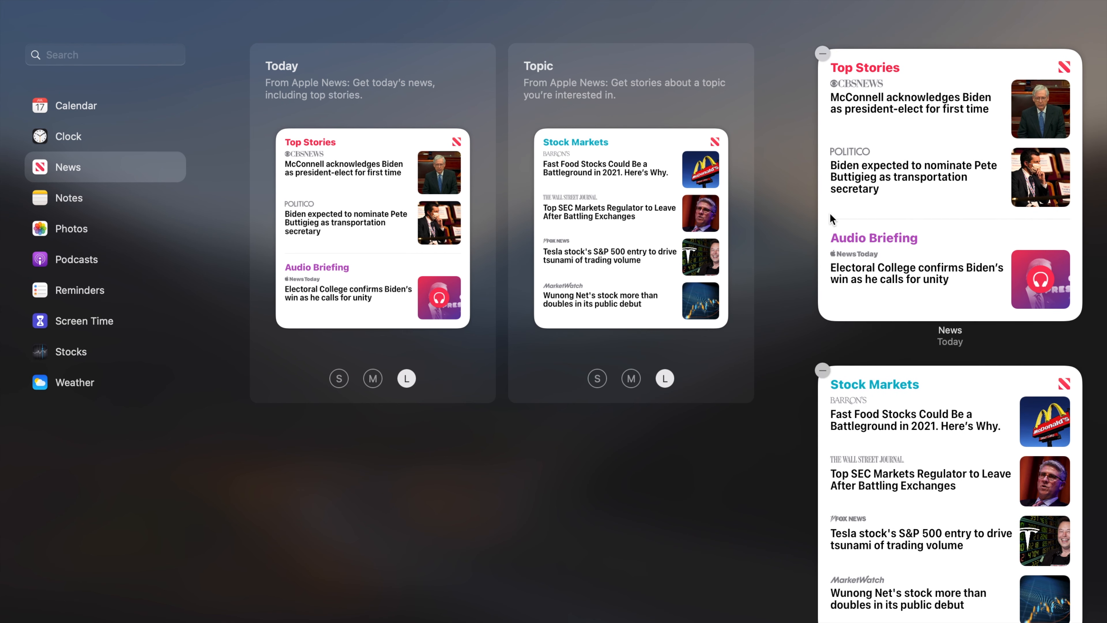
mouse_move(797, 200)
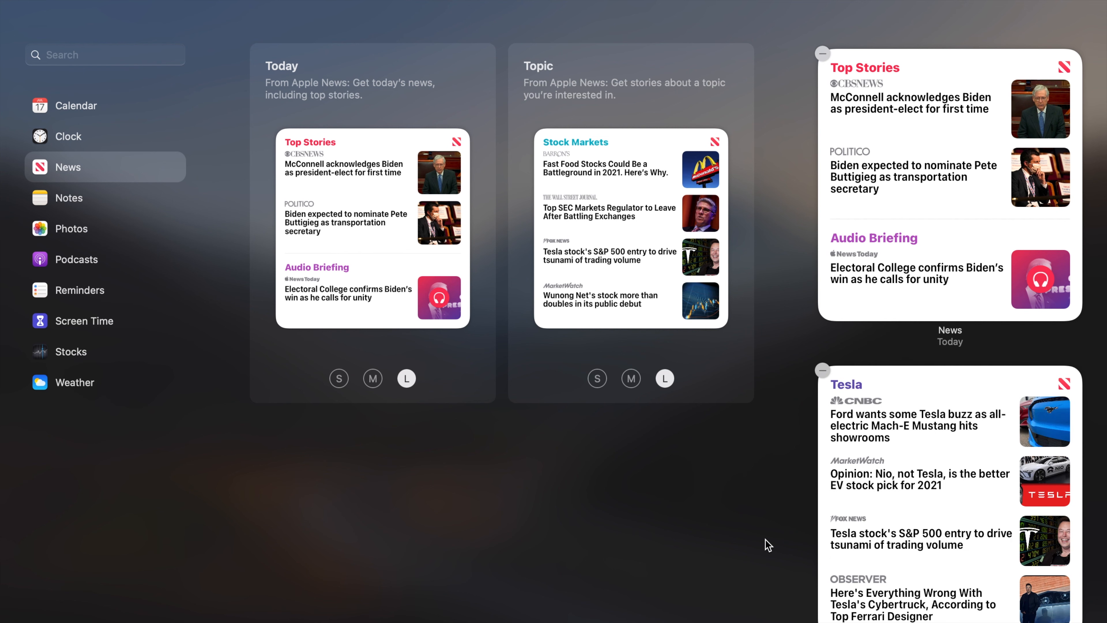
mouse_move(934, 397)
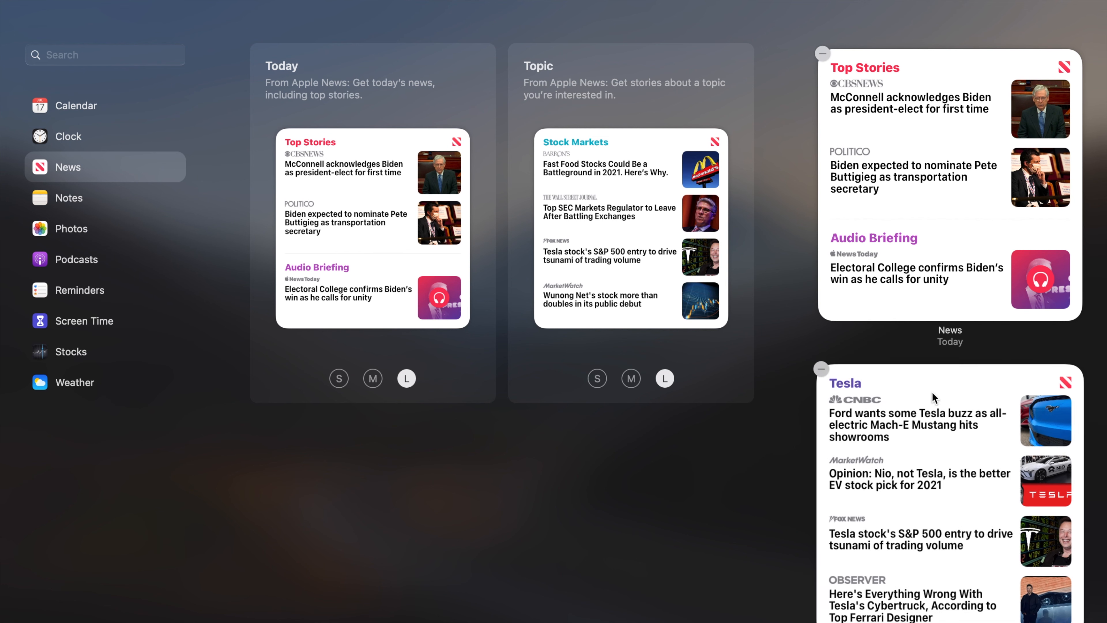
mouse_move(771, 437)
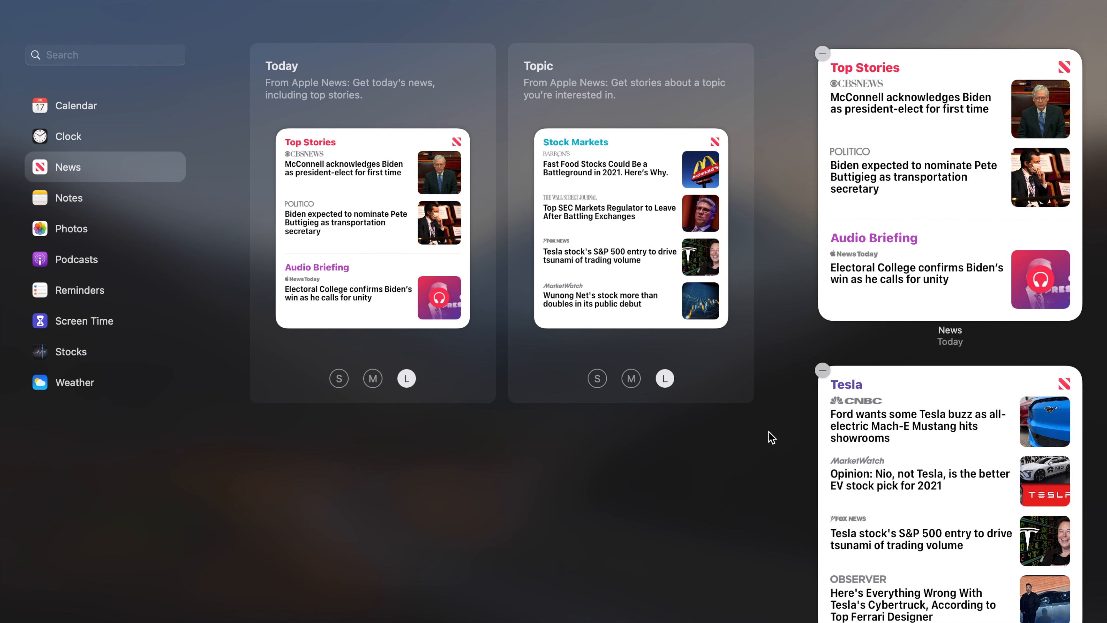
mouse_move(856, 136)
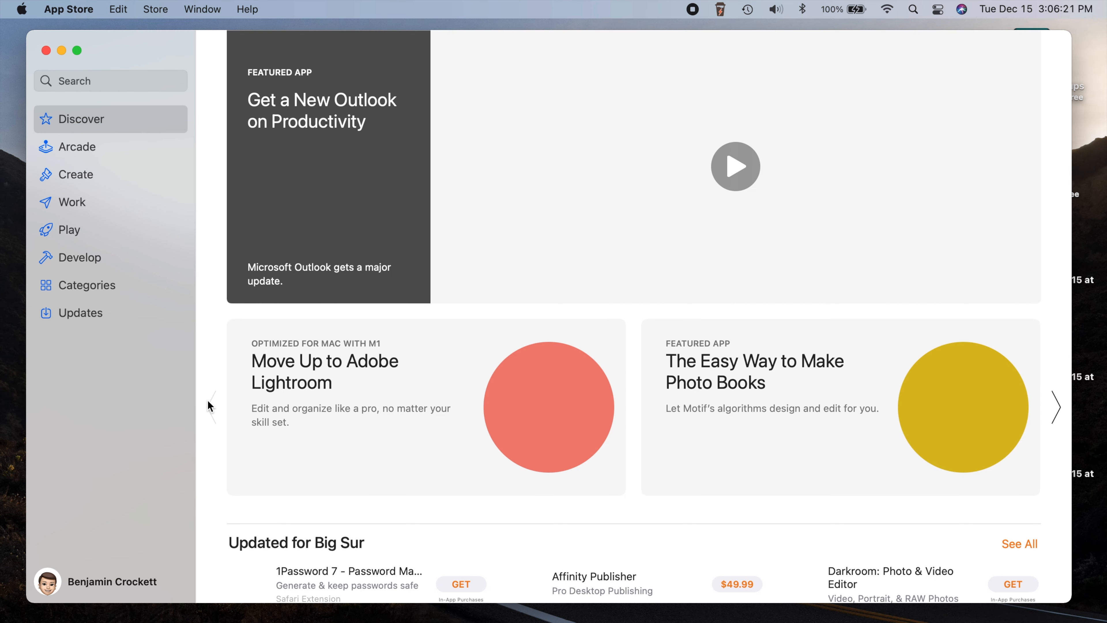
Step: Check 1Password 7's App Privacy section showing No Details Provided, then return to Discover
click(735, 166)
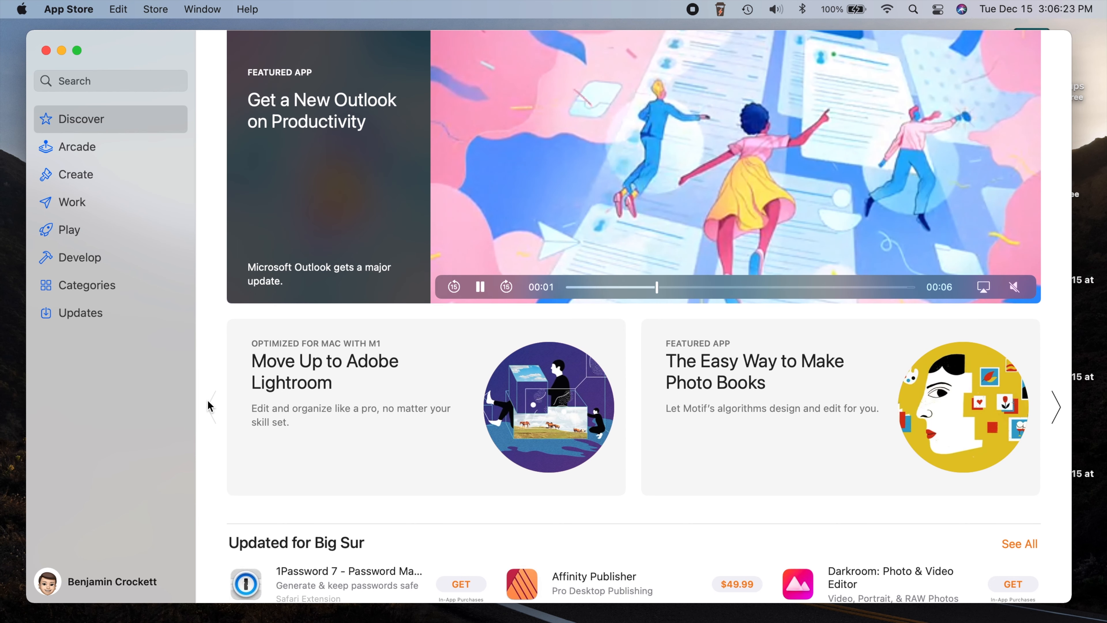
scroll(down, 3)
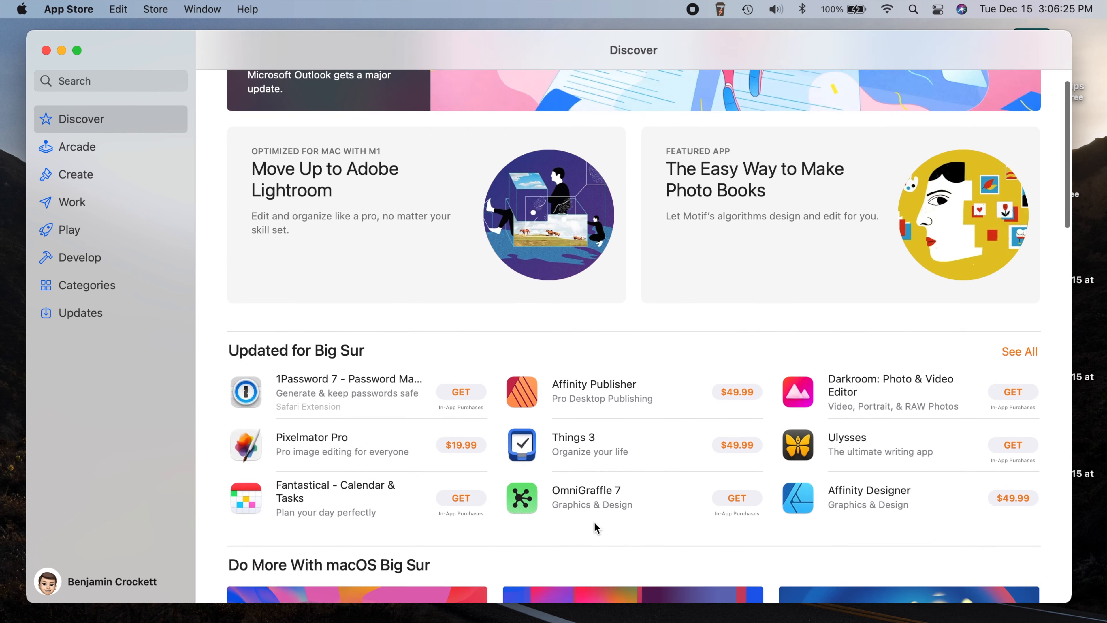
scroll(down, 3)
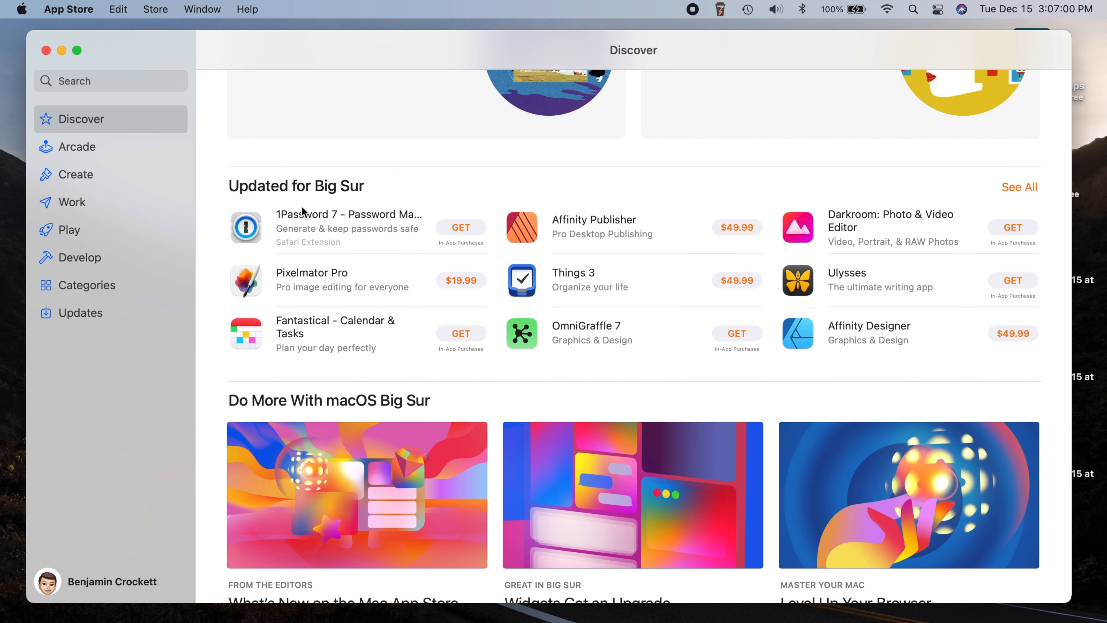
click(349, 214)
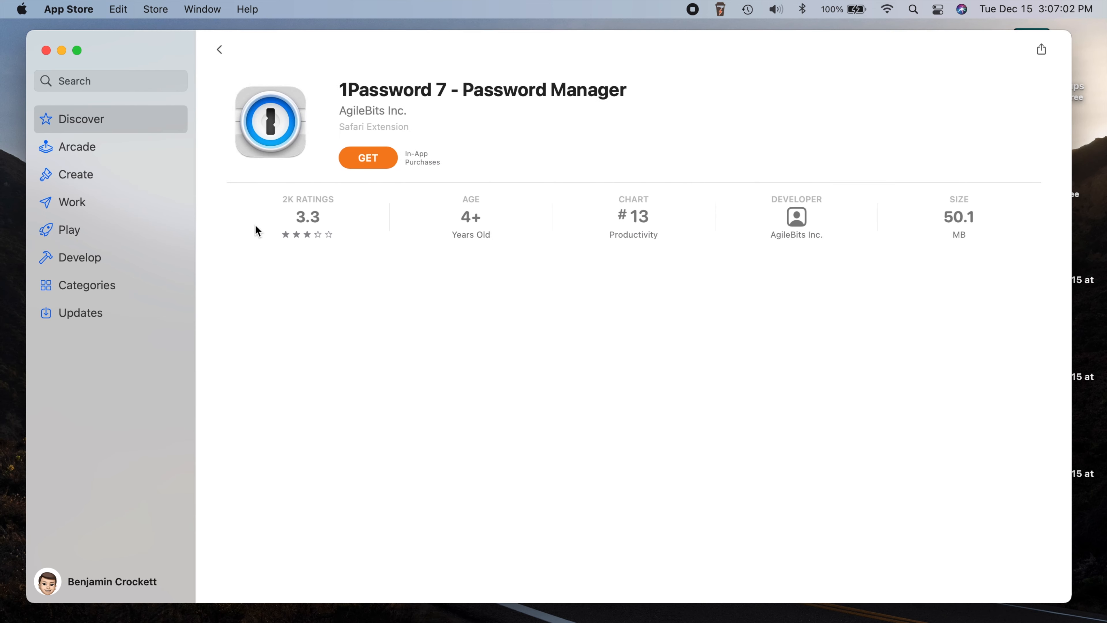
scroll(down, 3)
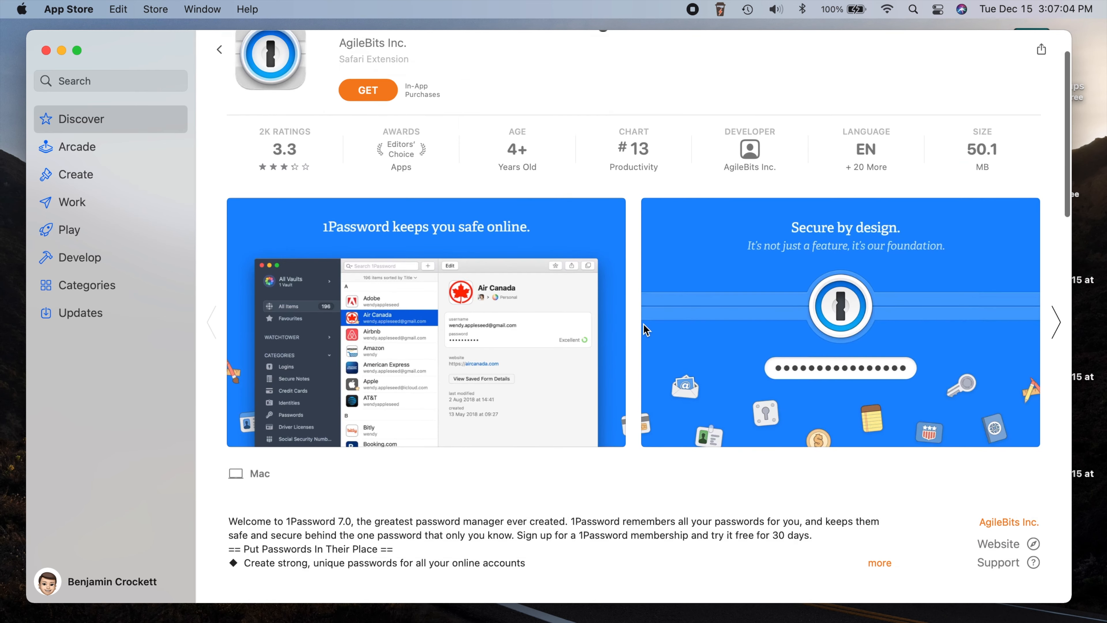
scroll(down, 3)
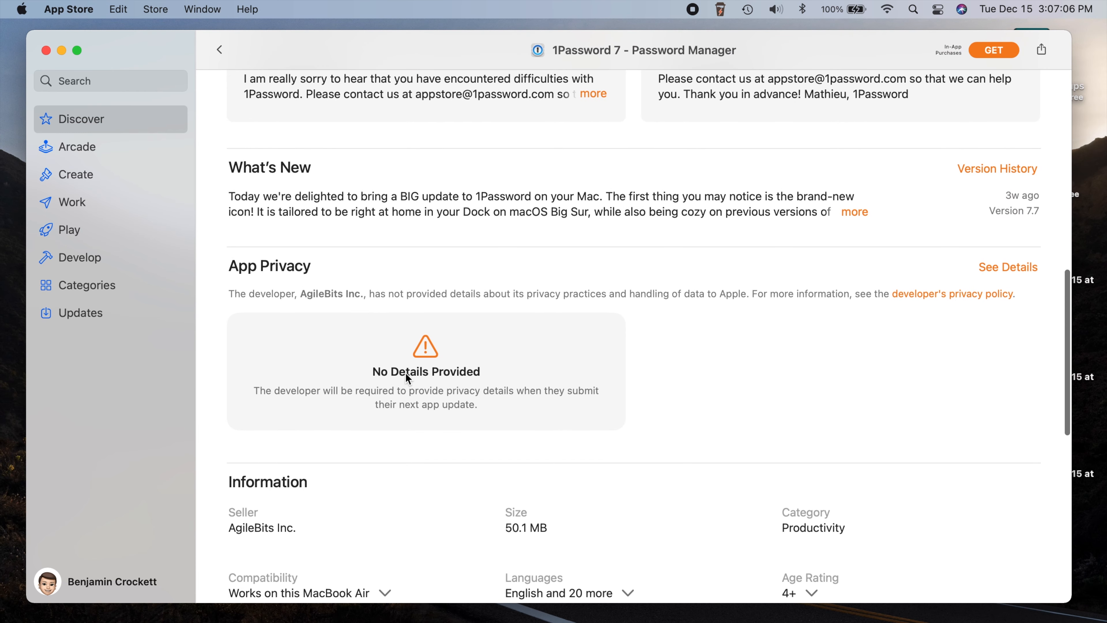
mouse_move(399, 436)
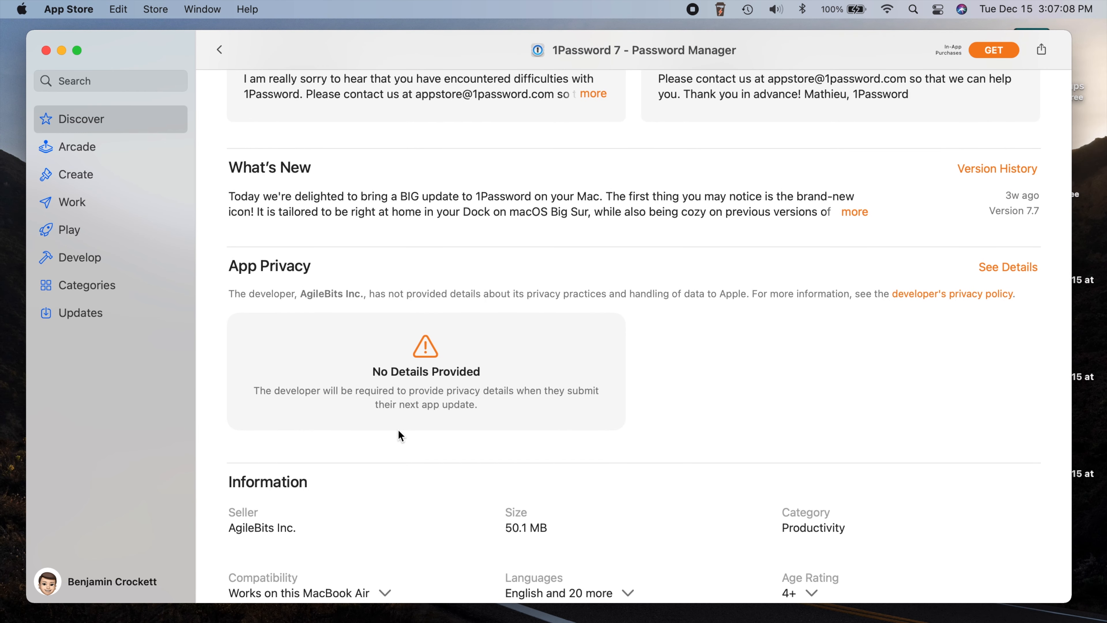
mouse_move(396, 456)
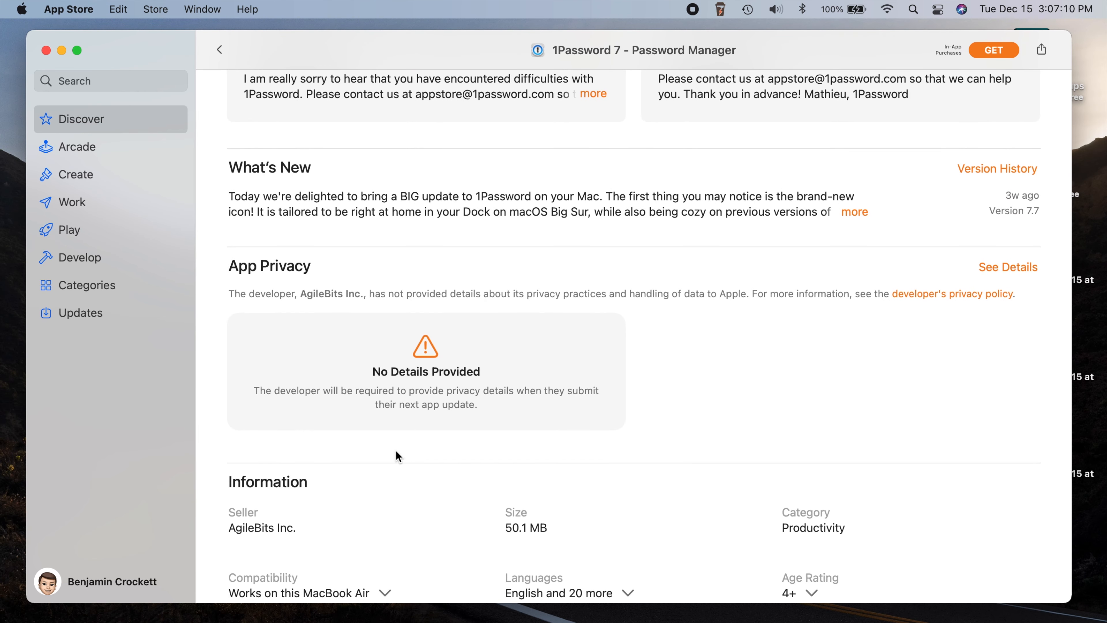
mouse_move(303, 410)
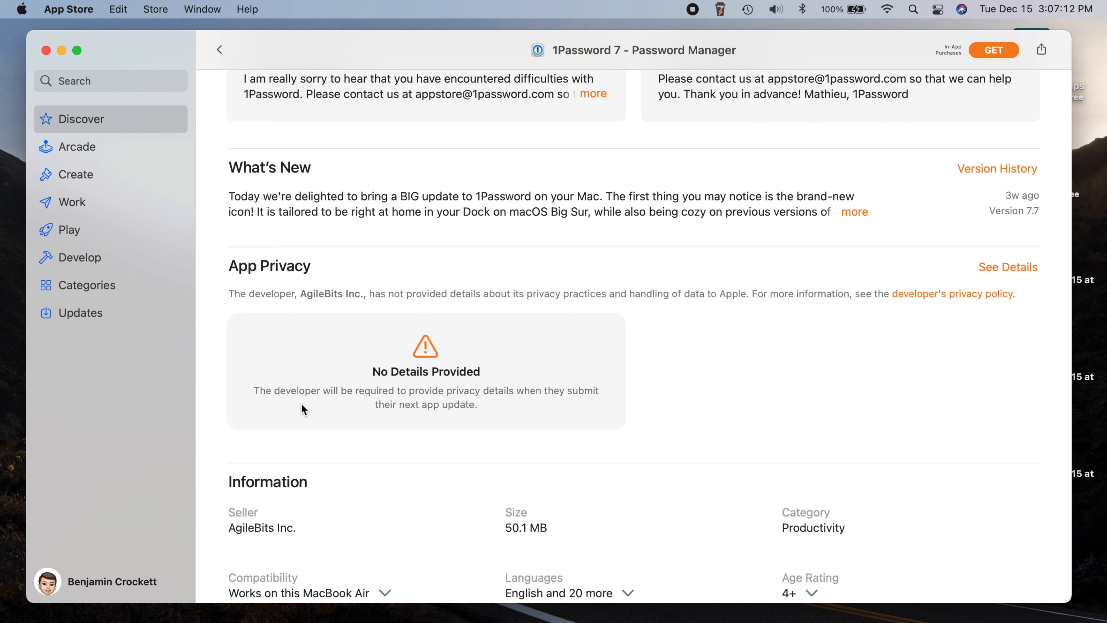
mouse_move(434, 421)
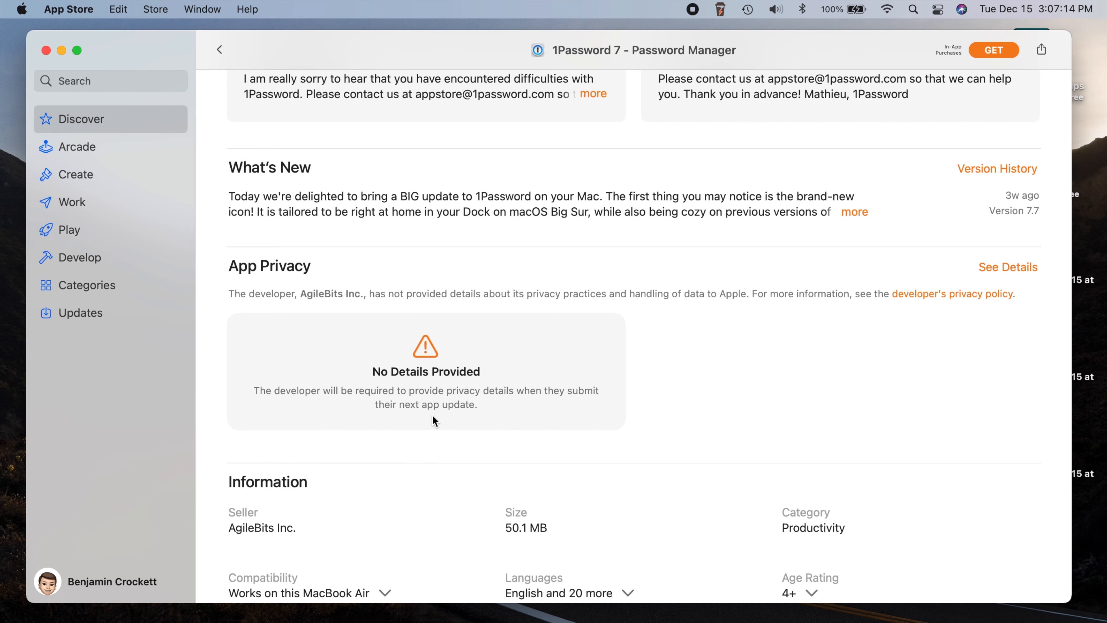
mouse_move(294, 148)
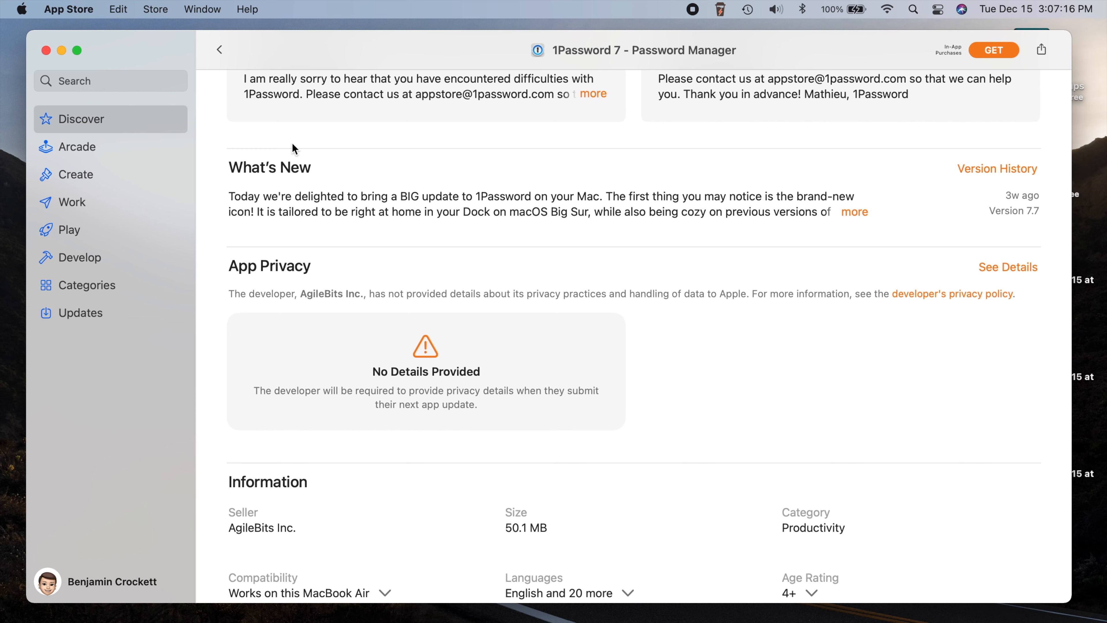
mouse_move(197, 130)
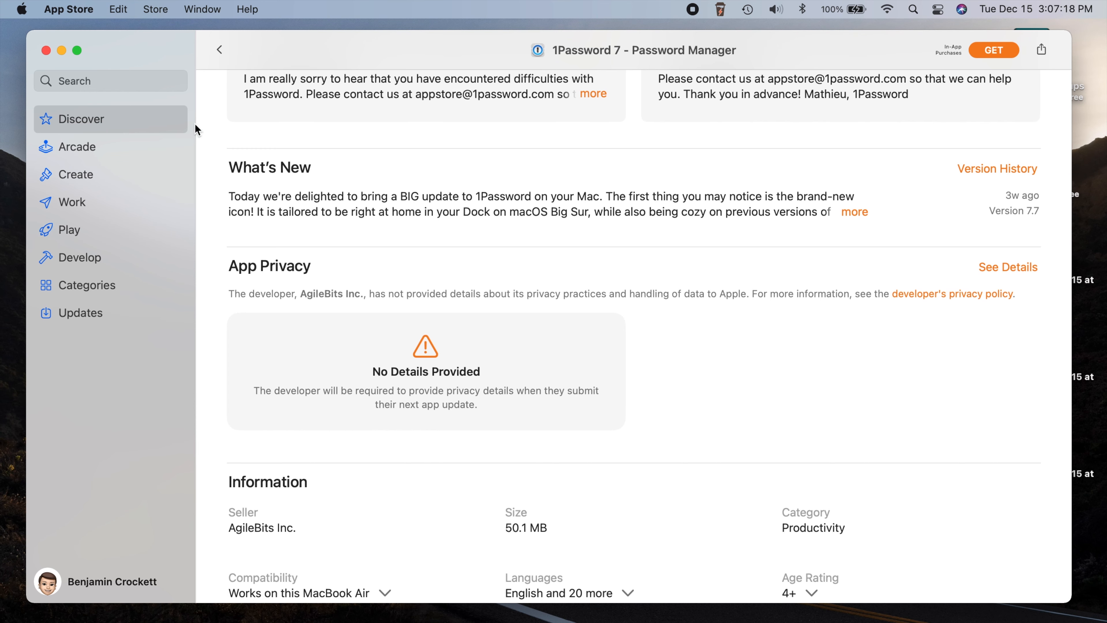
click(219, 50)
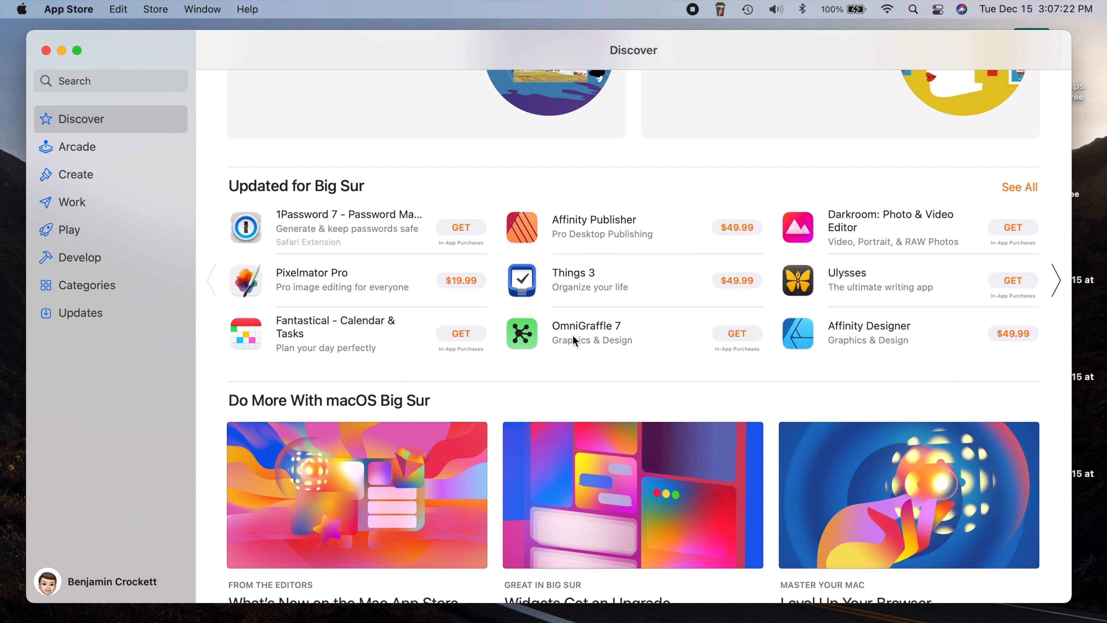
Step: View OmniGraffle 7's privacy labels: Purchases and Identifiers as Data Linked to You
click(586, 332)
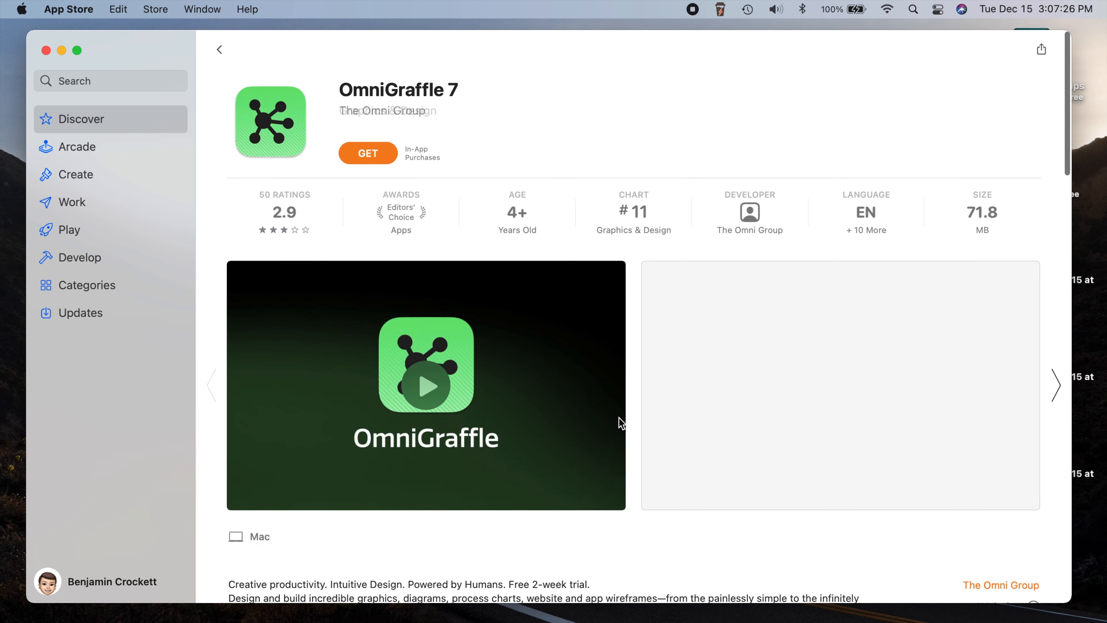
scroll(down, 3)
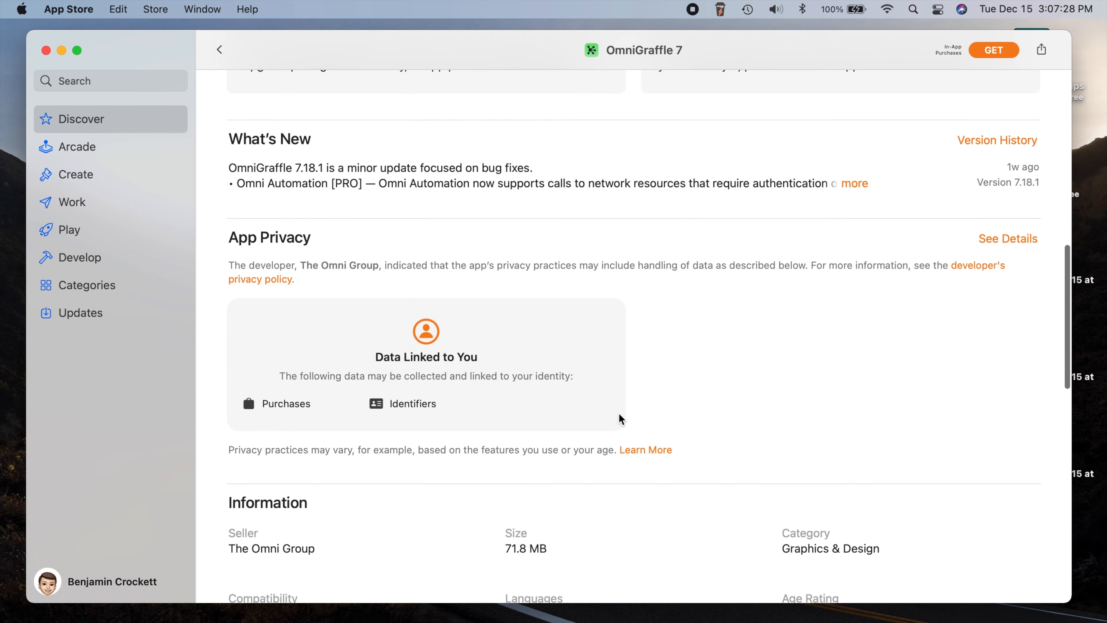
scroll(down, 3)
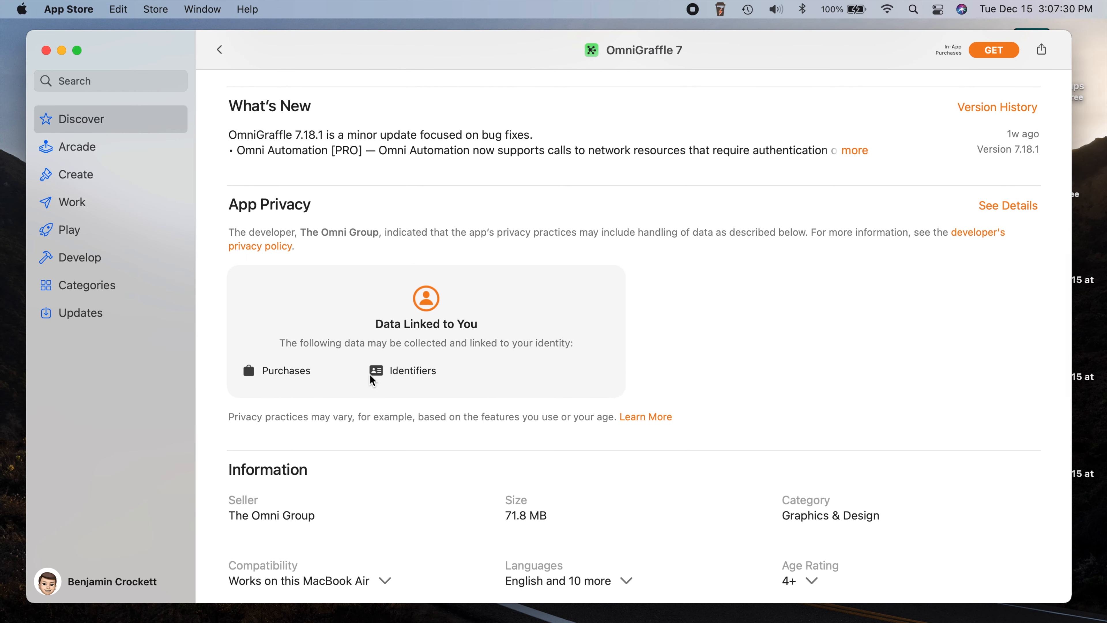
mouse_move(361, 355)
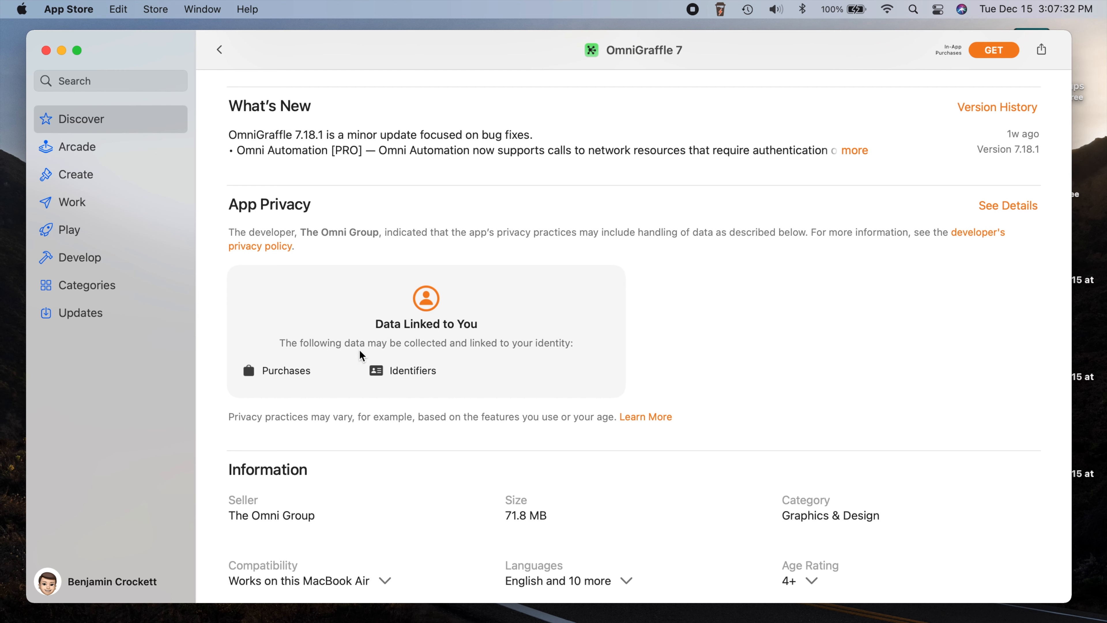
mouse_move(571, 360)
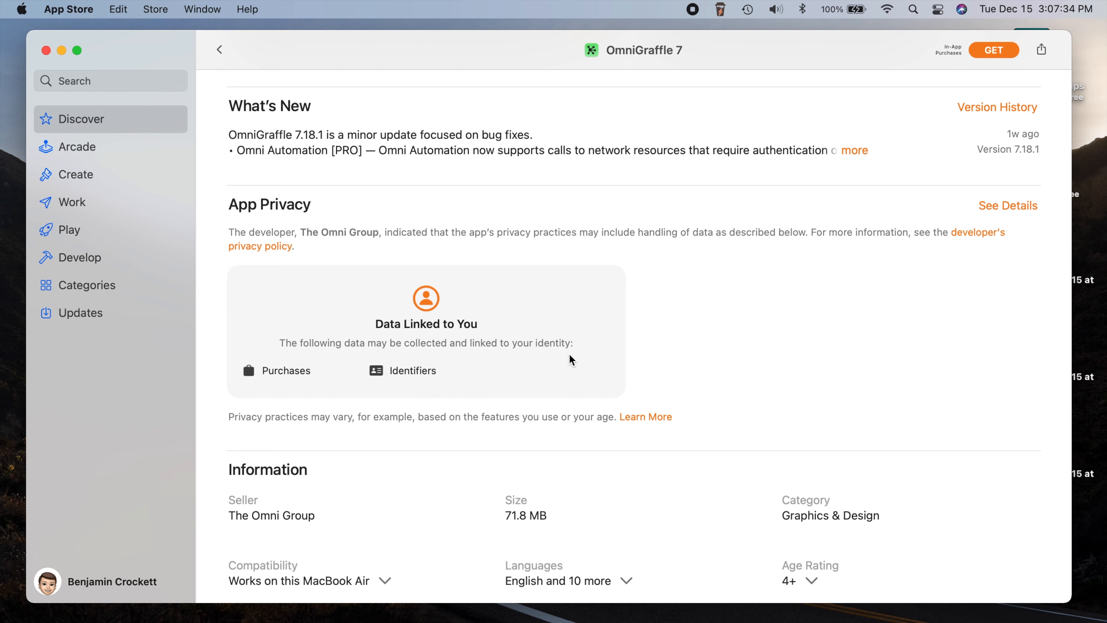
mouse_move(386, 399)
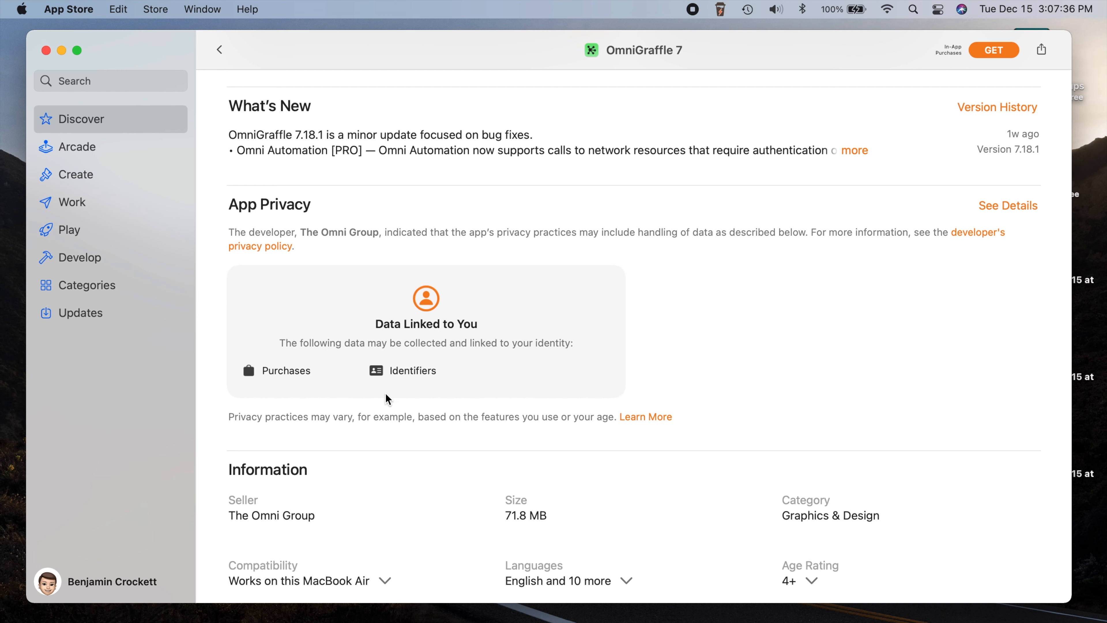
mouse_move(675, 341)
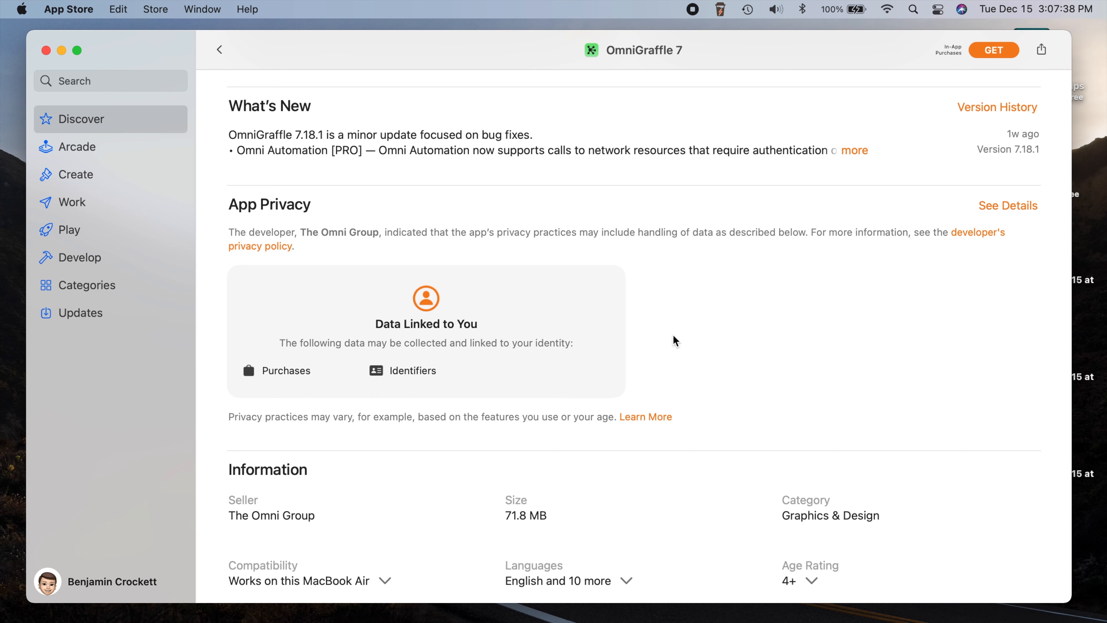
Step: Show OmniGraffle 7's full App Privacy details listing Purchase History and User ID
click(1008, 205)
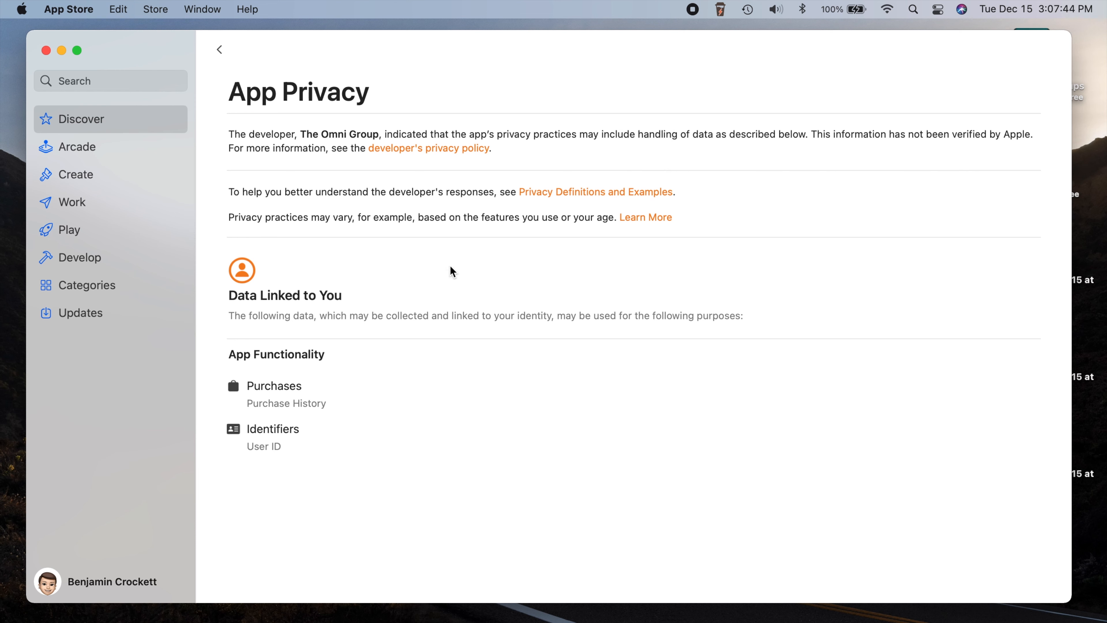
mouse_move(405, 349)
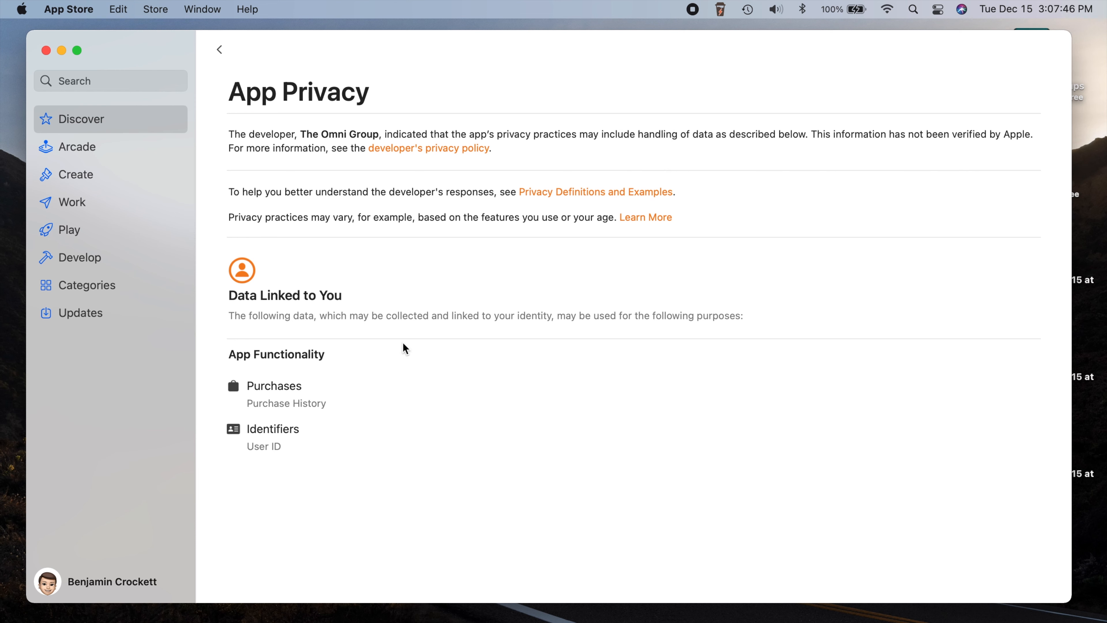
mouse_move(419, 145)
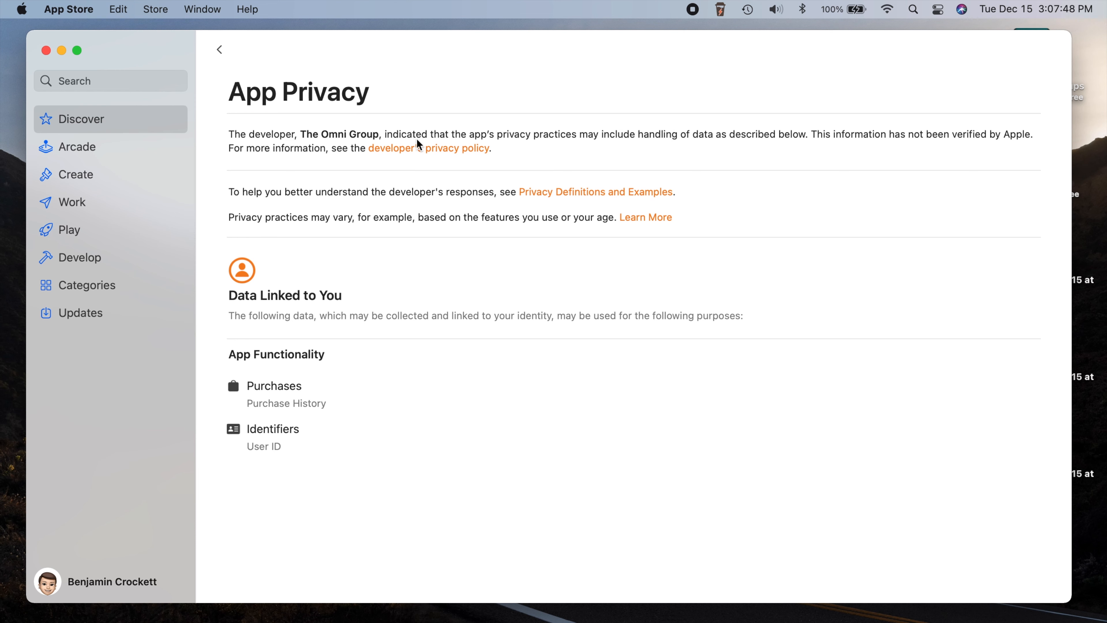
mouse_move(685, 151)
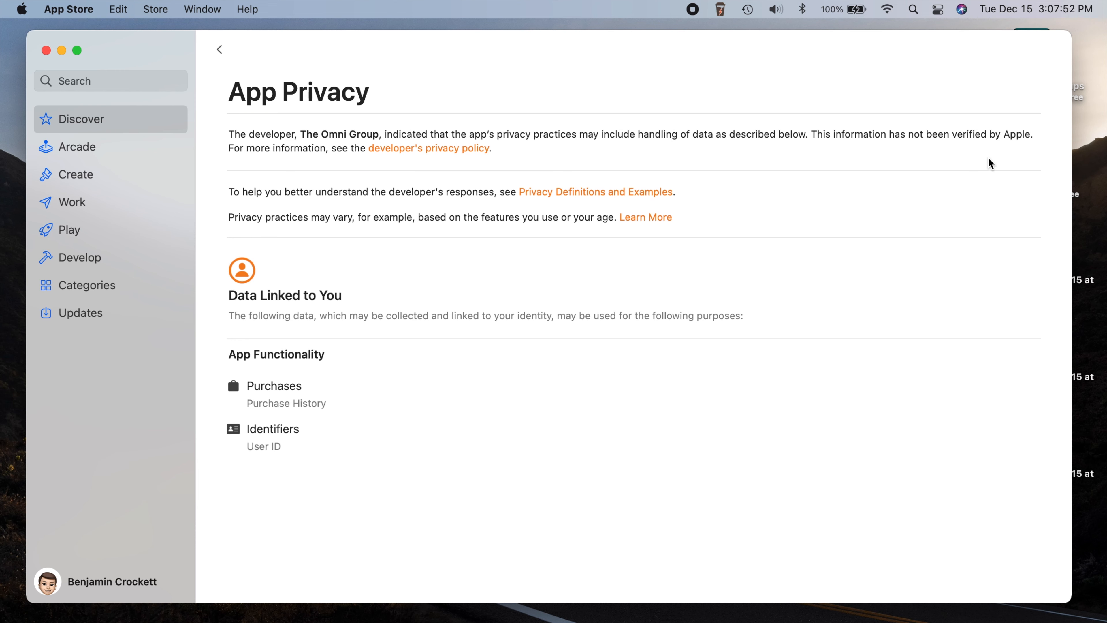
mouse_move(535, 221)
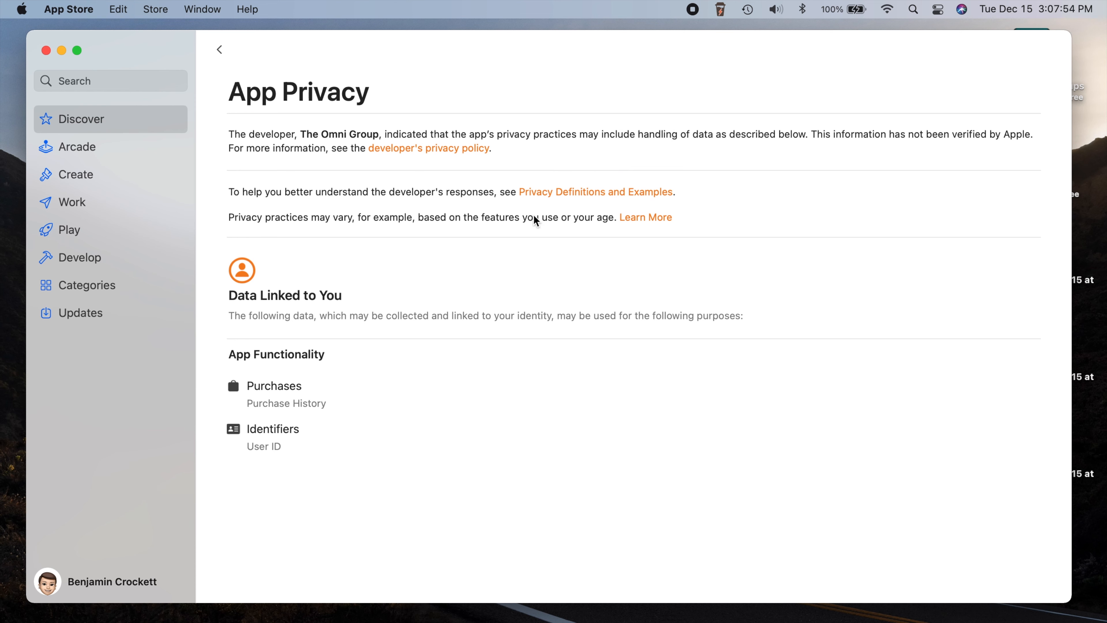
mouse_move(395, 186)
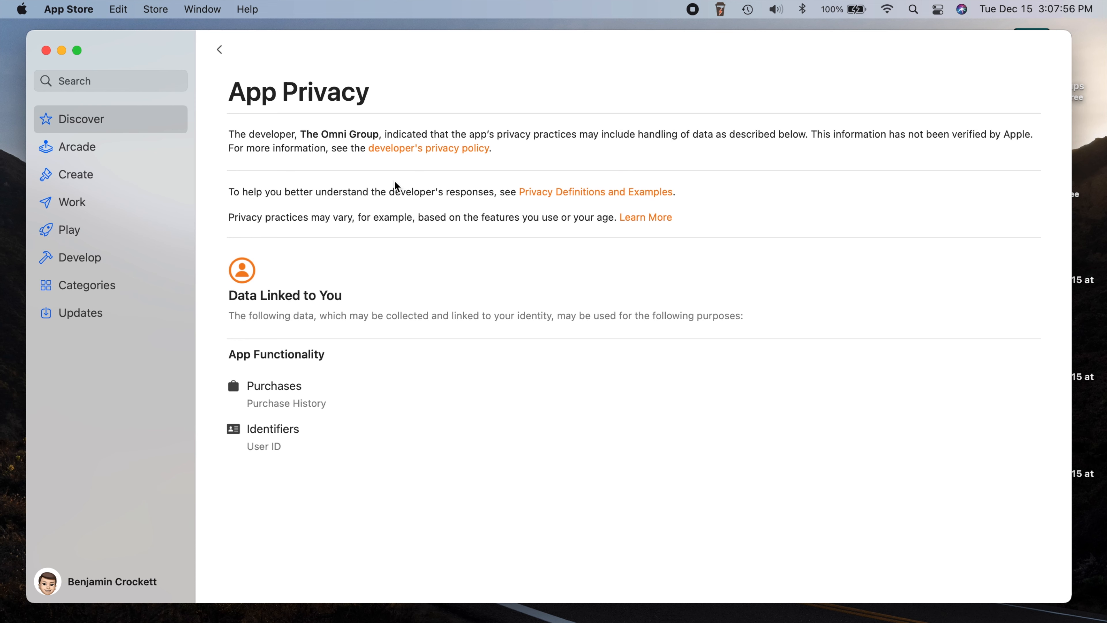
mouse_move(317, 480)
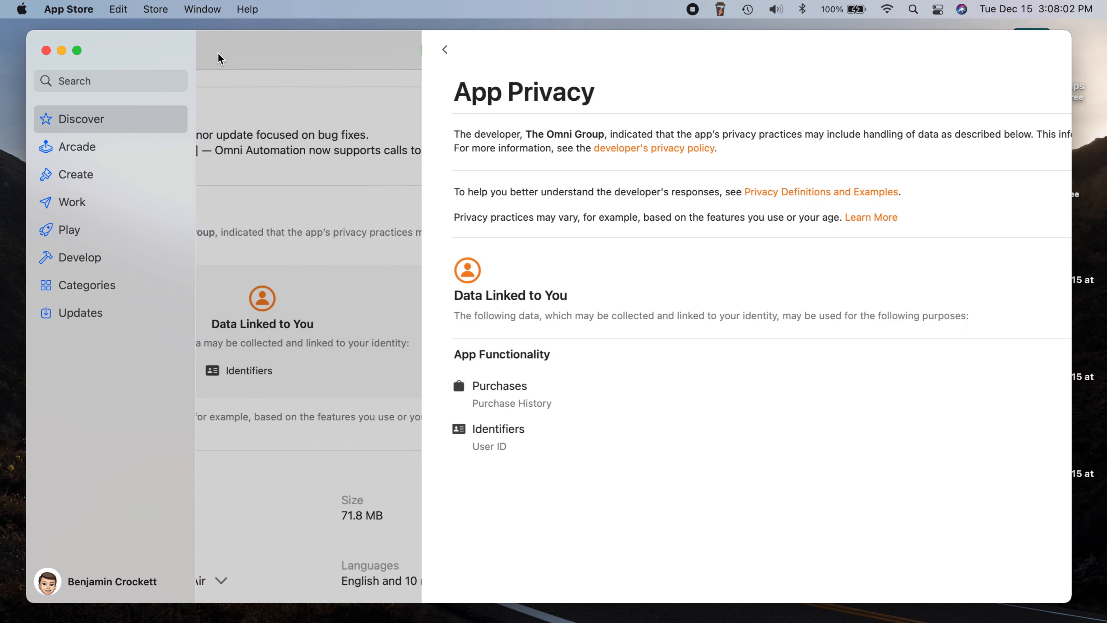
Step: Return to Discover, browse to Essential Safari Extensions, then head to the Arcade section
click(445, 49)
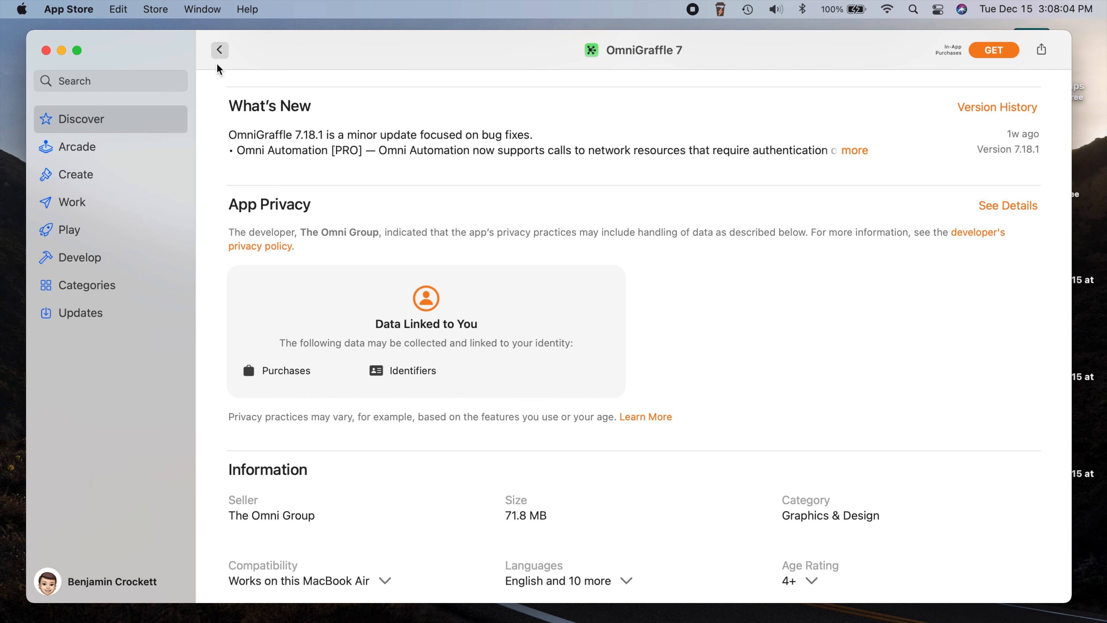
click(219, 50)
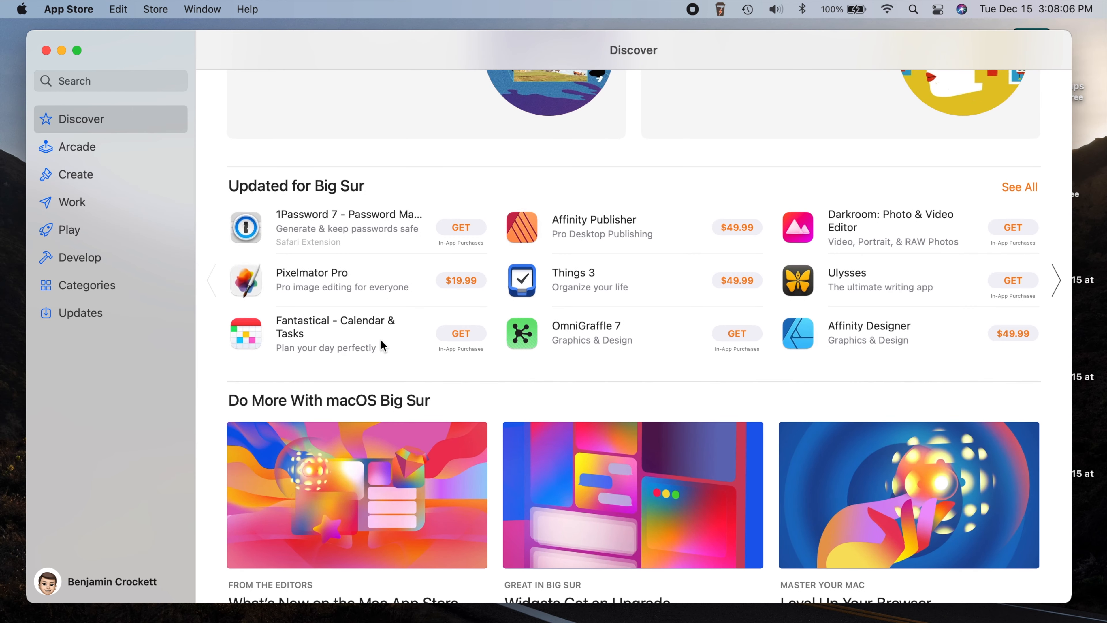
mouse_move(297, 286)
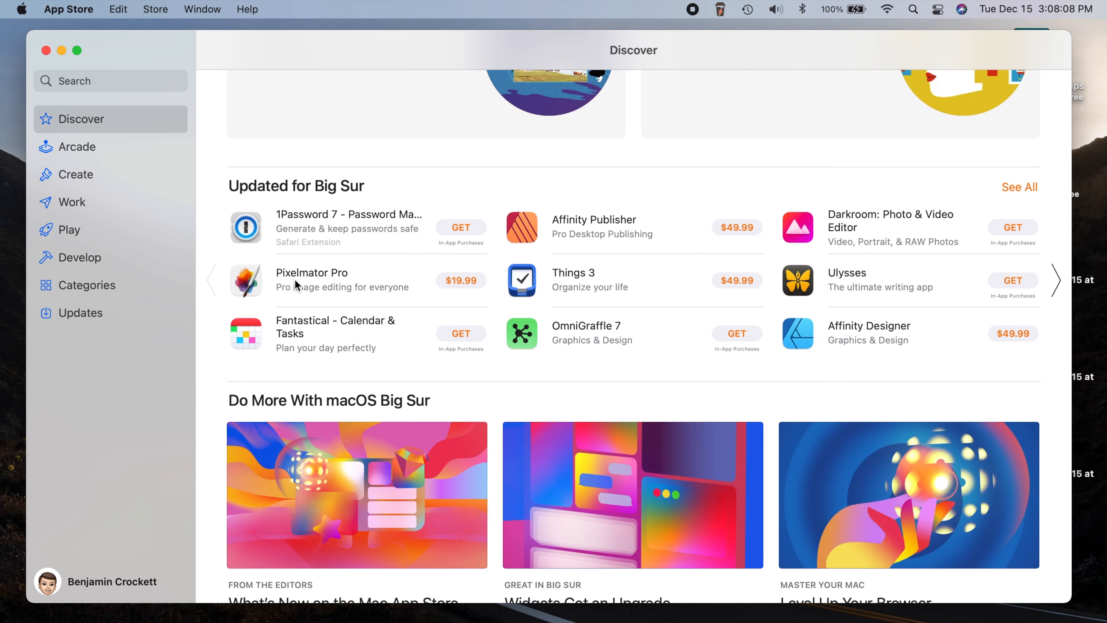
scroll(down, 3)
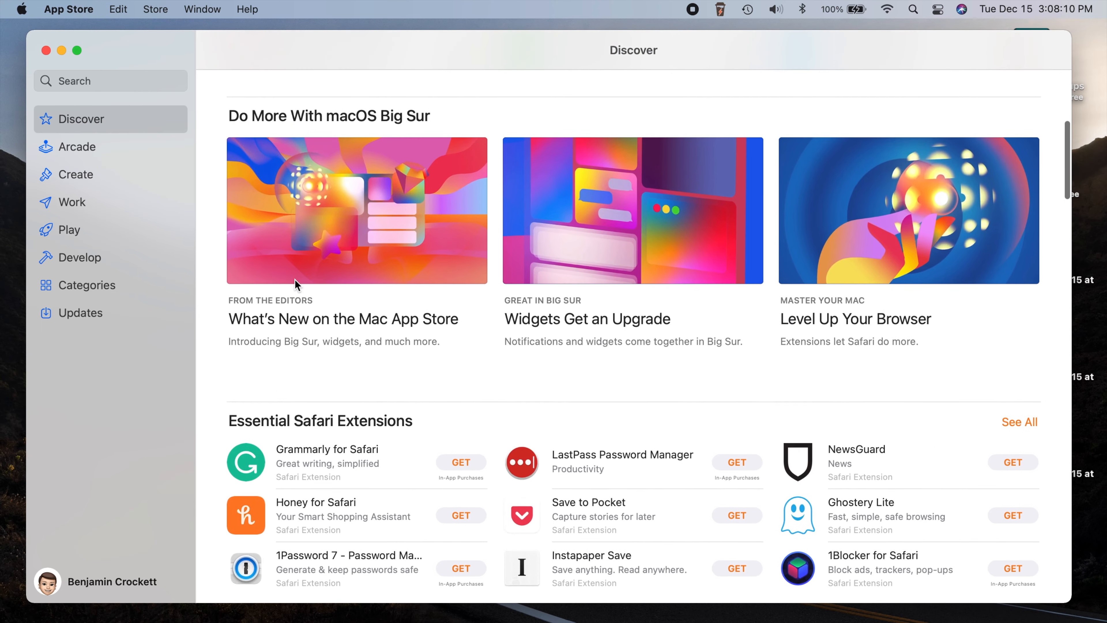
scroll(down, 3)
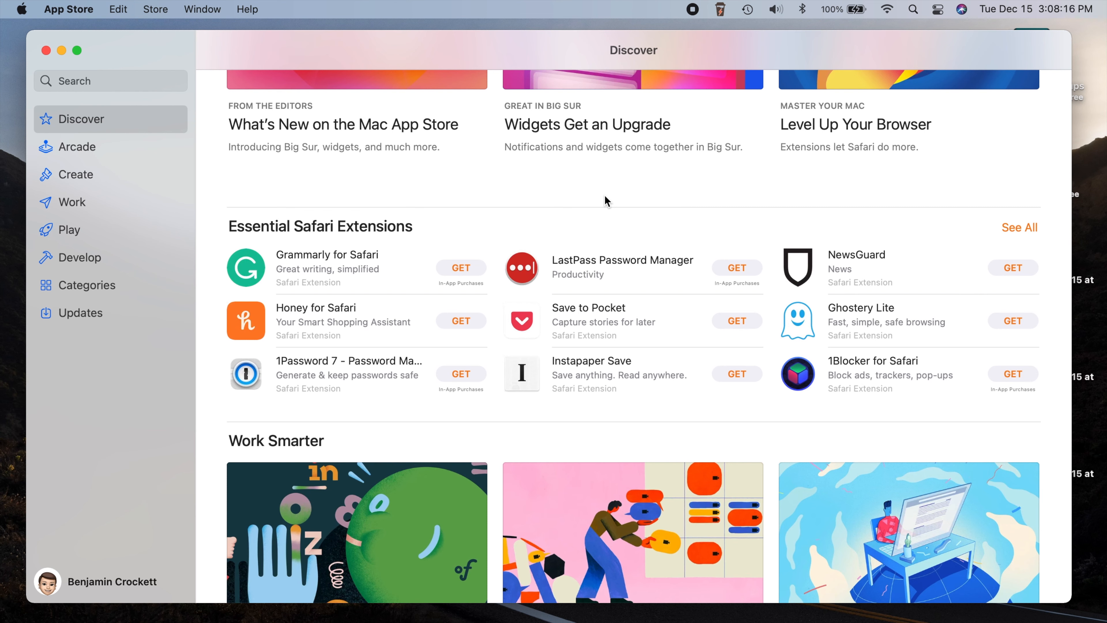
mouse_move(268, 275)
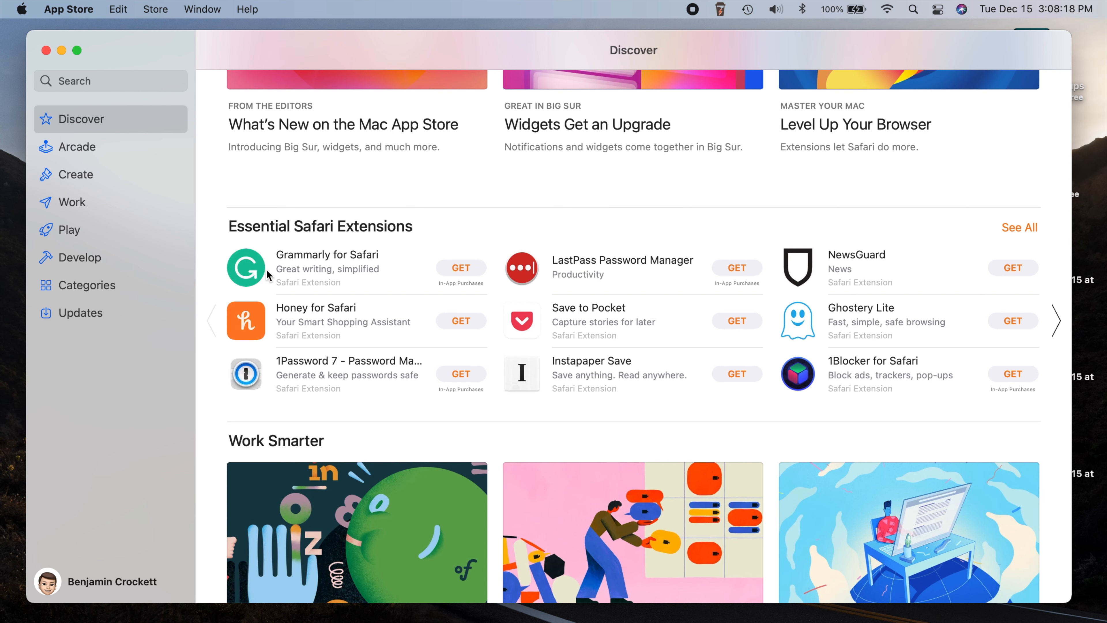
mouse_move(271, 272)
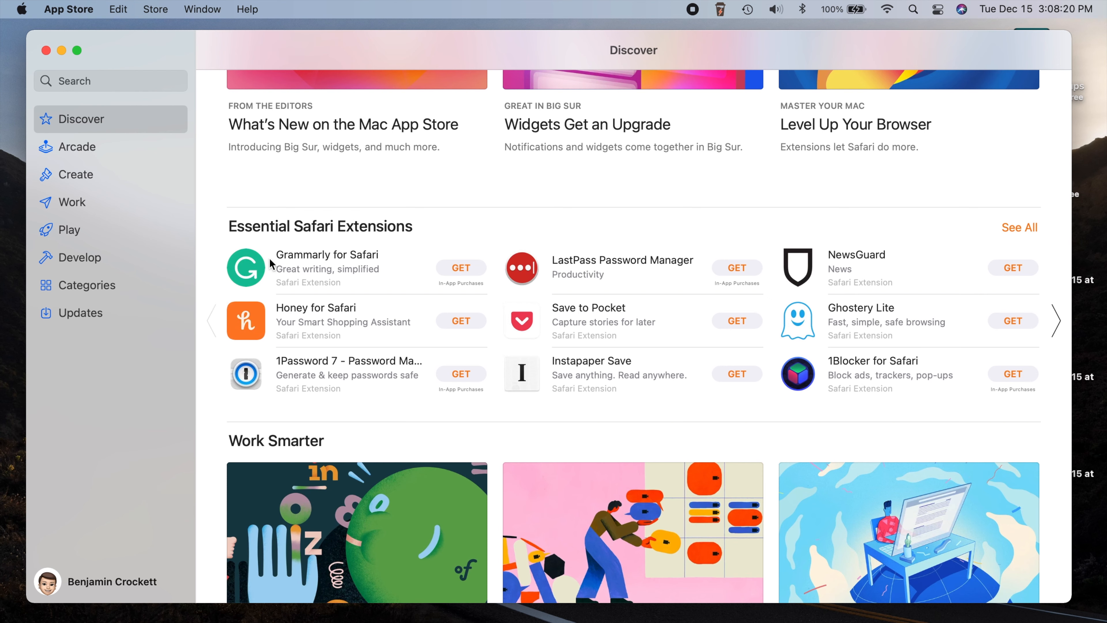
mouse_move(621, 223)
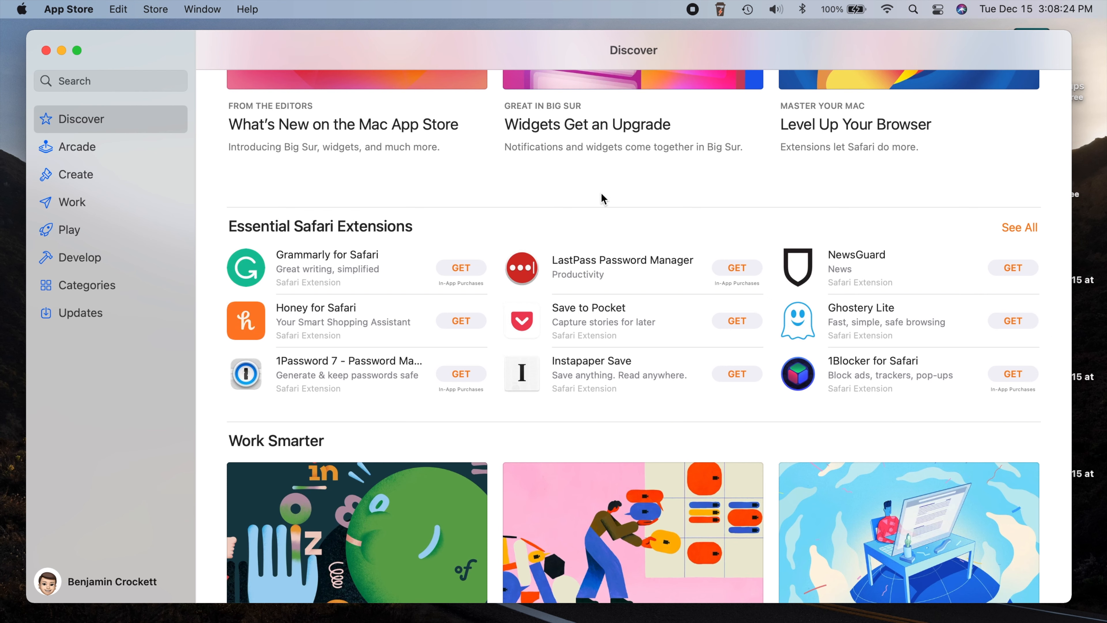
click(76, 147)
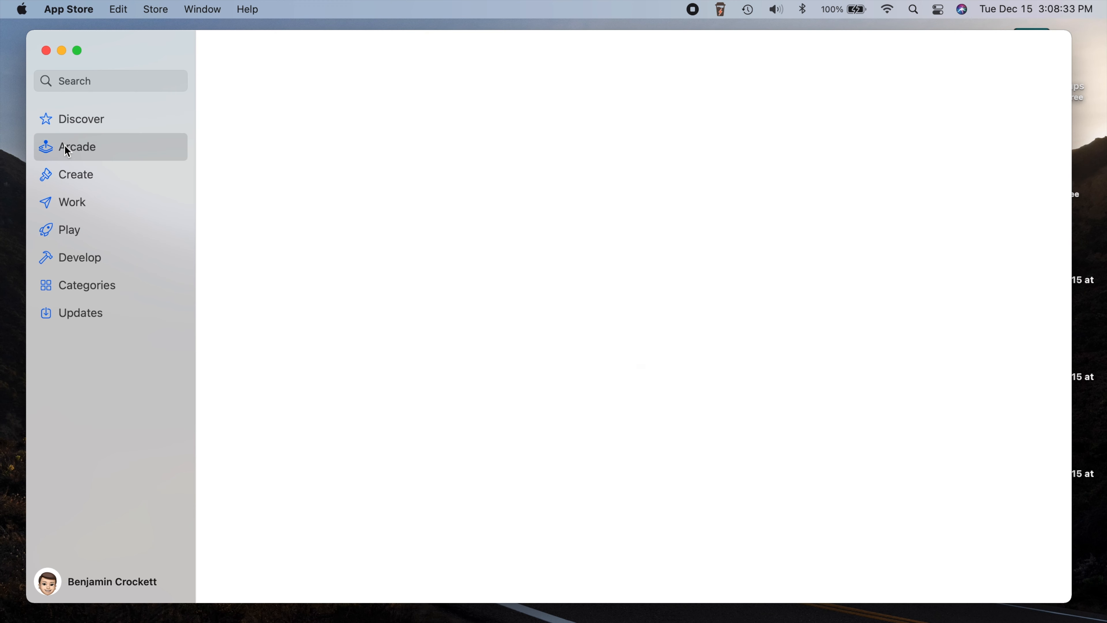
Step: Browse the Apple Arcade page's free-trial offer, Most Popular and New Games, then go back to Discover
click(76, 146)
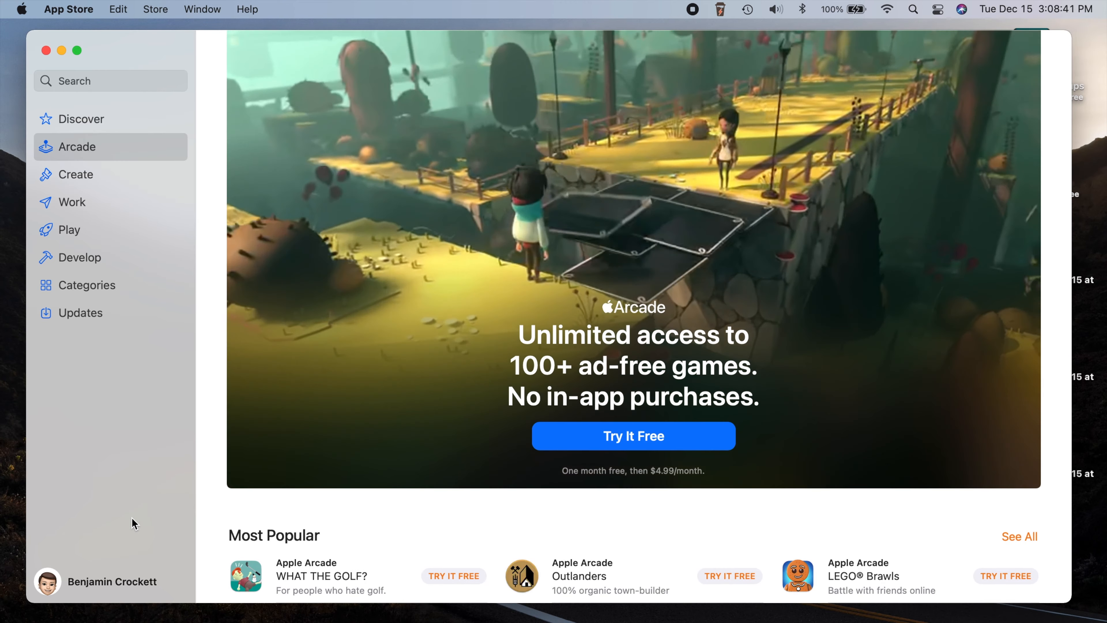
scroll(down, 3)
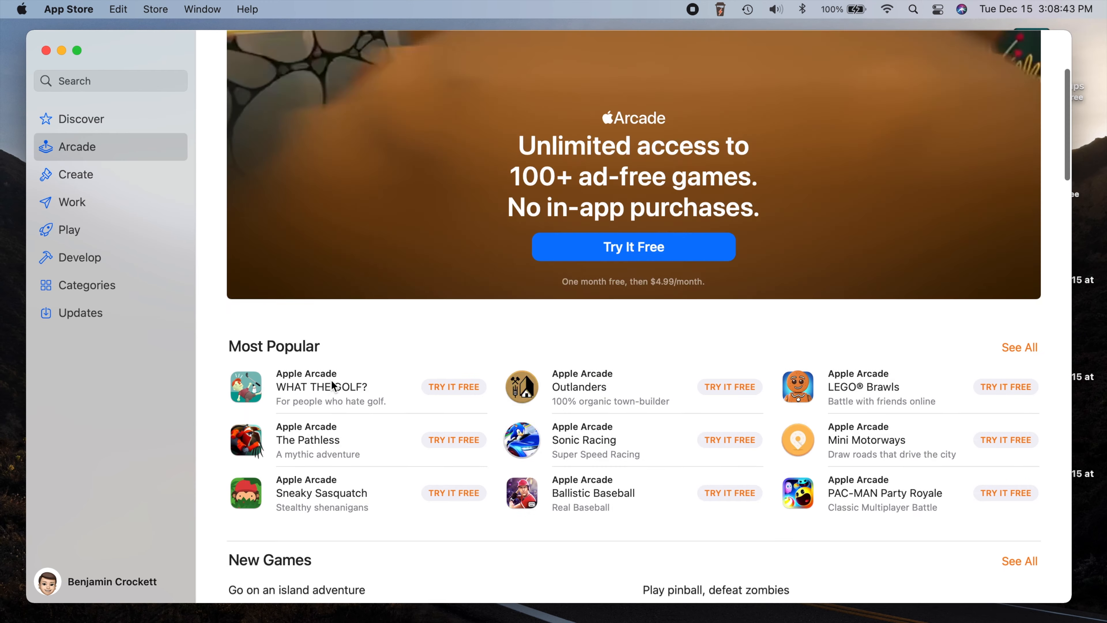
scroll(down, 3)
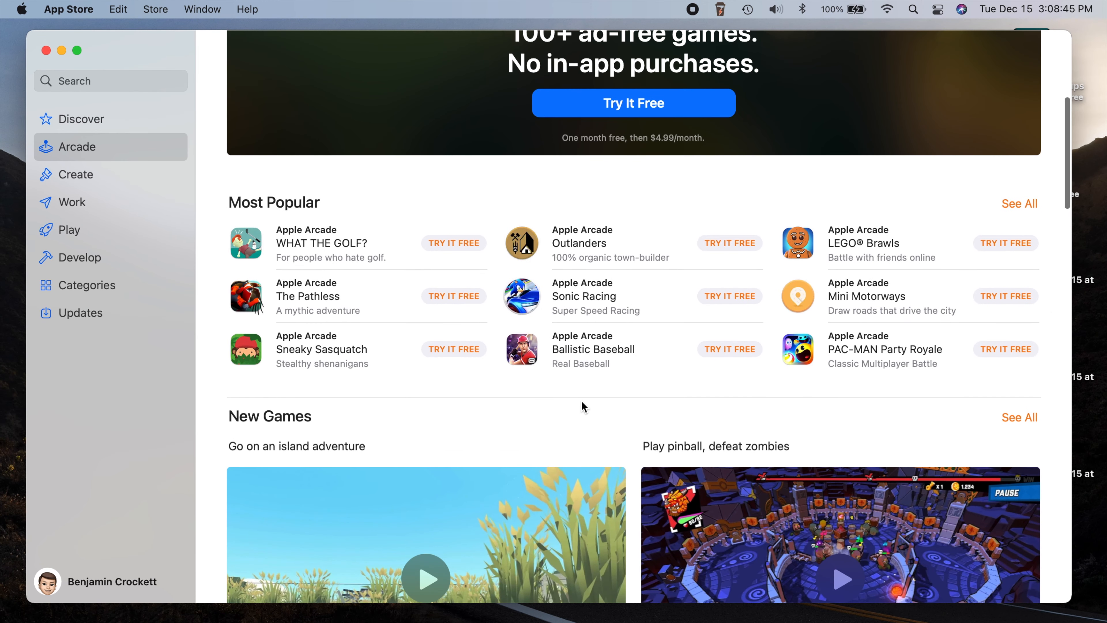
scroll(down, 3)
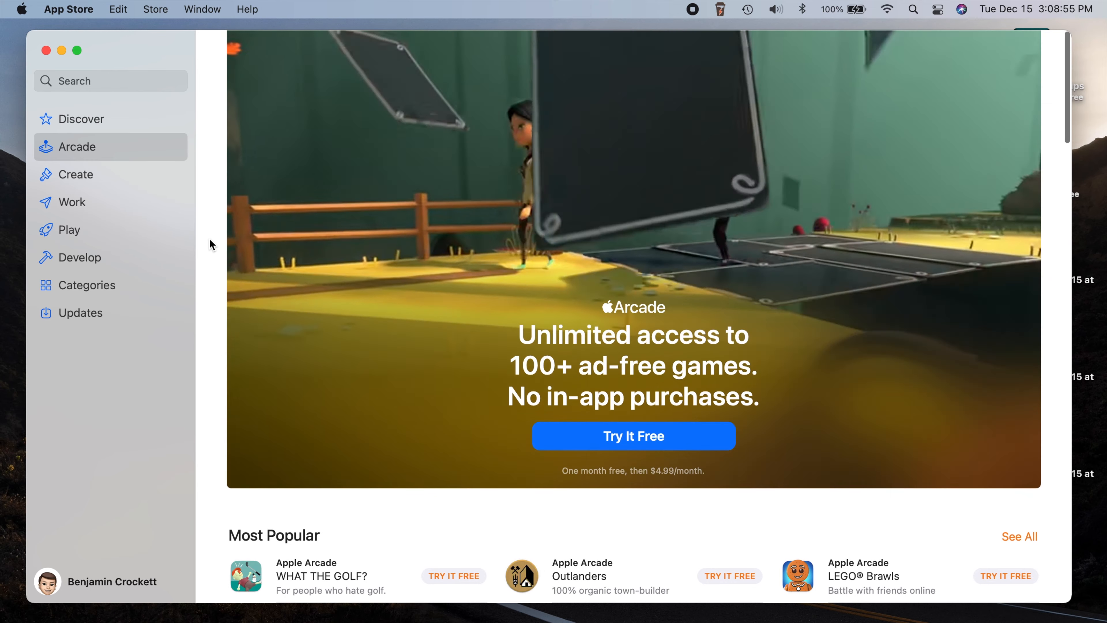
click(79, 119)
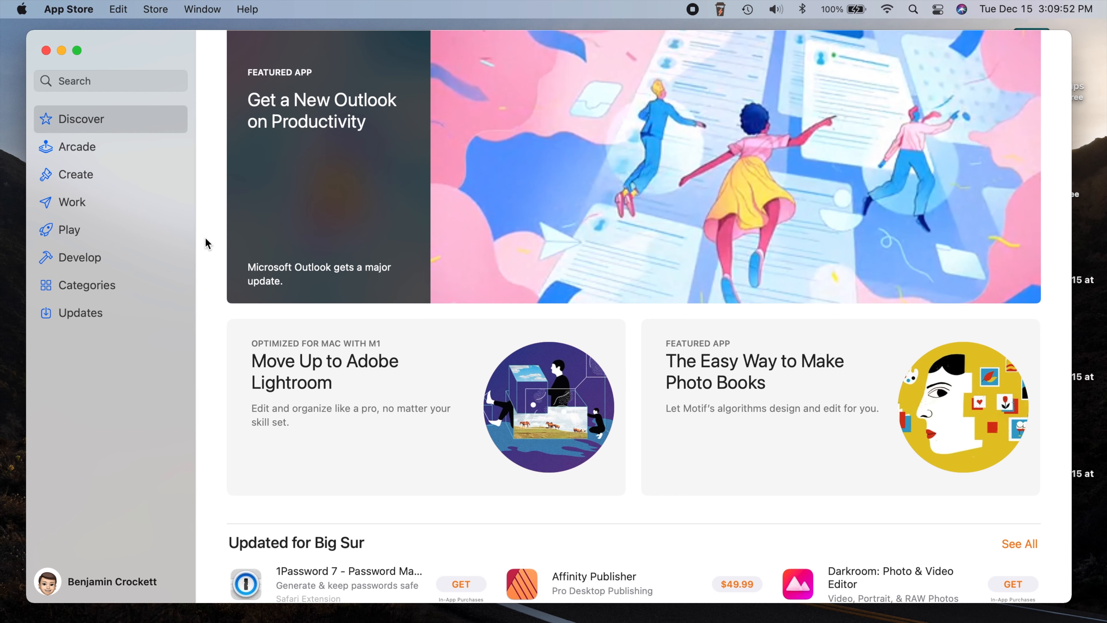
Step: Quit the App Store from its menu, leaving the Finder desktop showing
click(68, 9)
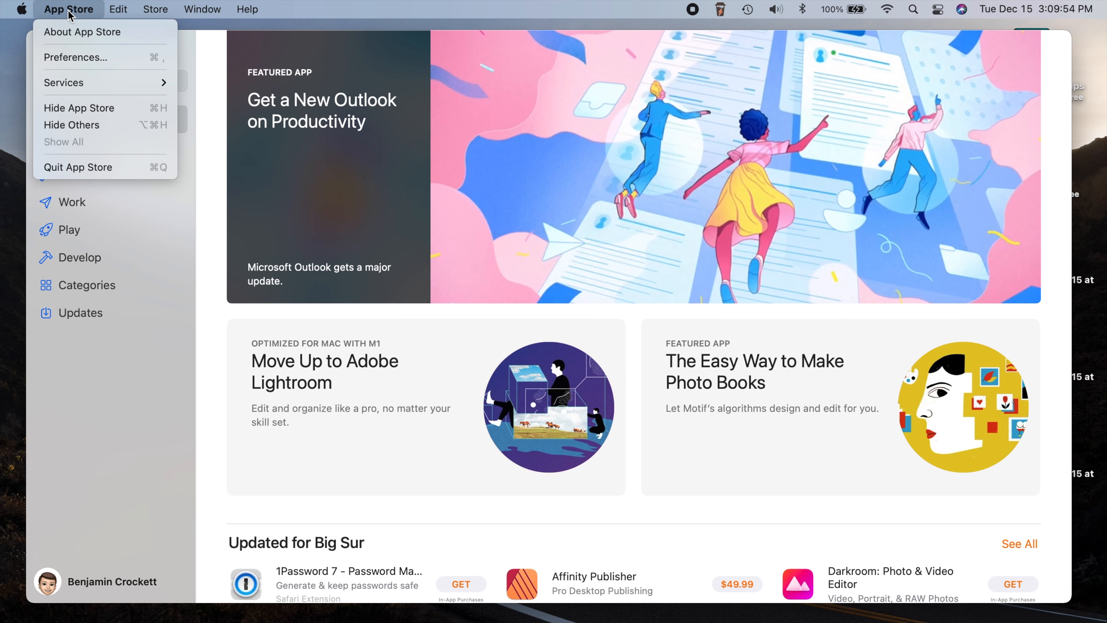
click(77, 167)
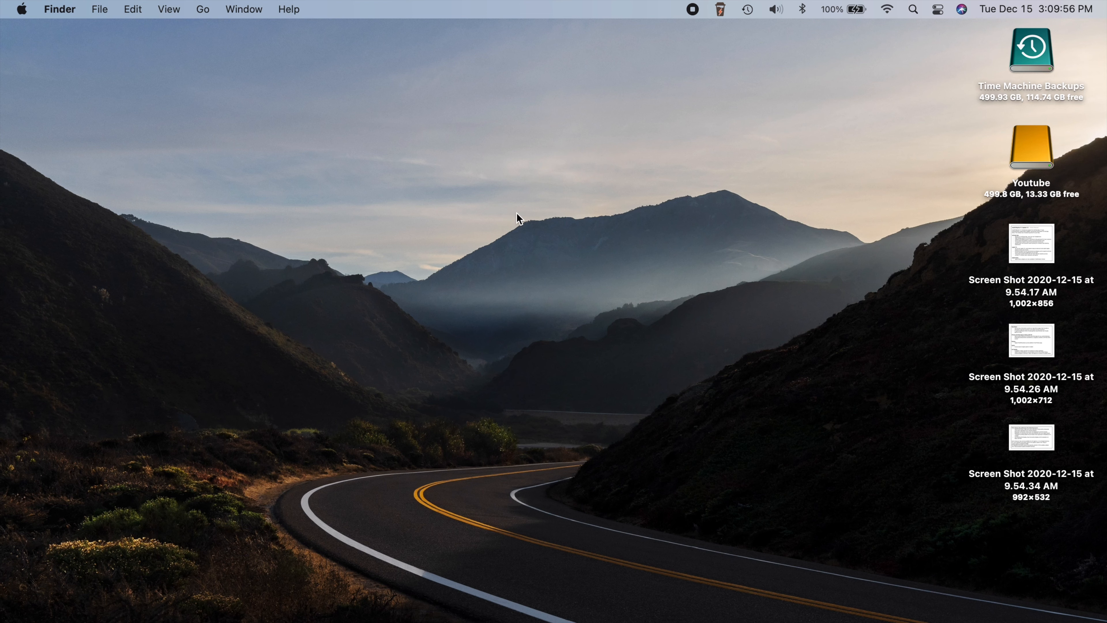
mouse_move(571, 152)
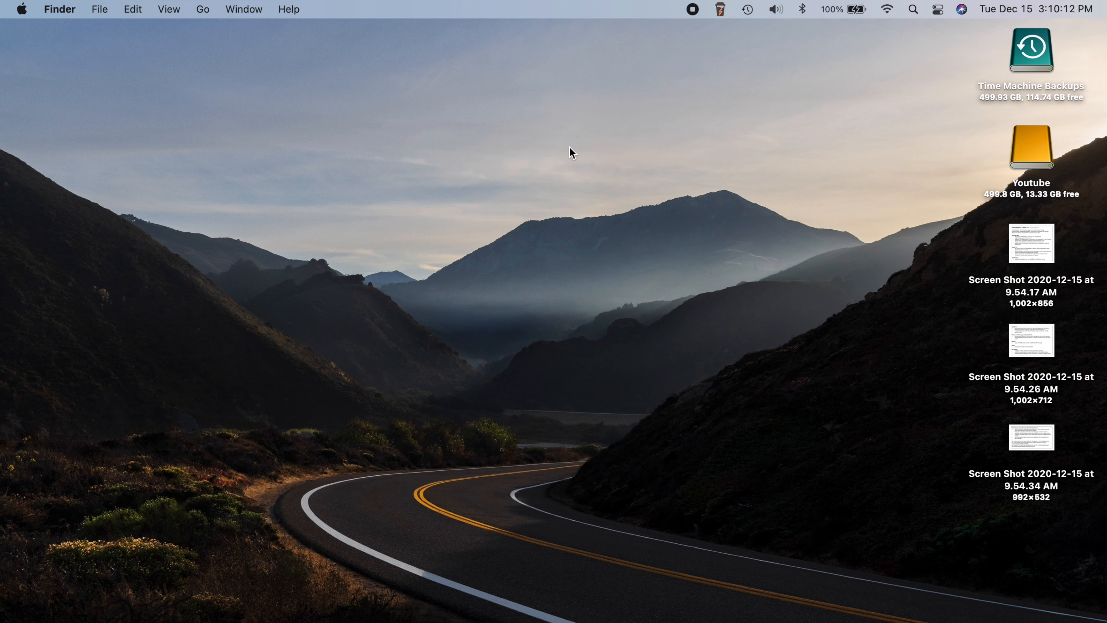
mouse_move(544, 155)
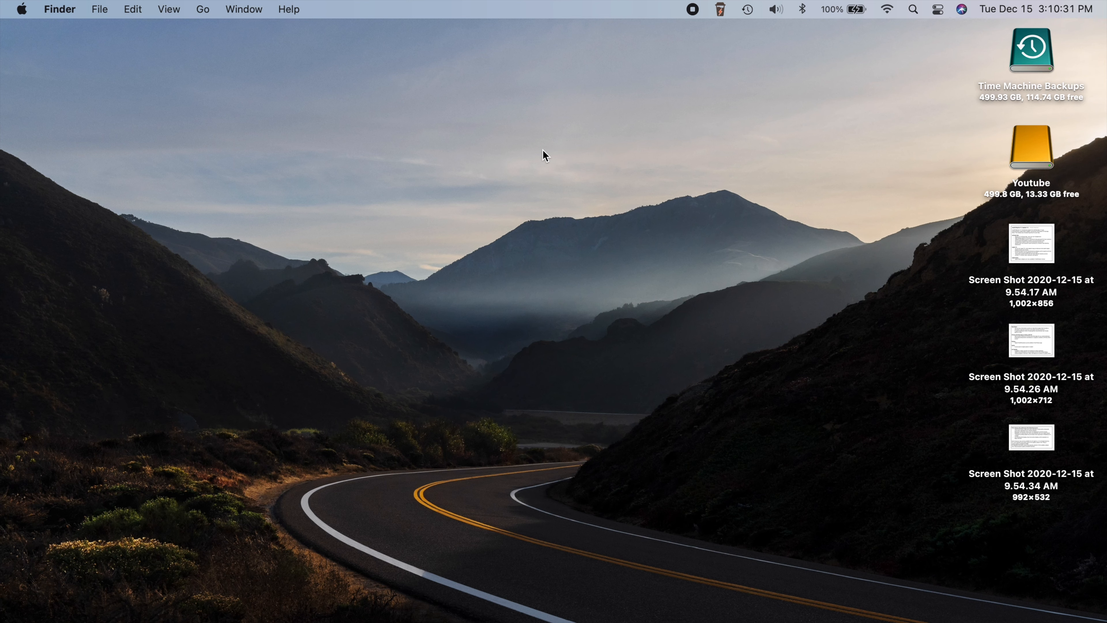
mouse_move(596, 164)
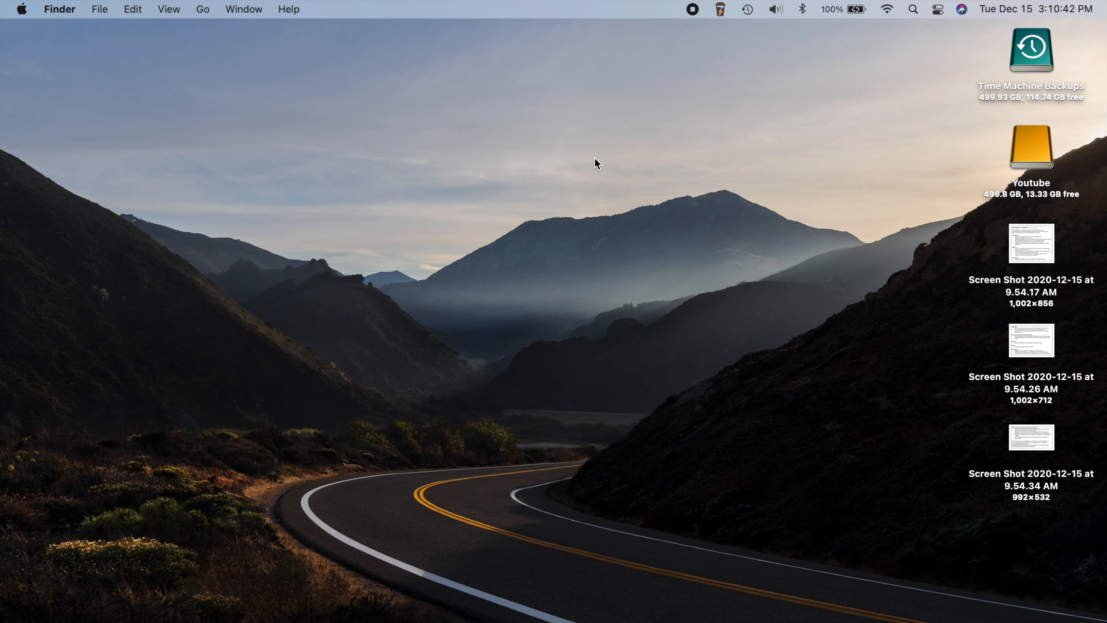
mouse_move(471, 368)
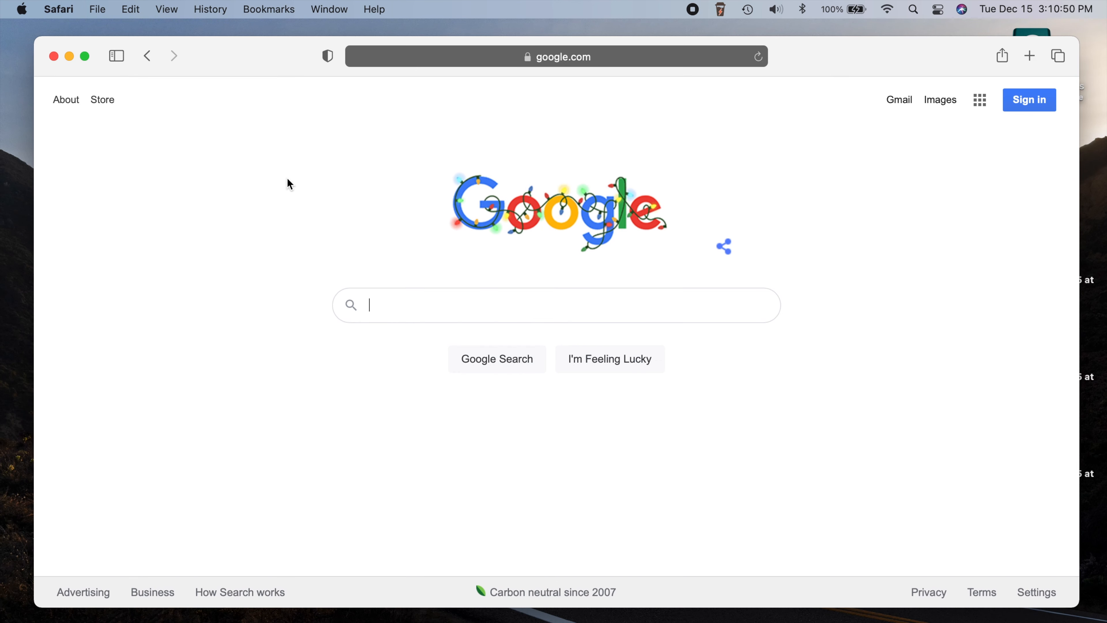
Step: In Safari Preferences > Search, switch the default search engine from Google to Ecosia
click(59, 9)
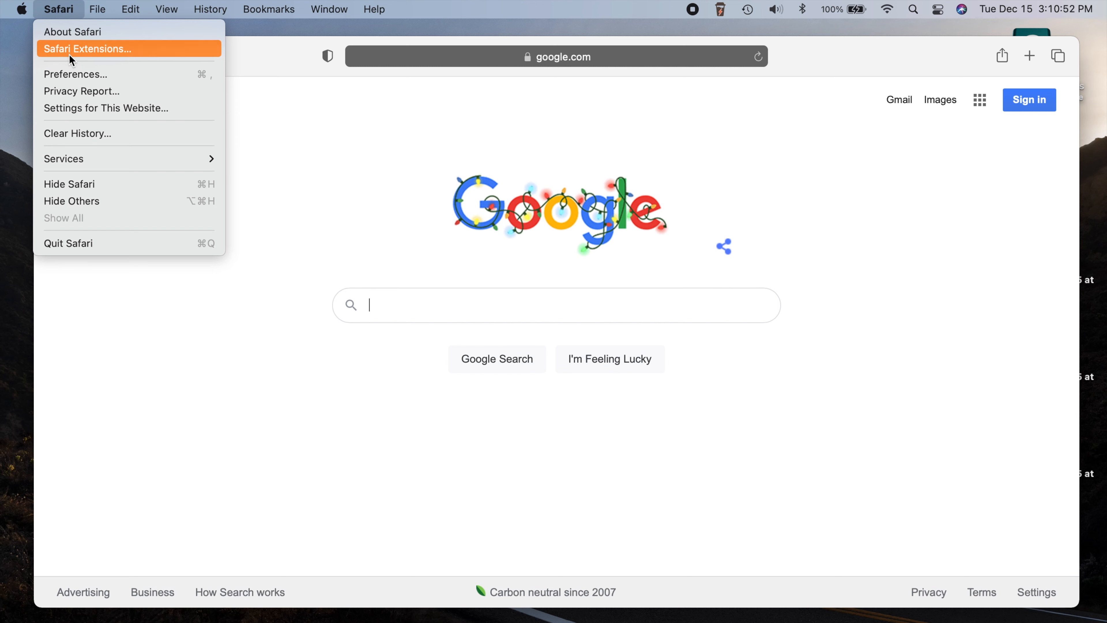
click(75, 75)
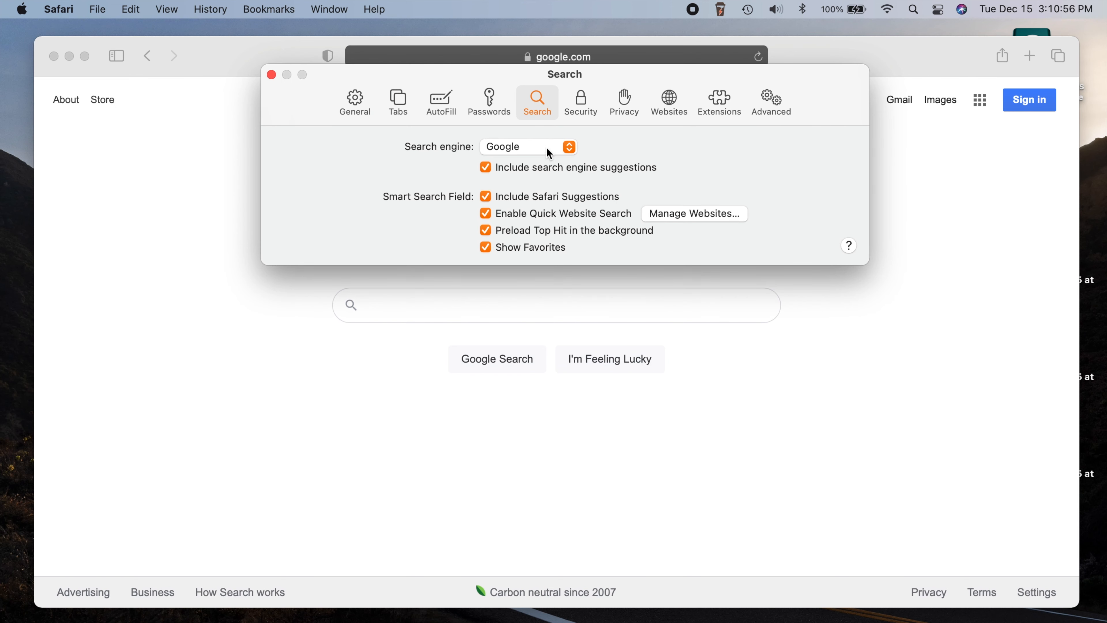
click(526, 147)
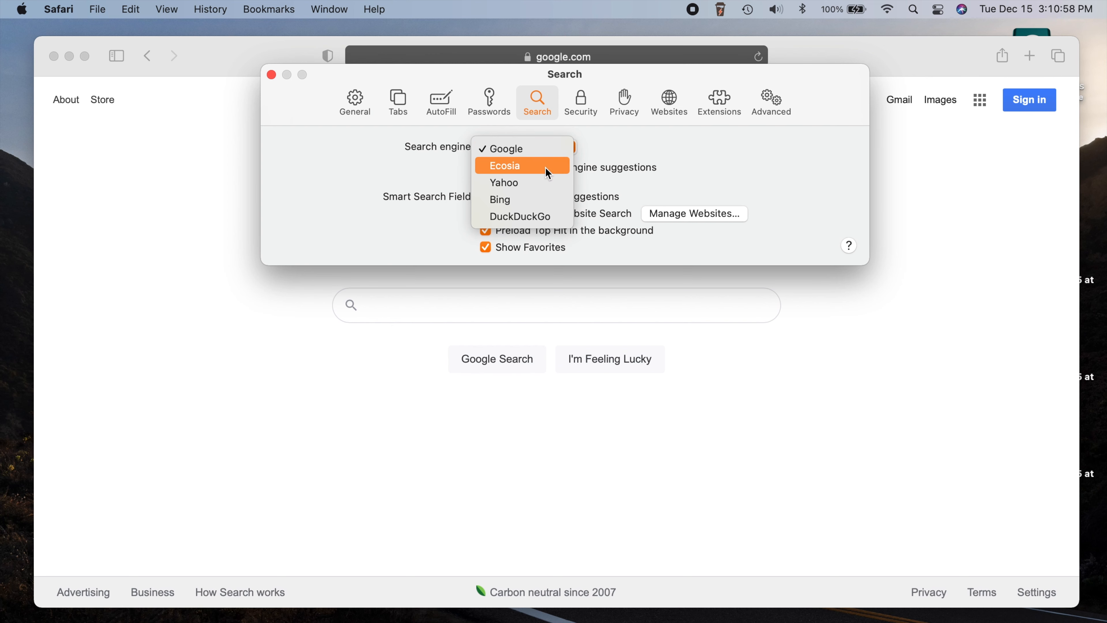
mouse_move(517, 173)
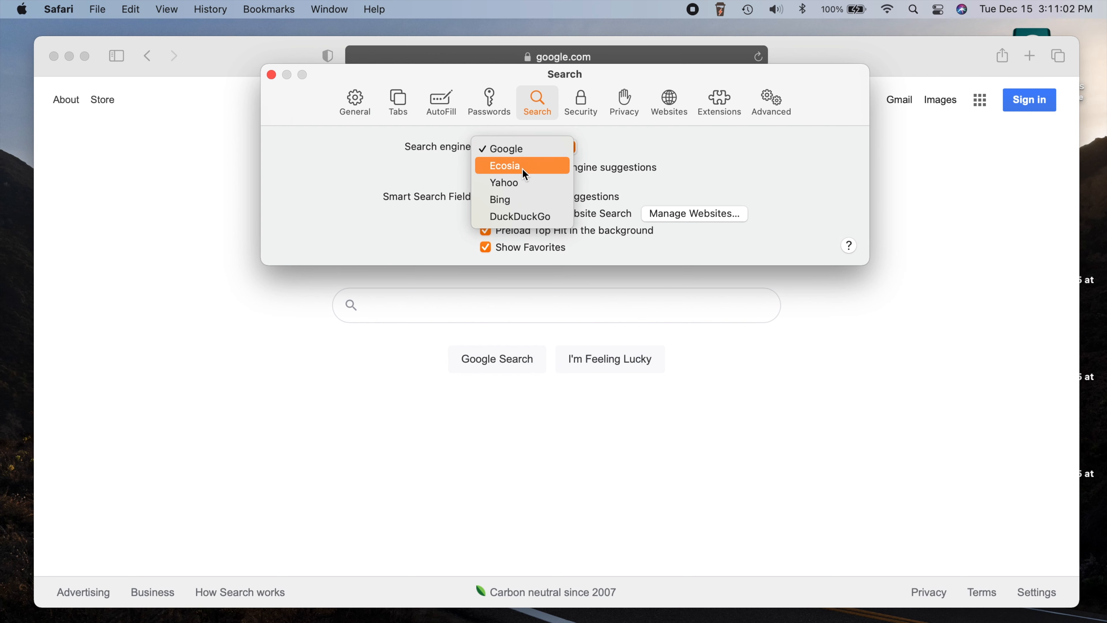
mouse_move(542, 172)
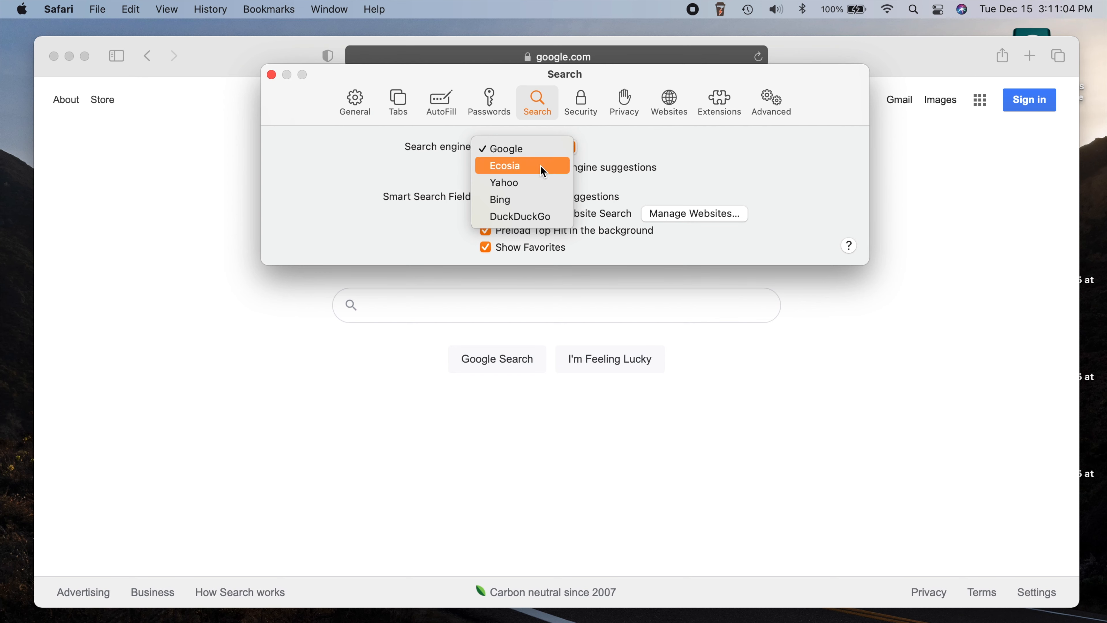
click(503, 166)
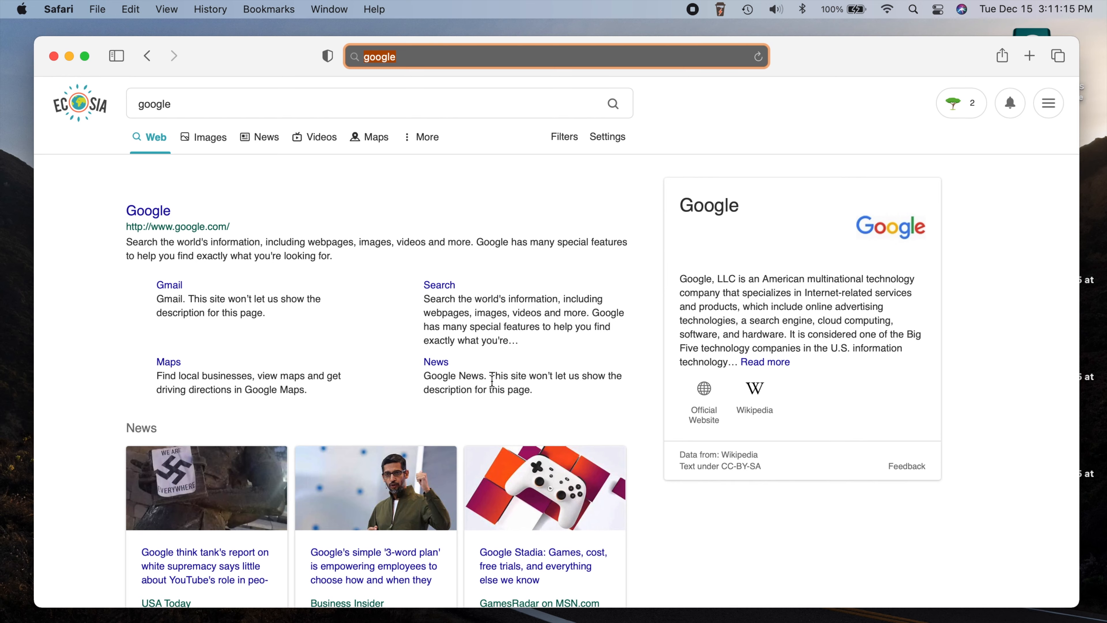
Step: From the results page go to ecosia.org and browse the trees-planted home page
scroll(down, 3)
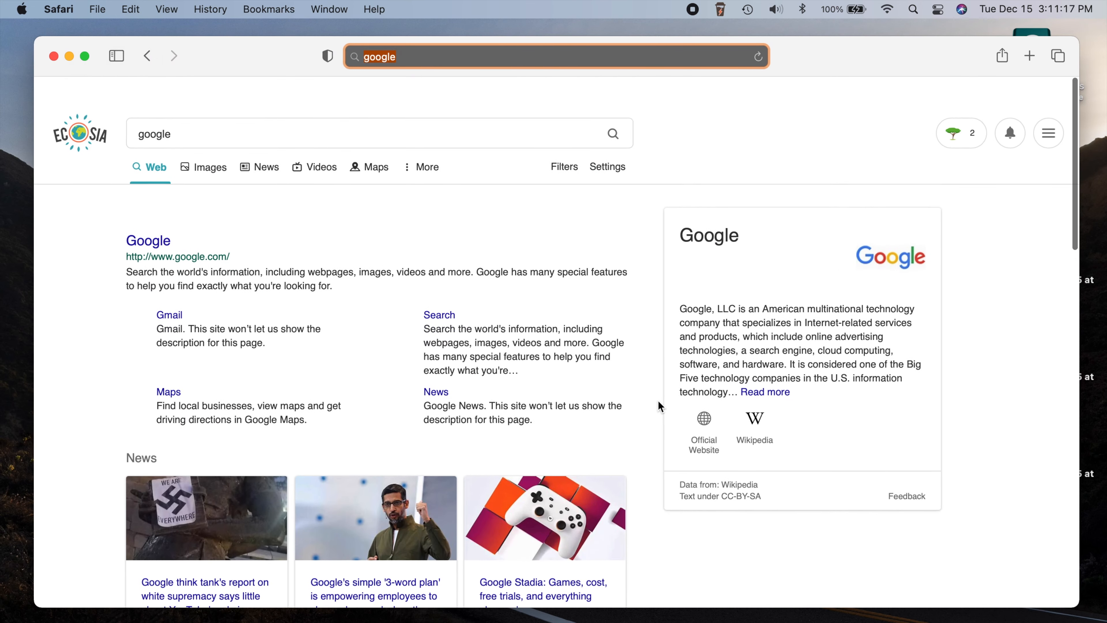
click(148, 56)
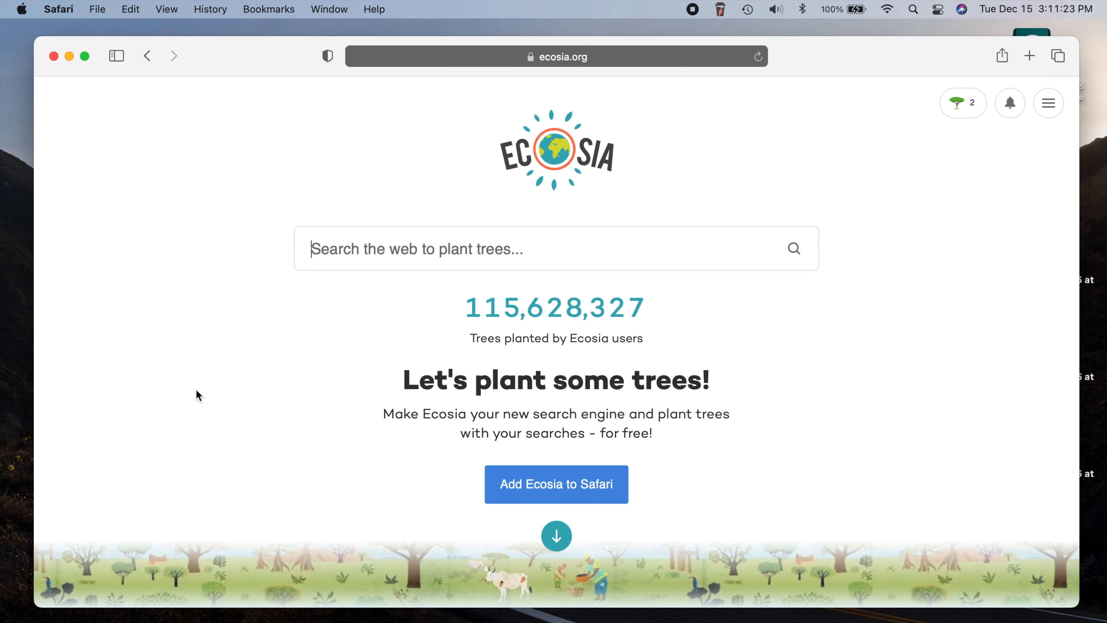
scroll(down, 3)
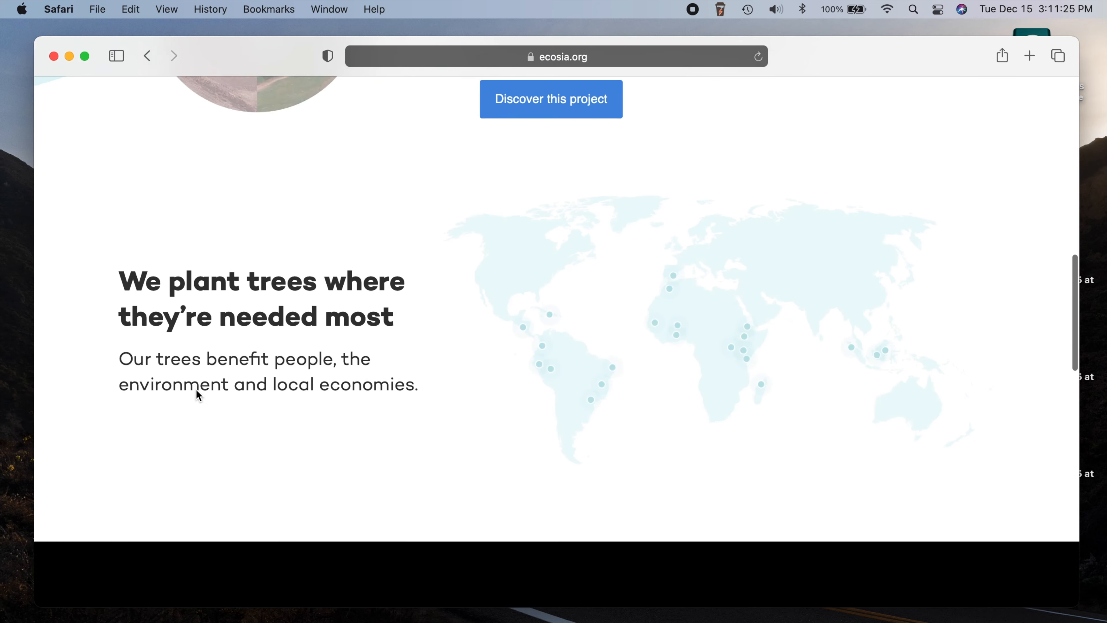
scroll(down, 3)
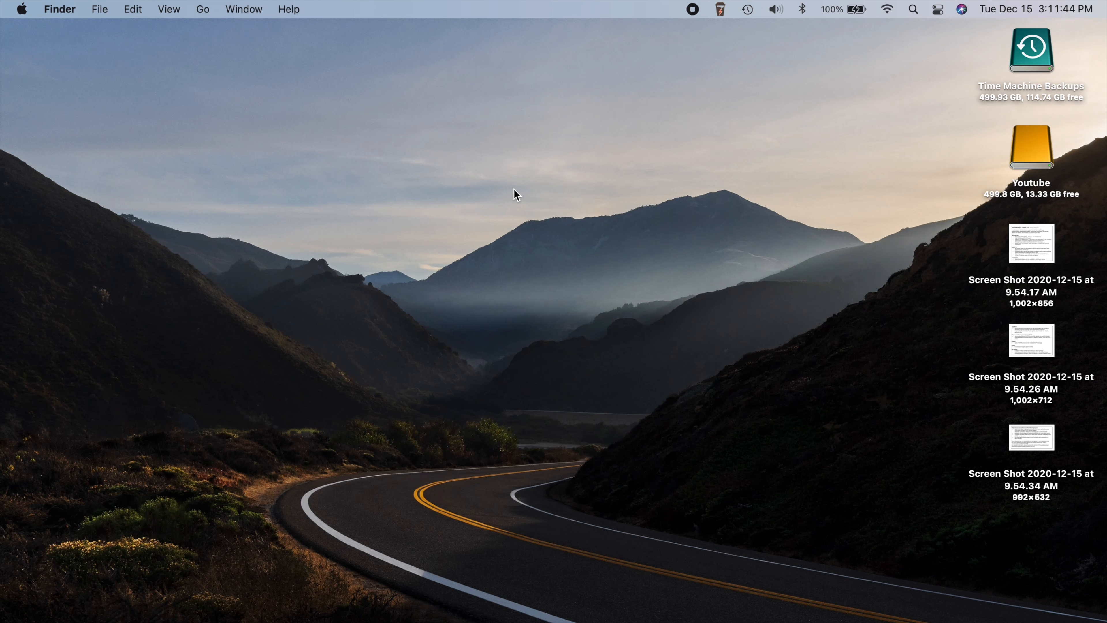
mouse_move(630, 276)
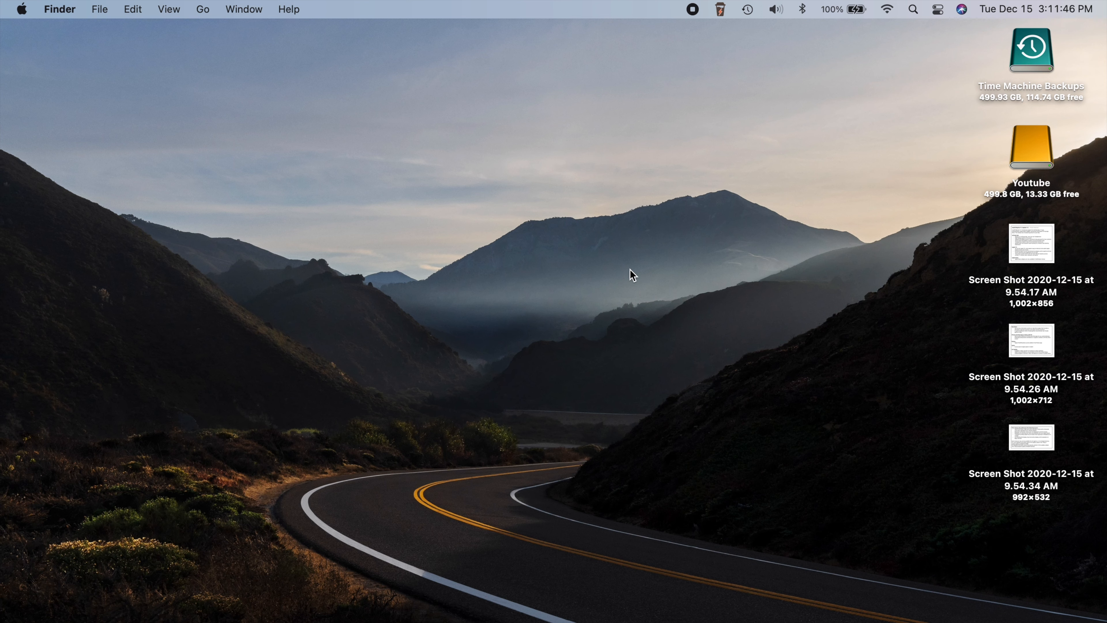
mouse_move(521, 276)
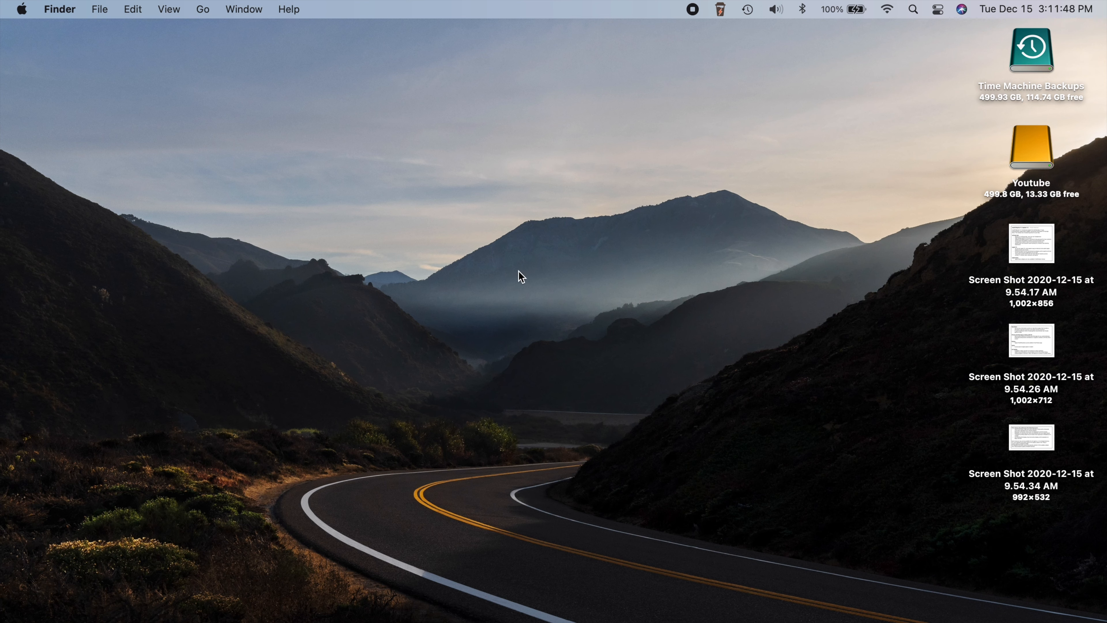
mouse_move(521, 258)
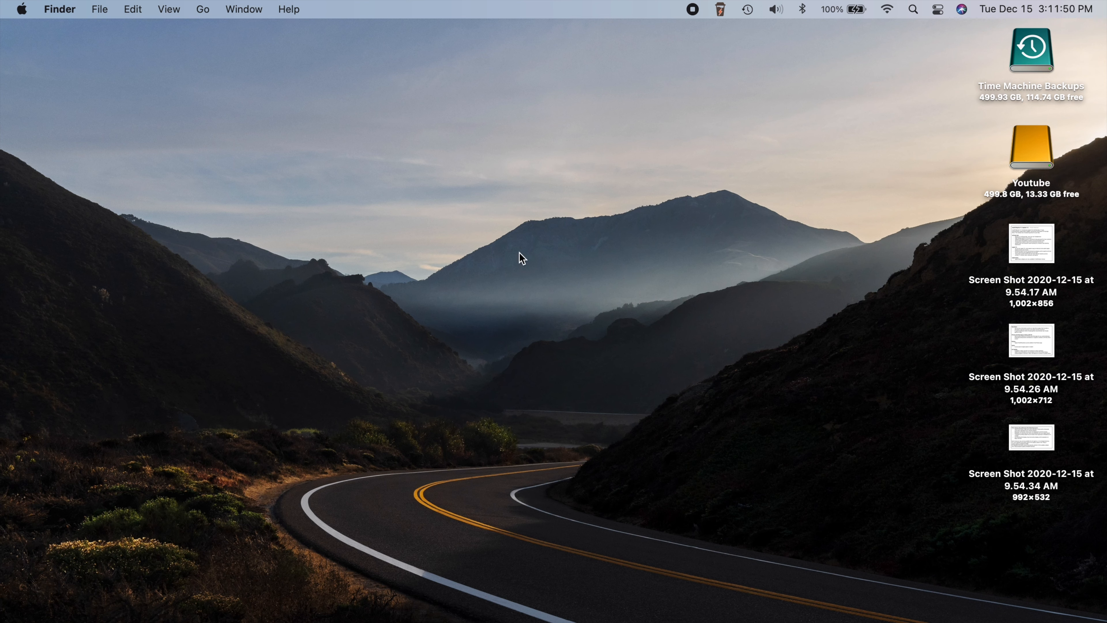
mouse_move(665, 238)
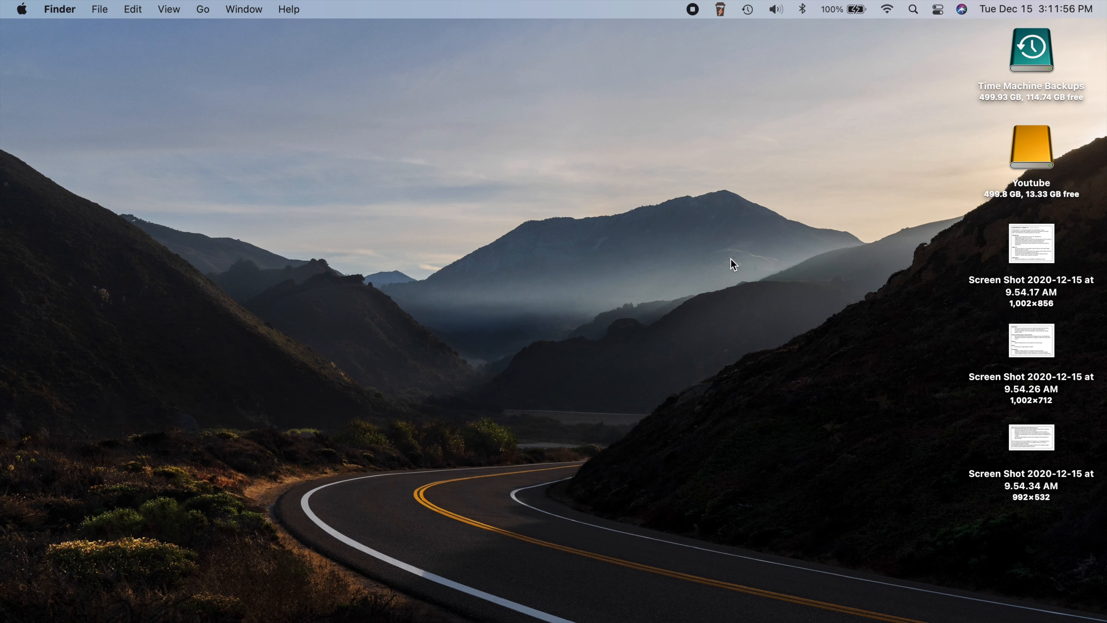
mouse_move(585, 341)
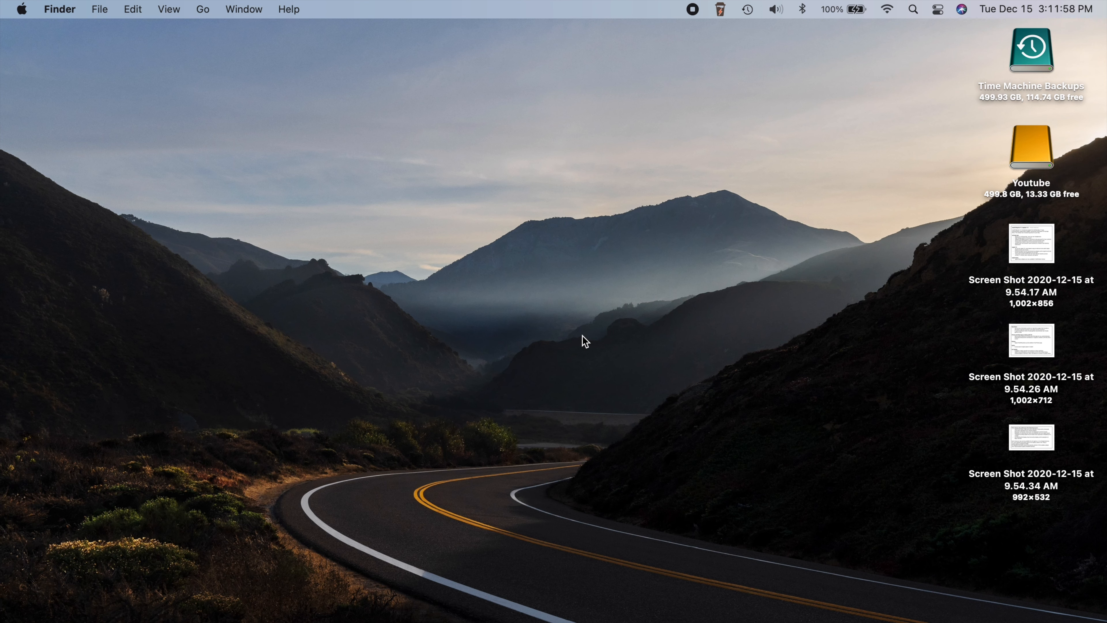
mouse_move(515, 219)
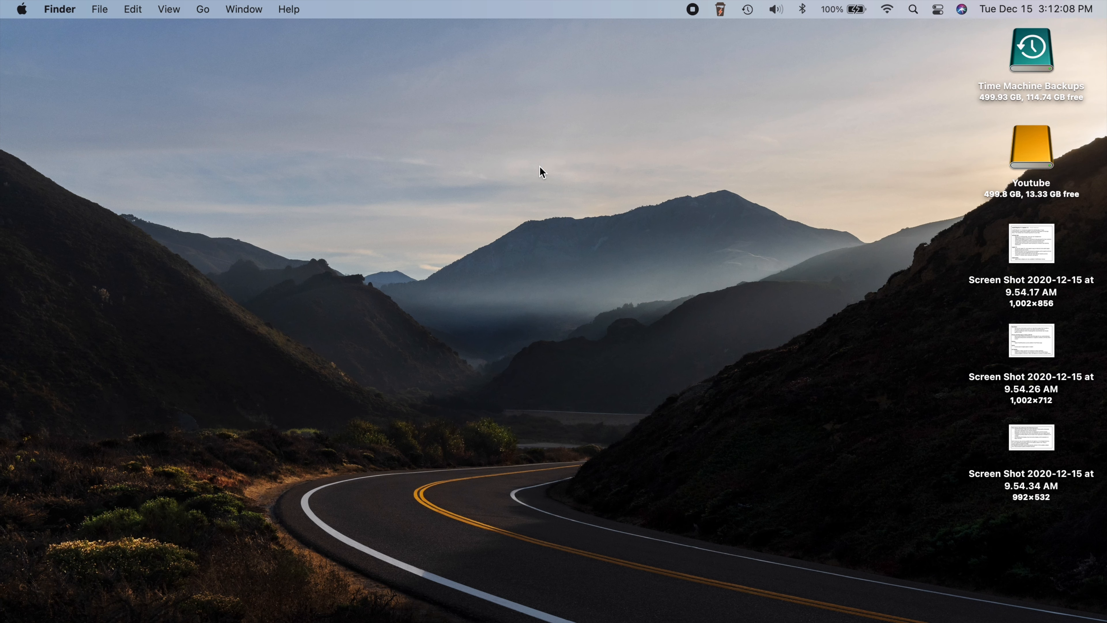
mouse_move(624, 136)
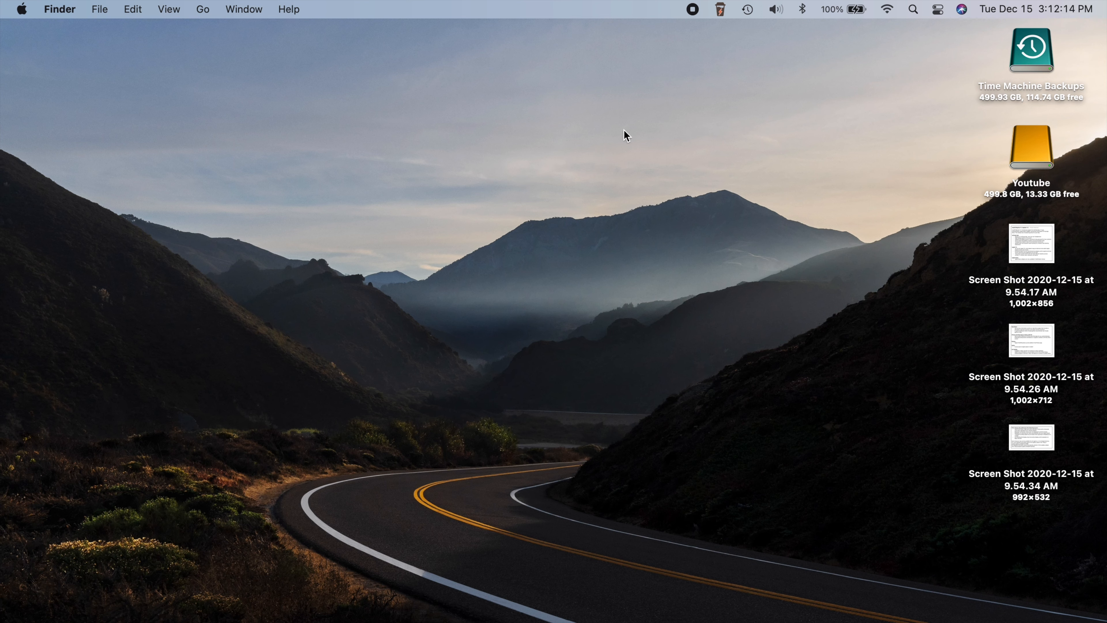
mouse_move(544, 145)
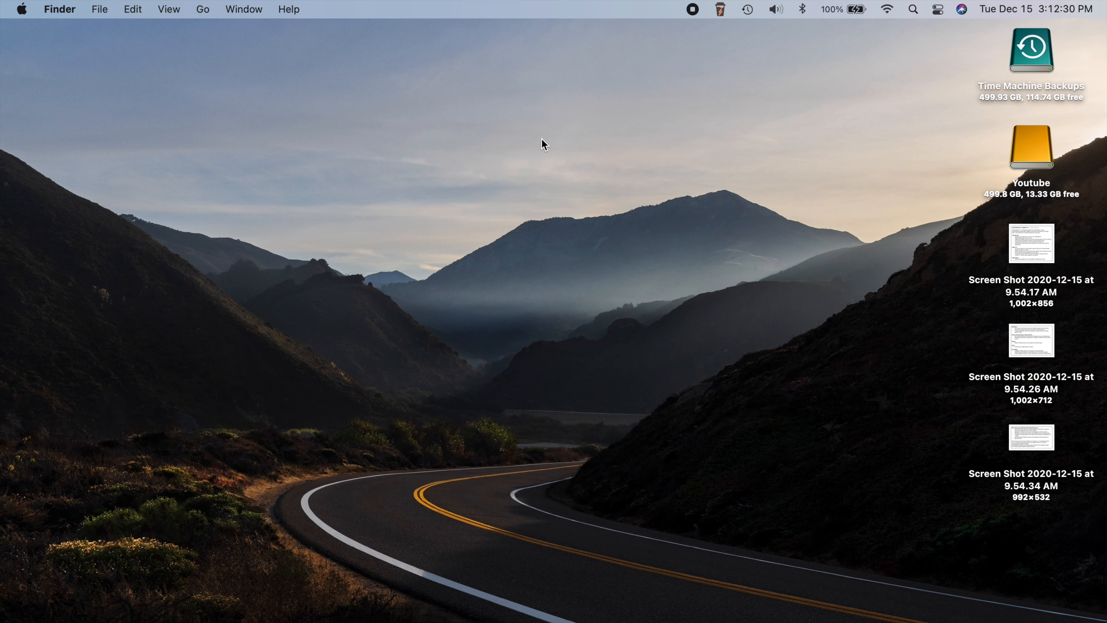
mouse_move(339, 148)
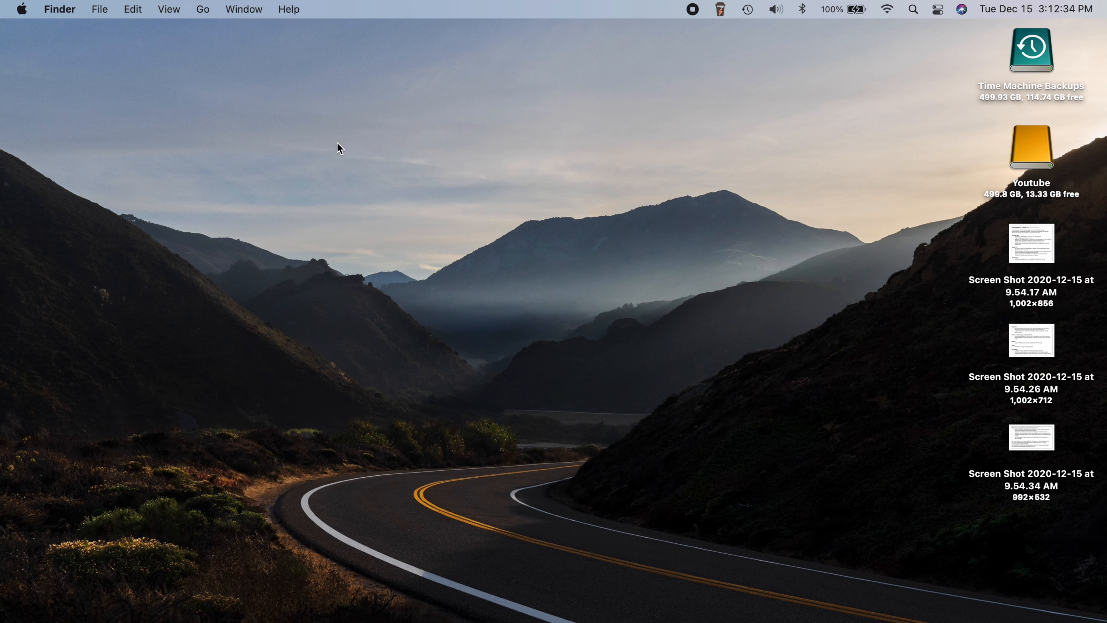
mouse_move(543, 204)
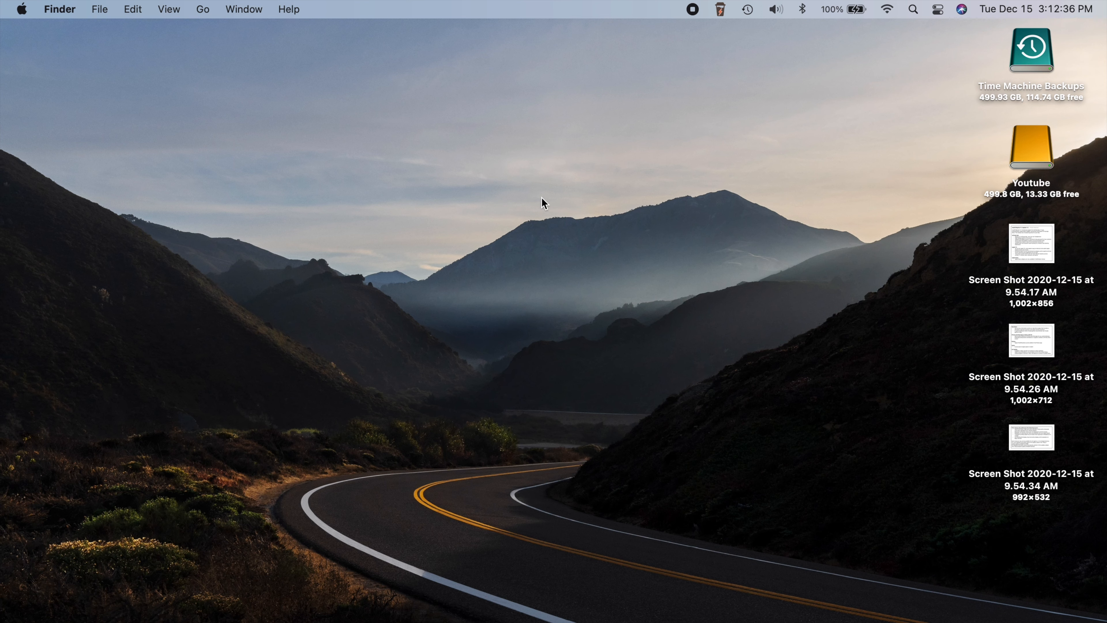
mouse_move(473, 188)
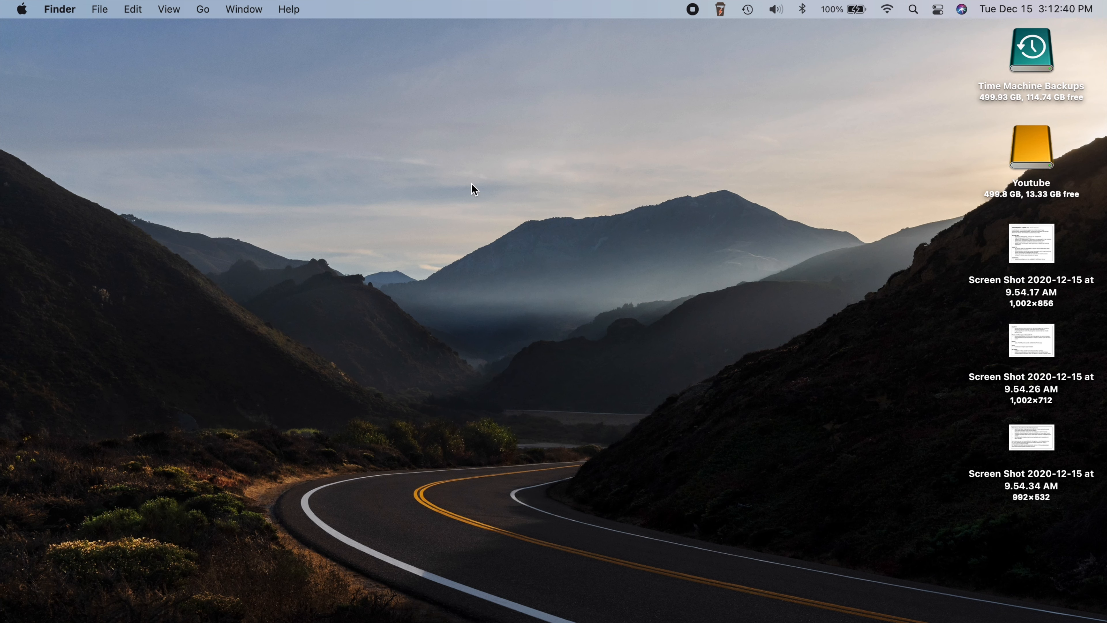
mouse_move(904, 4)
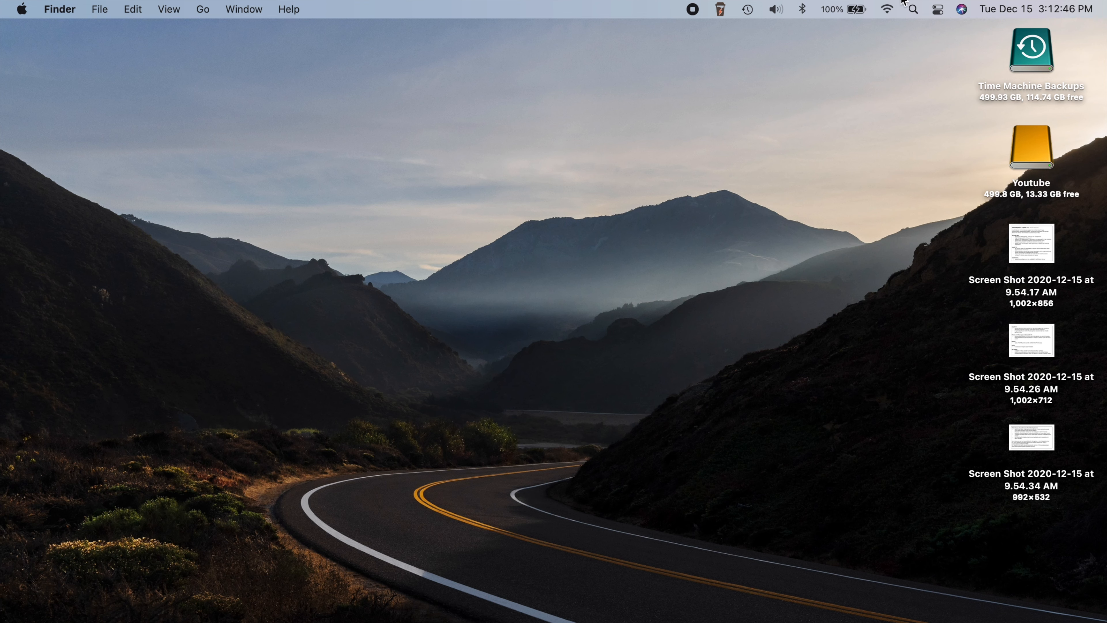
click(937, 9)
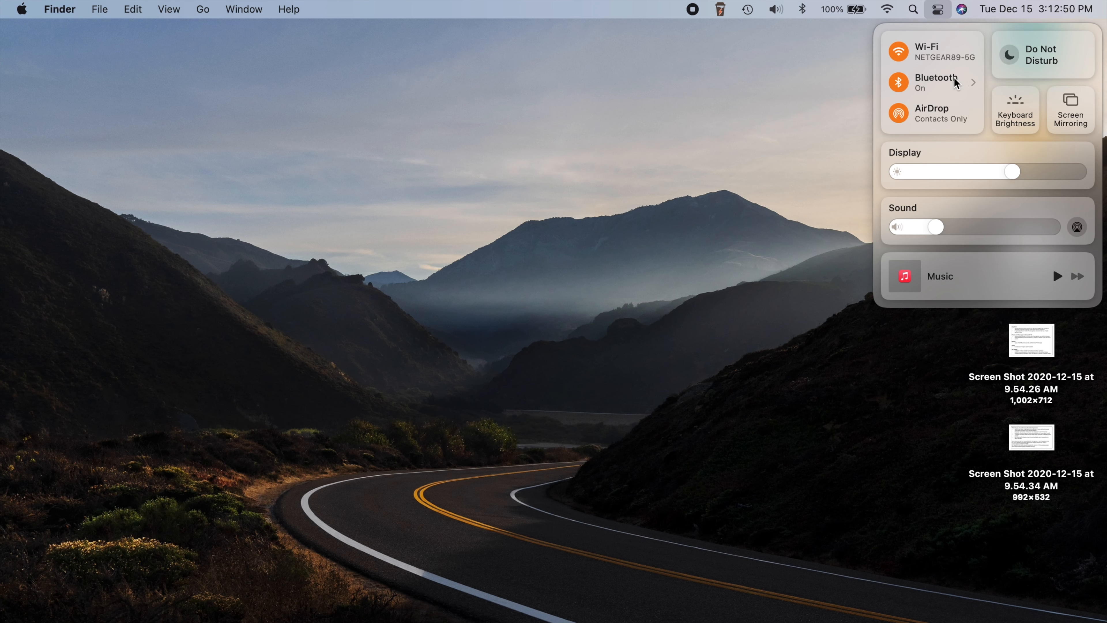
mouse_move(953, 99)
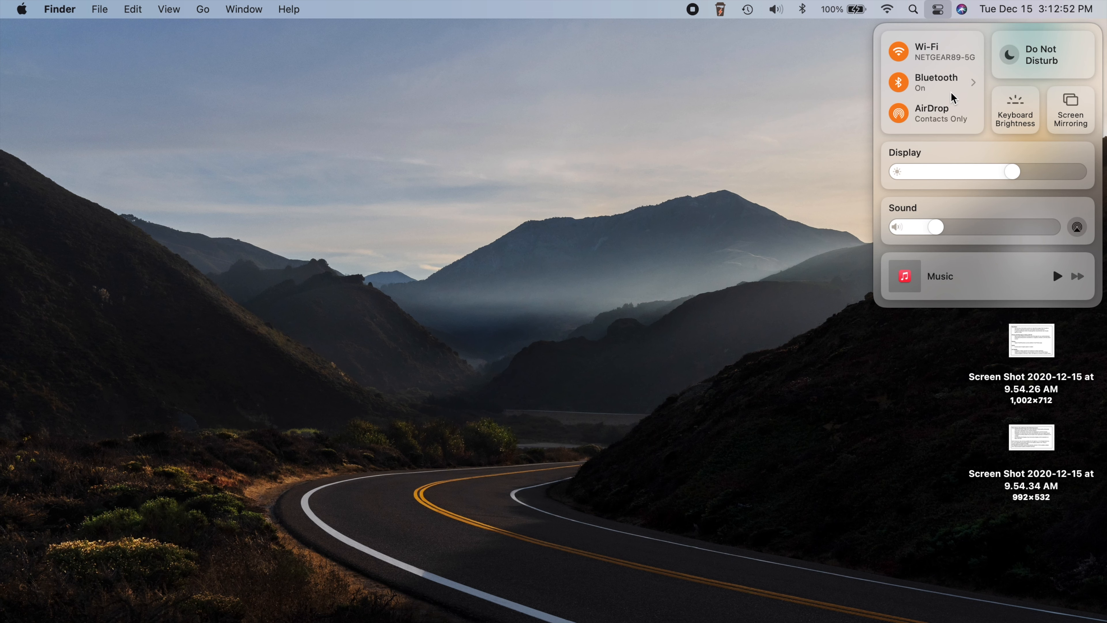
click(611, 163)
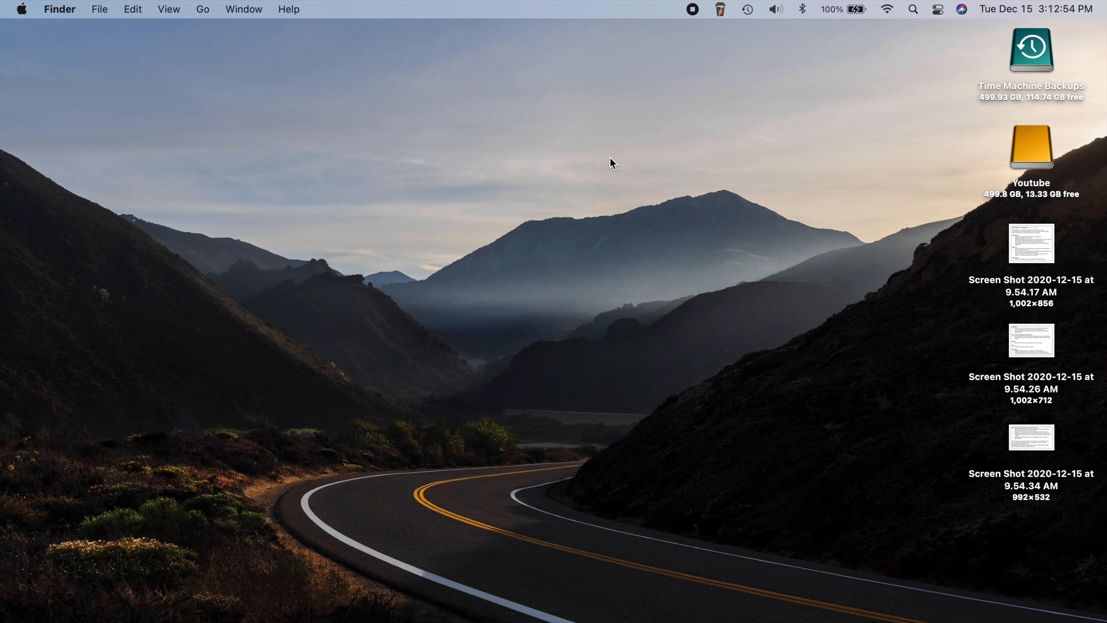
mouse_move(466, 175)
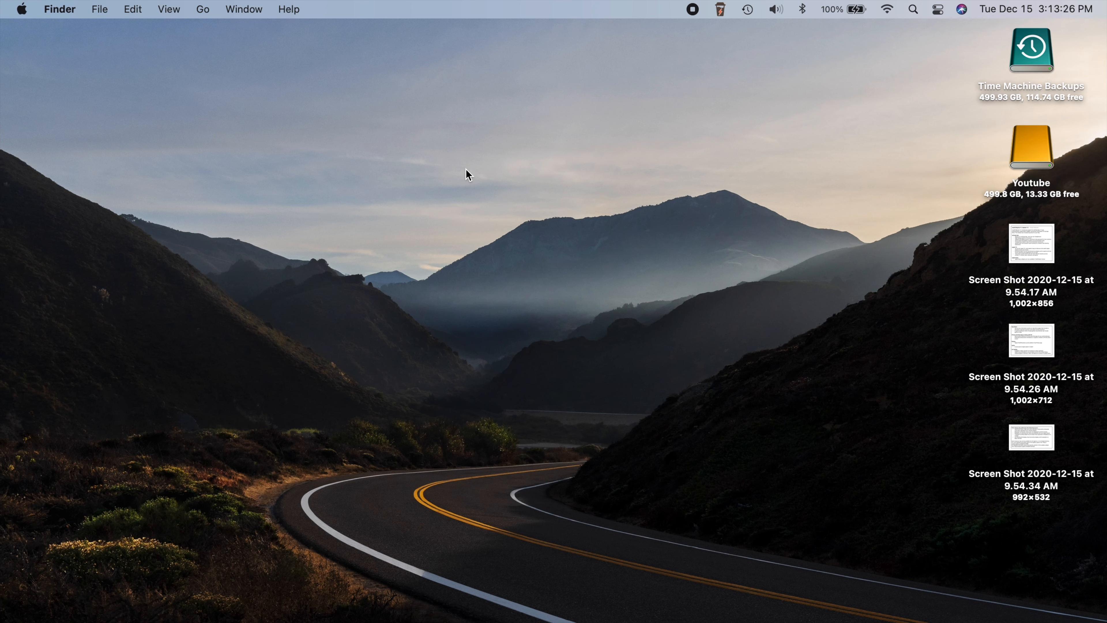
mouse_move(512, 311)
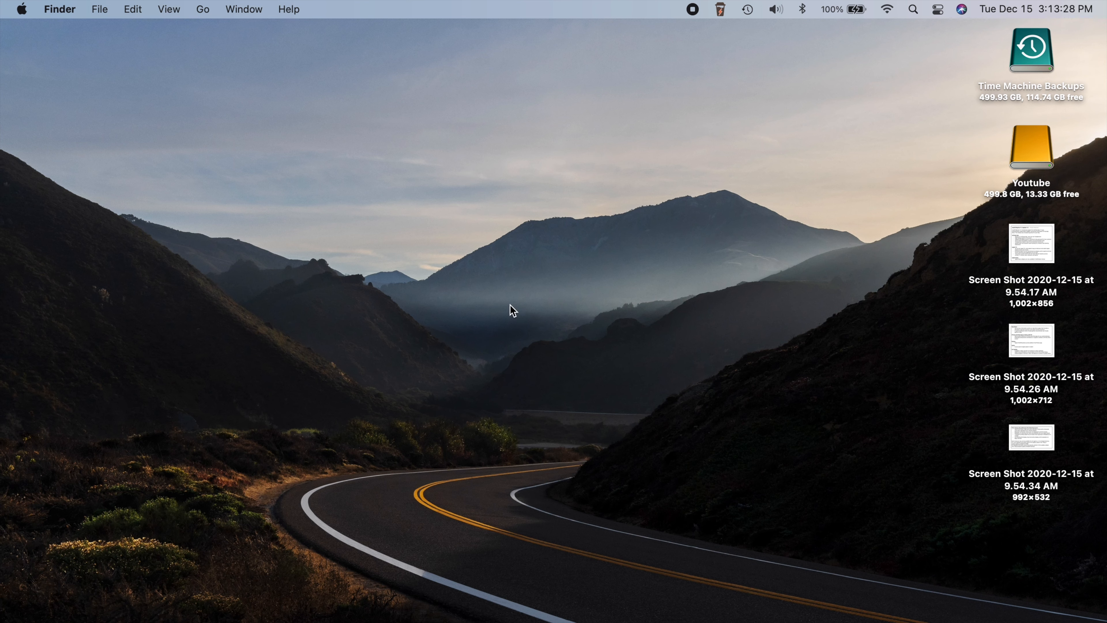
mouse_move(560, 256)
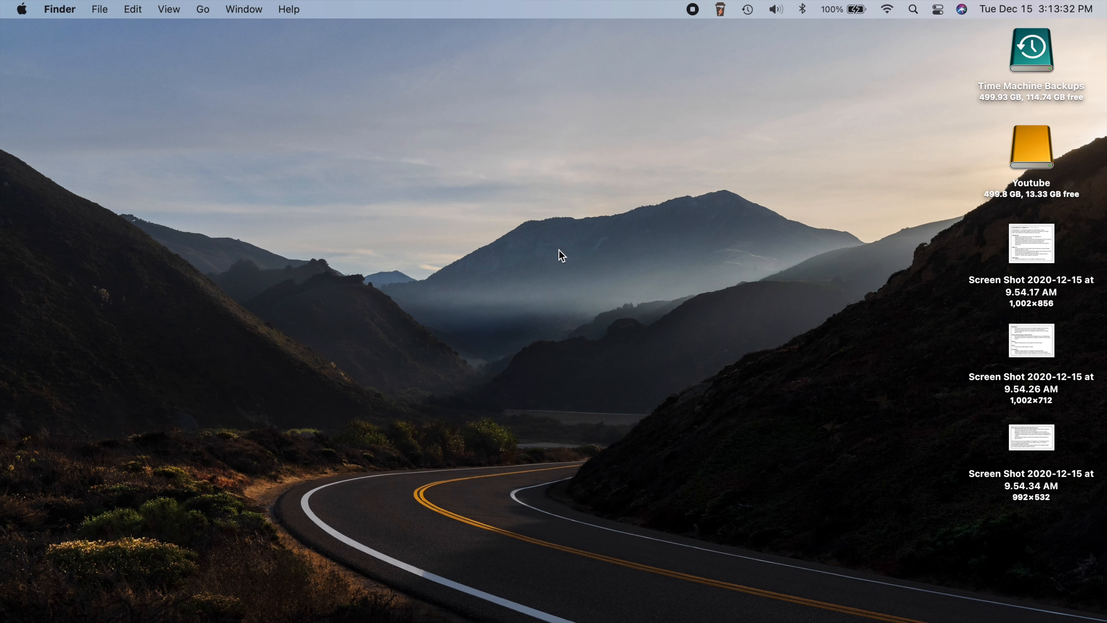
mouse_move(432, 185)
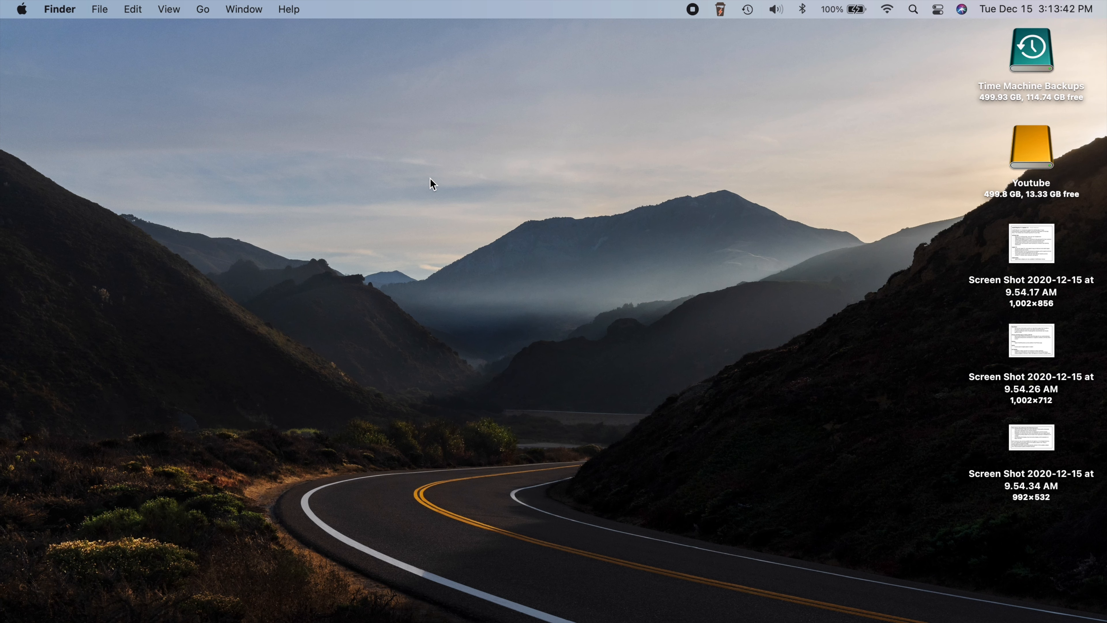
mouse_move(579, 188)
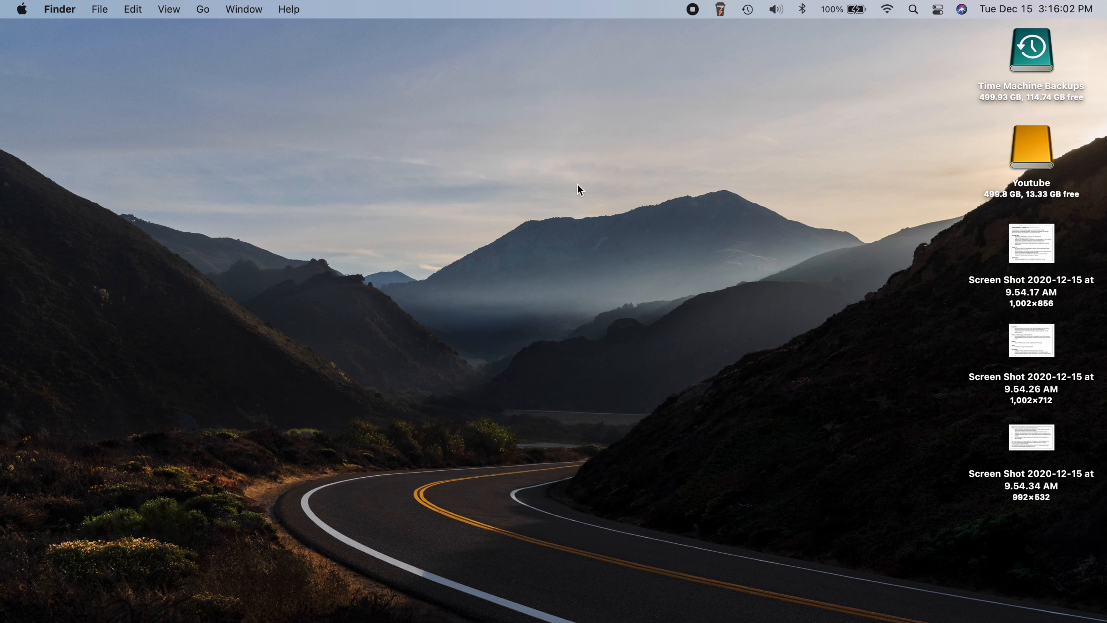
mouse_move(592, 179)
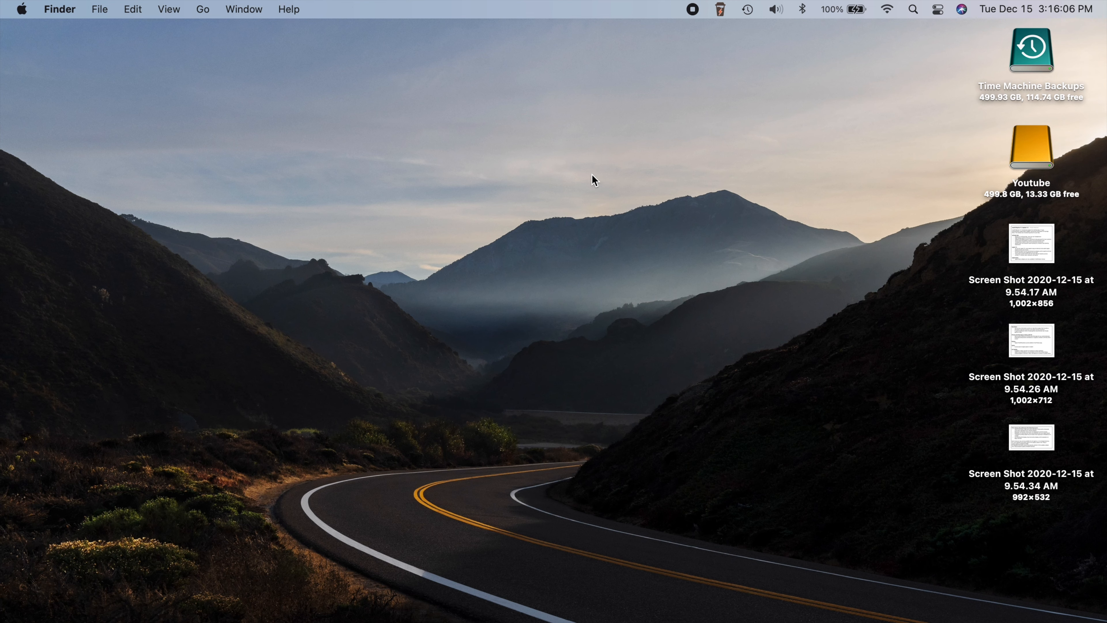
mouse_move(376, 114)
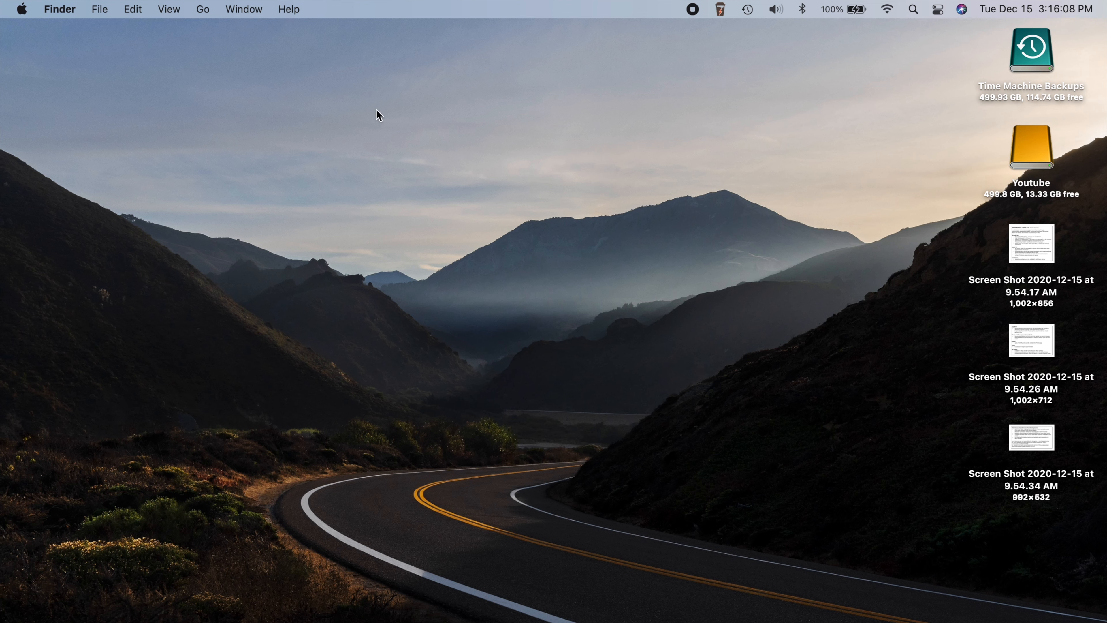